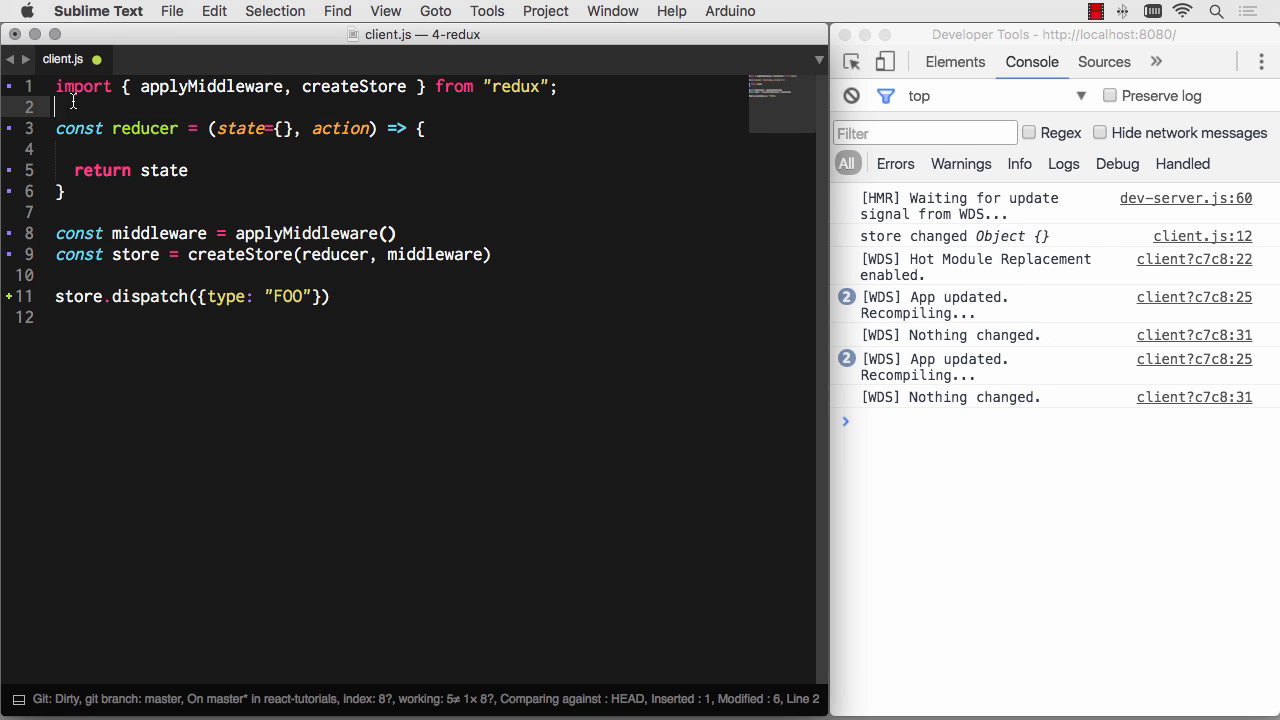
- Add 'import logger from "redux-logger"' and pass logger() into applyMiddleware
{"action": "type", "text": "import logger from"}
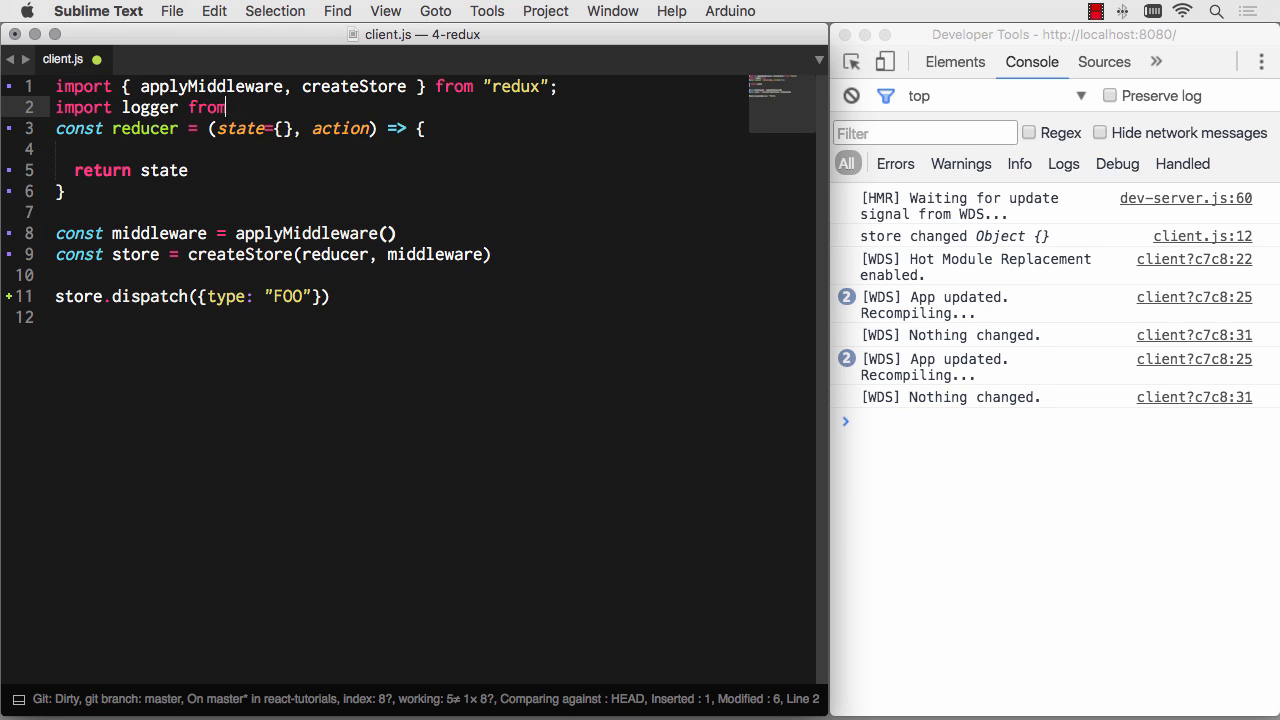
{"action": "type", "text": "\"redux0-\""}
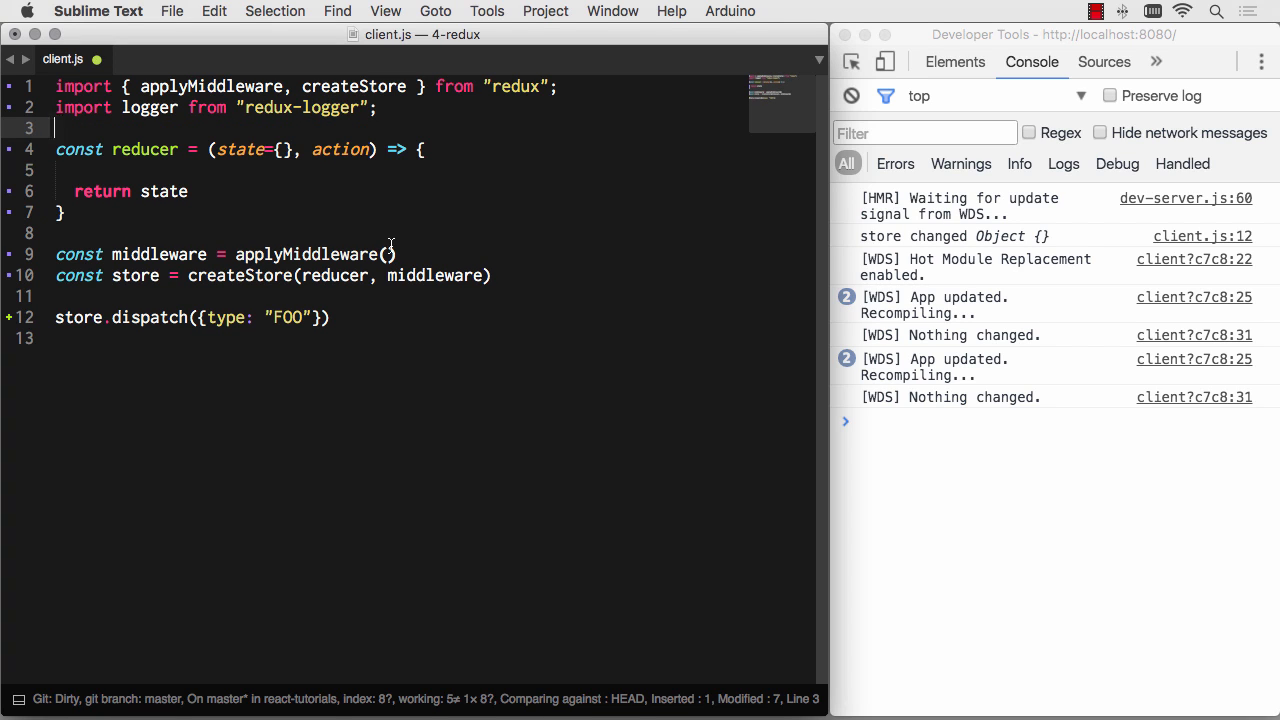
{"action": "type", "text": "logger("}
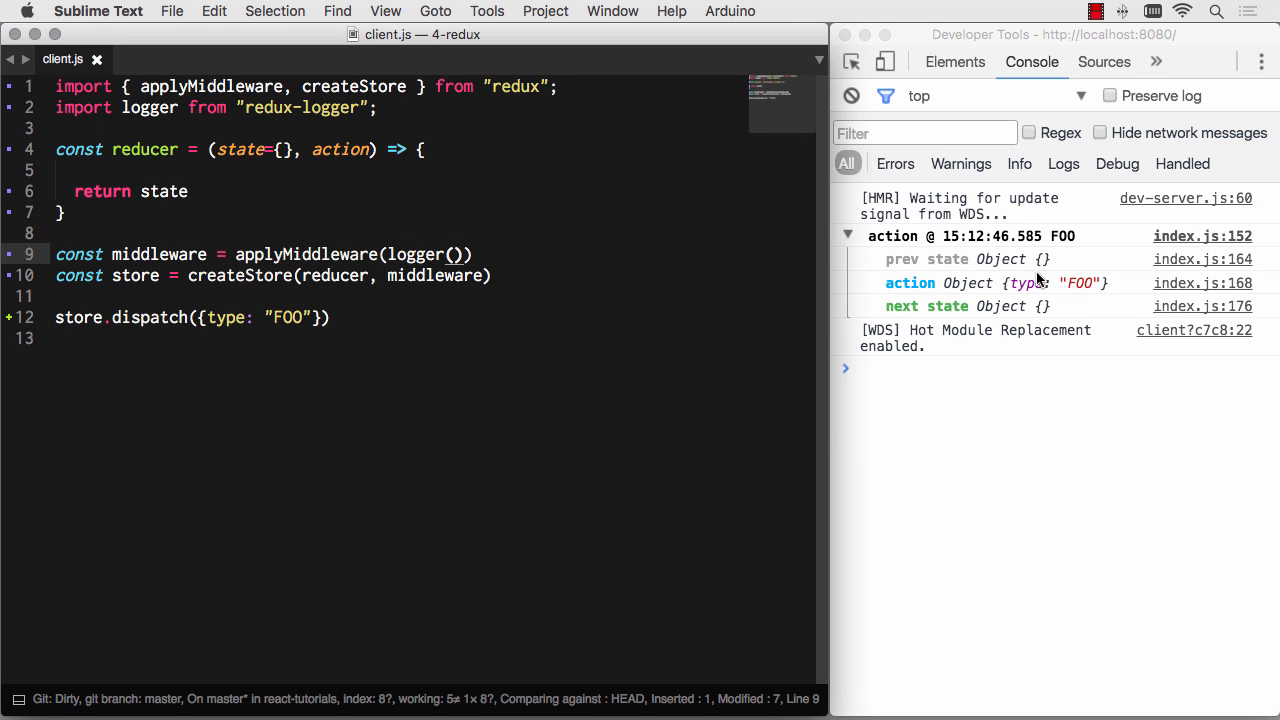
{"action": "mouse_move", "coordinate": [1008, 260]}
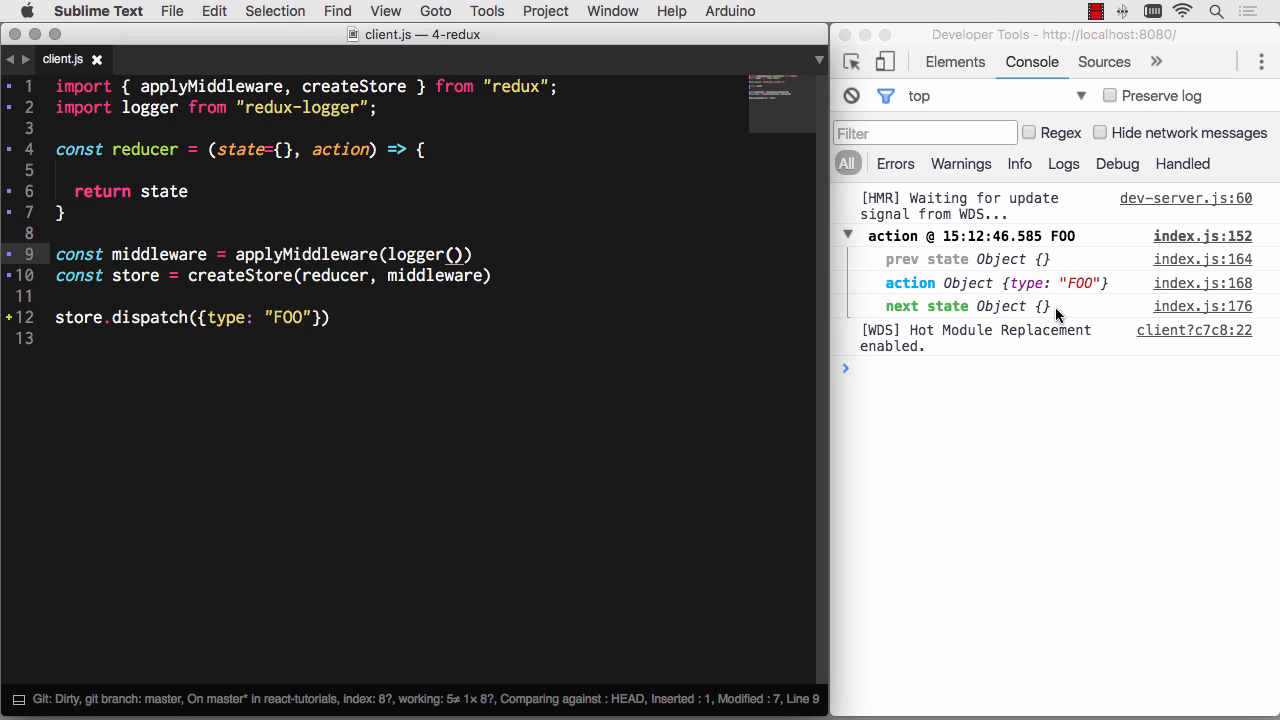
{"action": "mouse_move", "coordinate": [64, 132]}
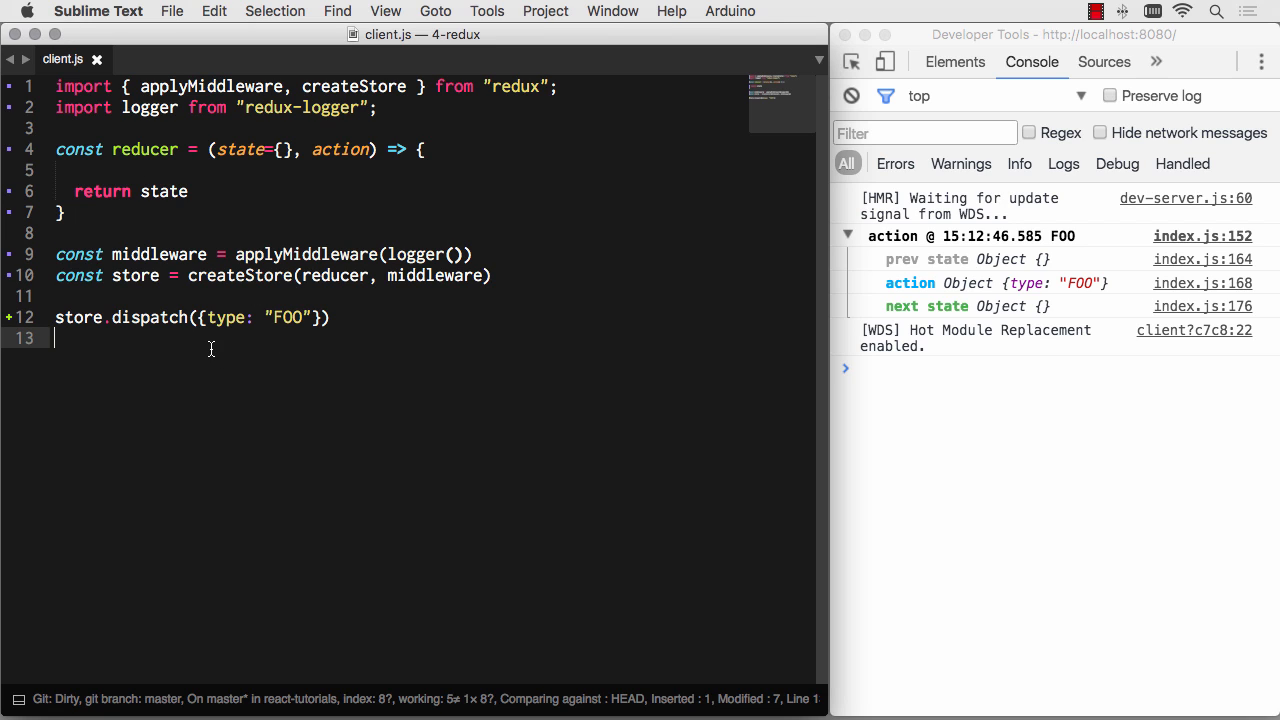
- Replace the FOO action argument with (dispatch) => { dispatch({}) }
{"action": "left_click", "coordinate": [204, 316]}
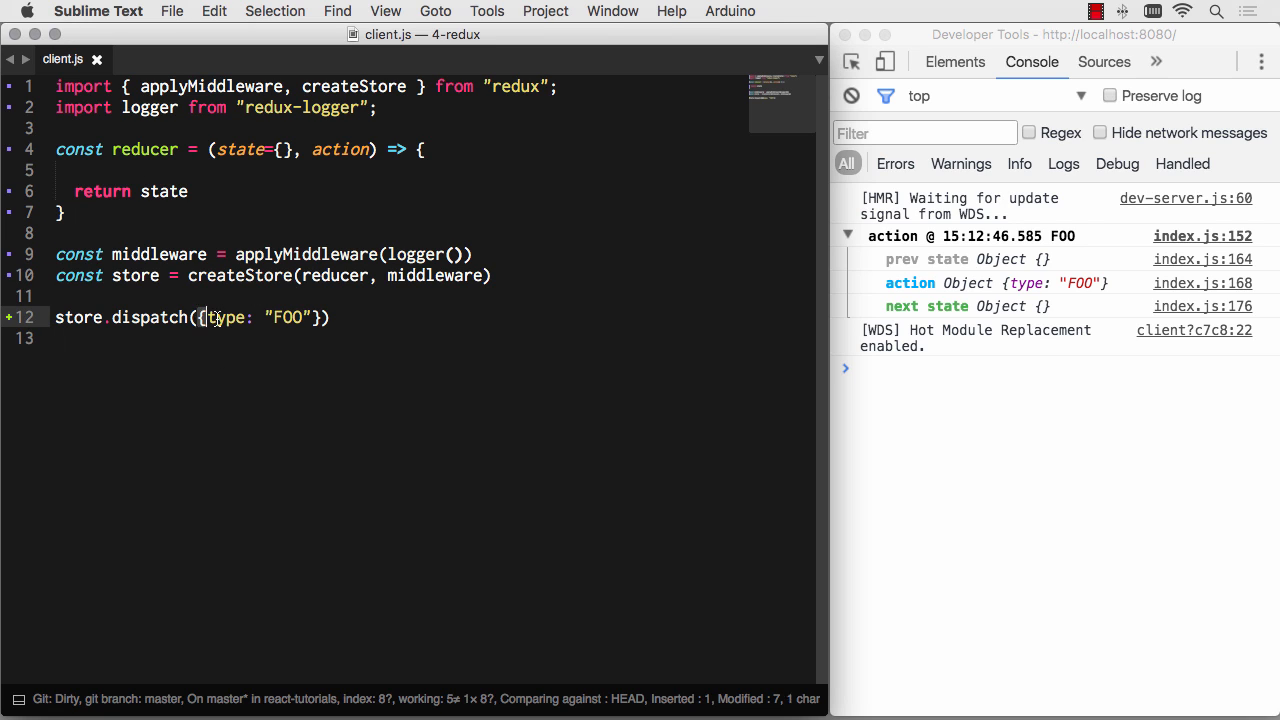
{"action": "left_click_drag", "start_coordinate": [204, 316], "coordinate": [320, 316]}
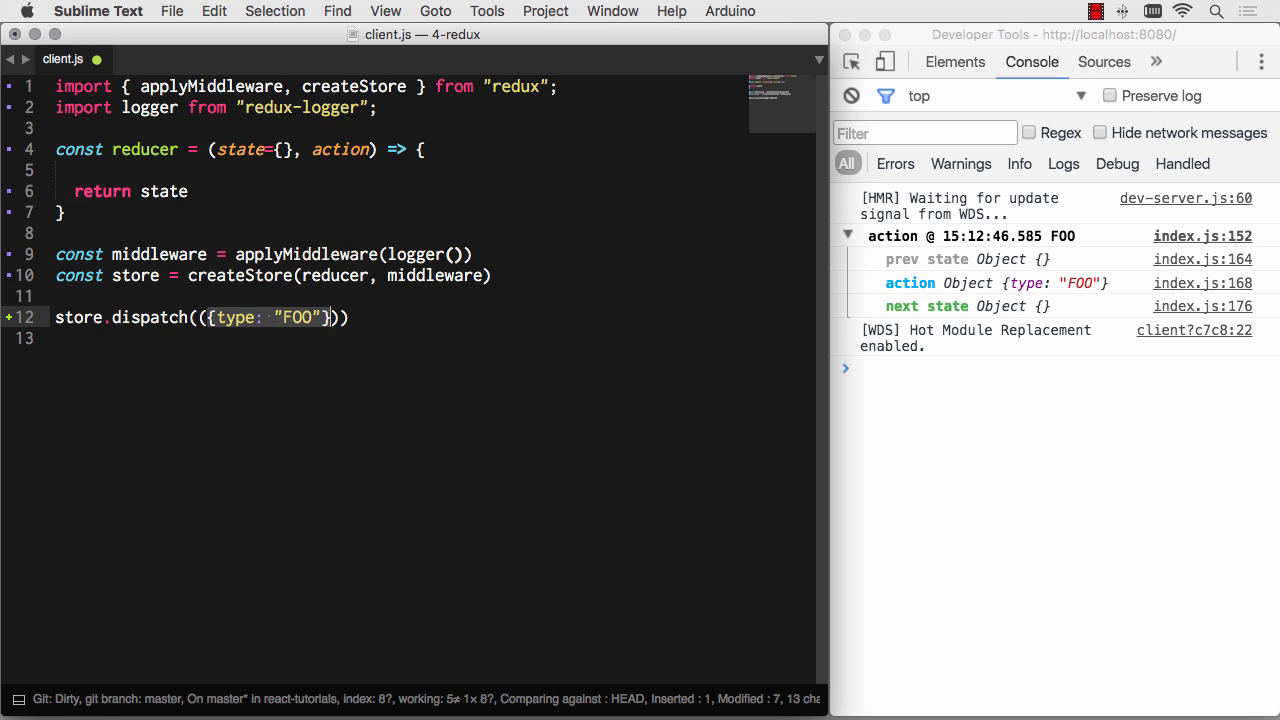
{"action": "type", "text": "dispatch) =>"}
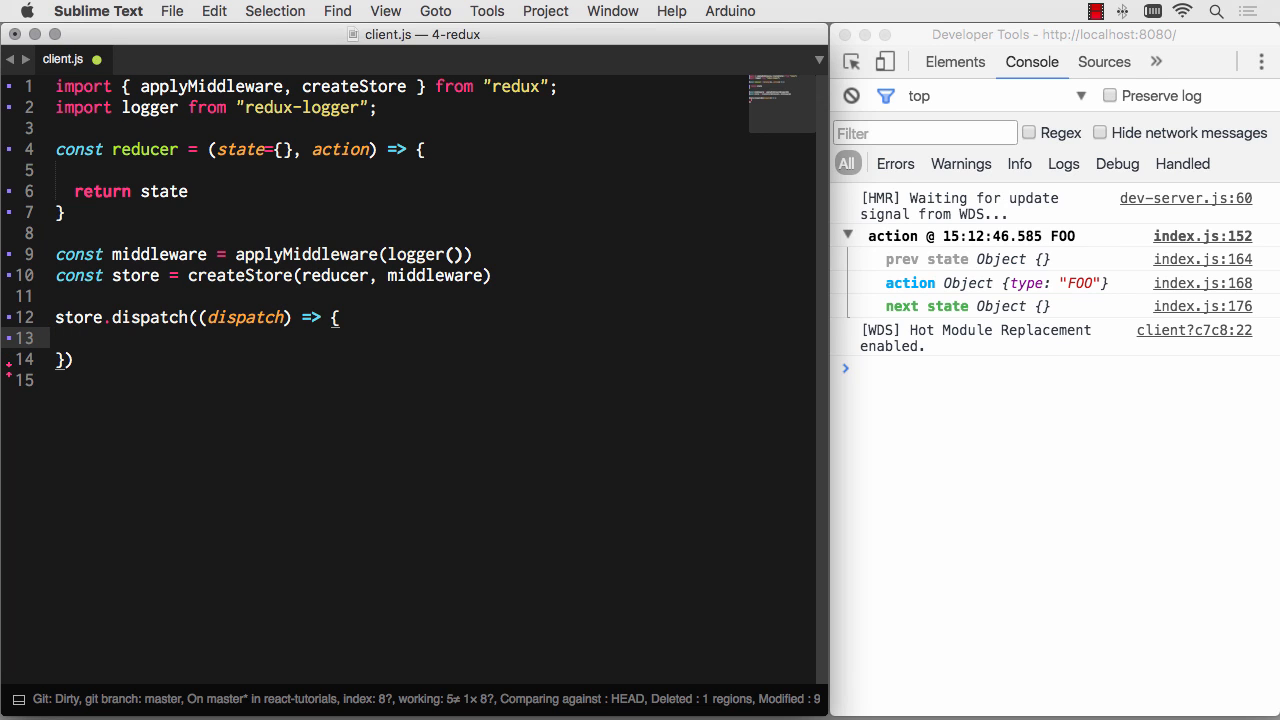
{"action": "type", "text": "dispatch()"}
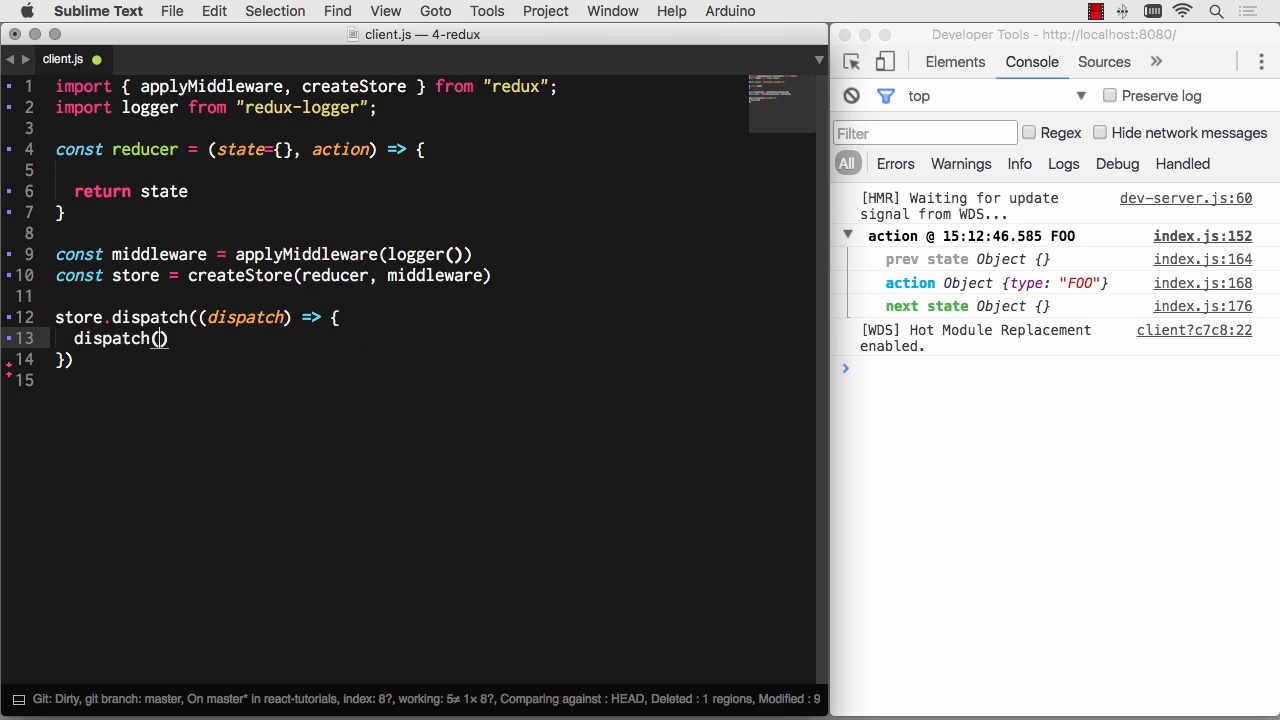
{"action": "type", "text": "{}"}
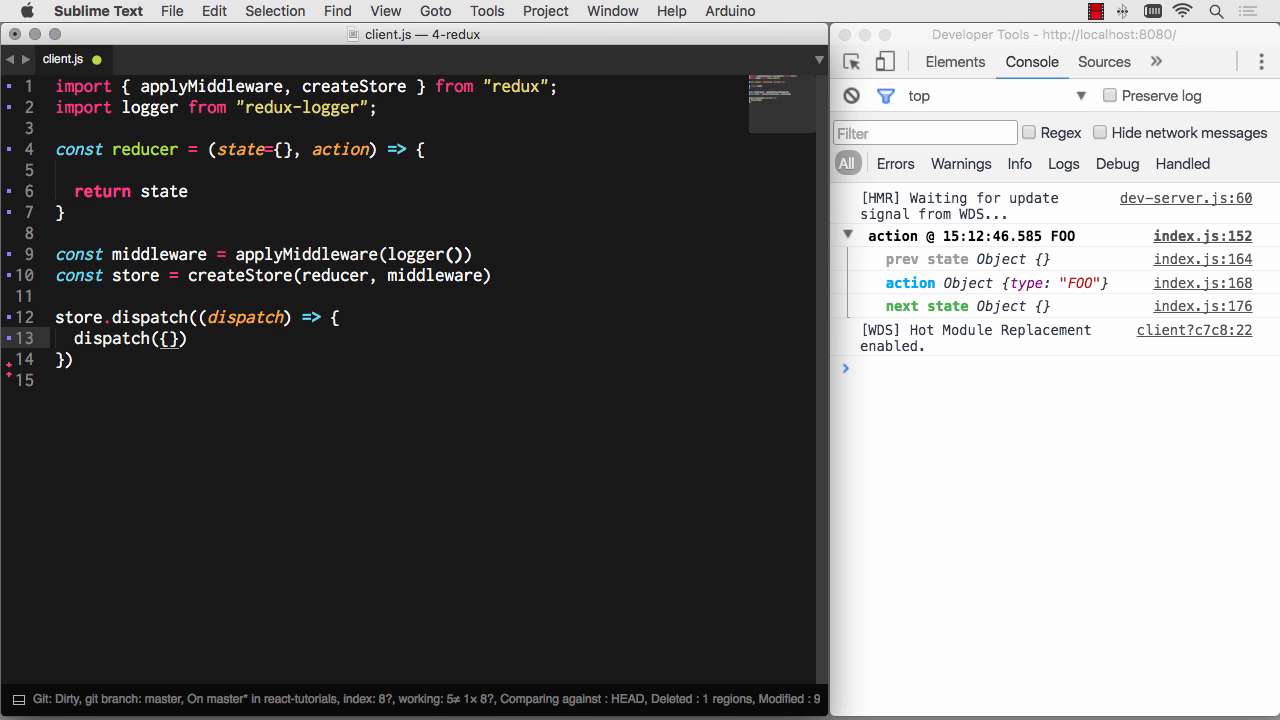
- Add a '//do something async' comment between the two inner dispatches
{"action": "type", "text": "///"}
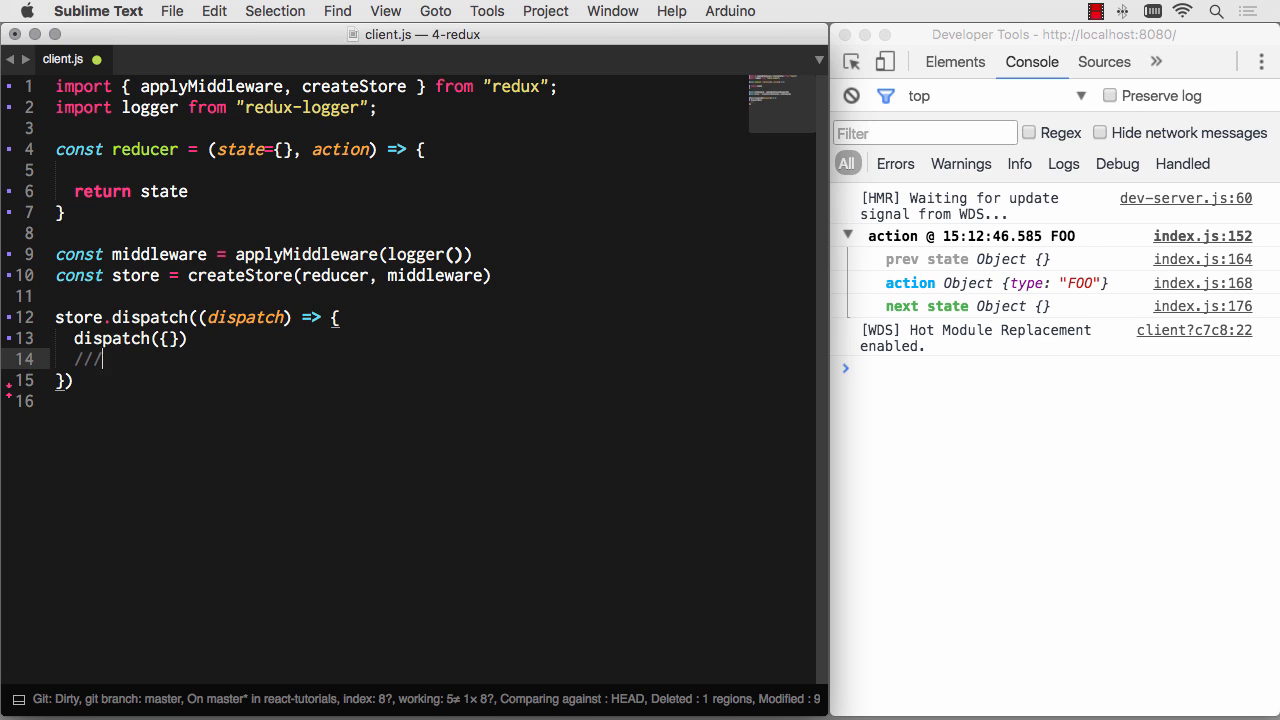
{"action": "type", "text": "do something a"}
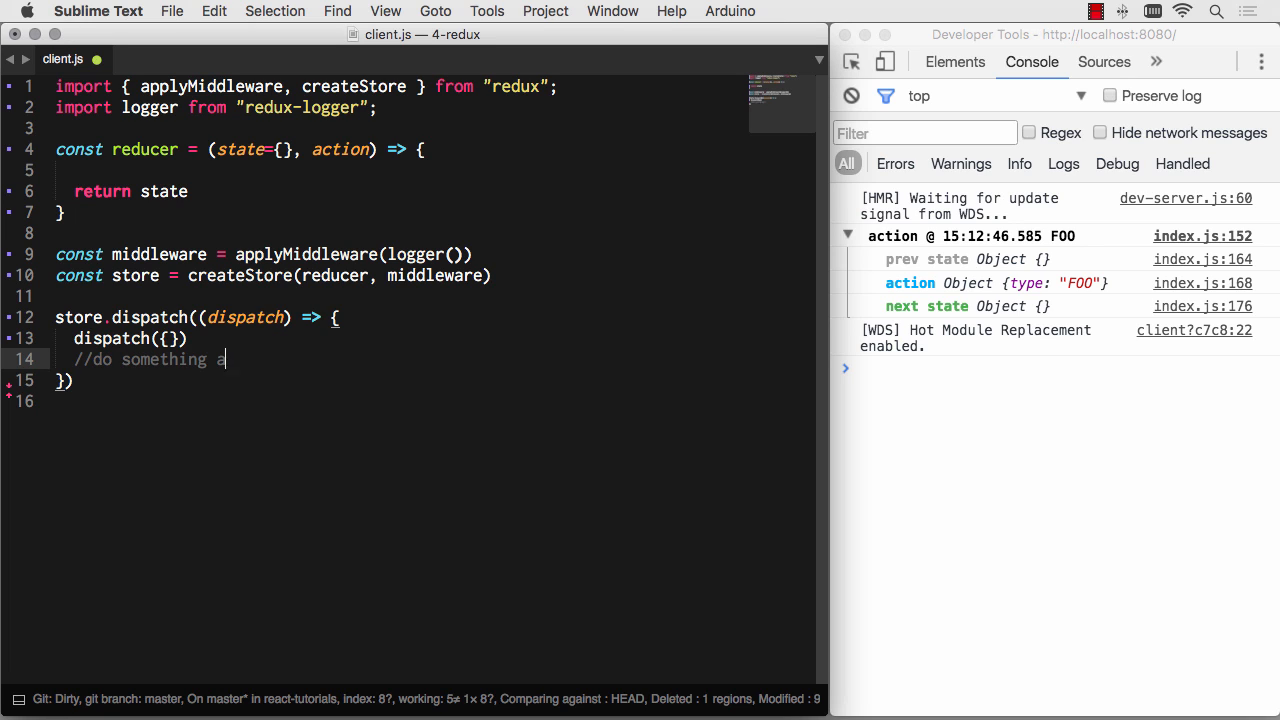
{"action": "type", "text": "syn"}
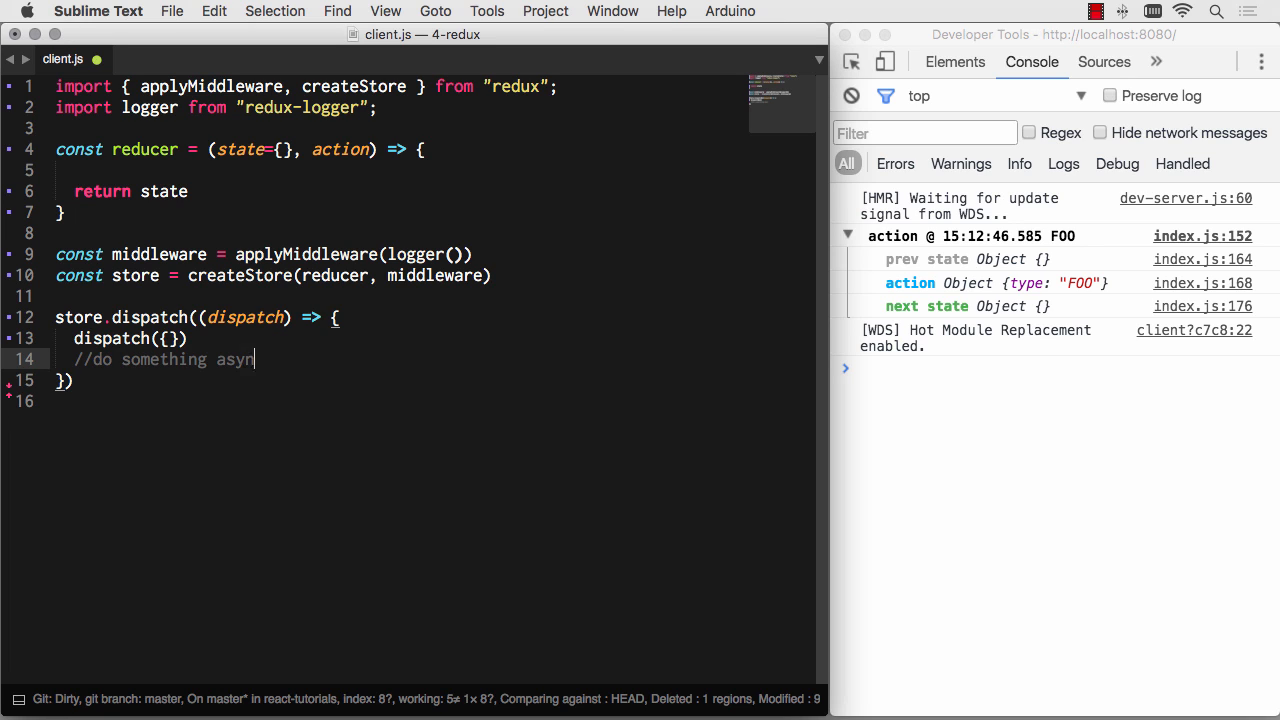
{"action": "type", "text": "c"}
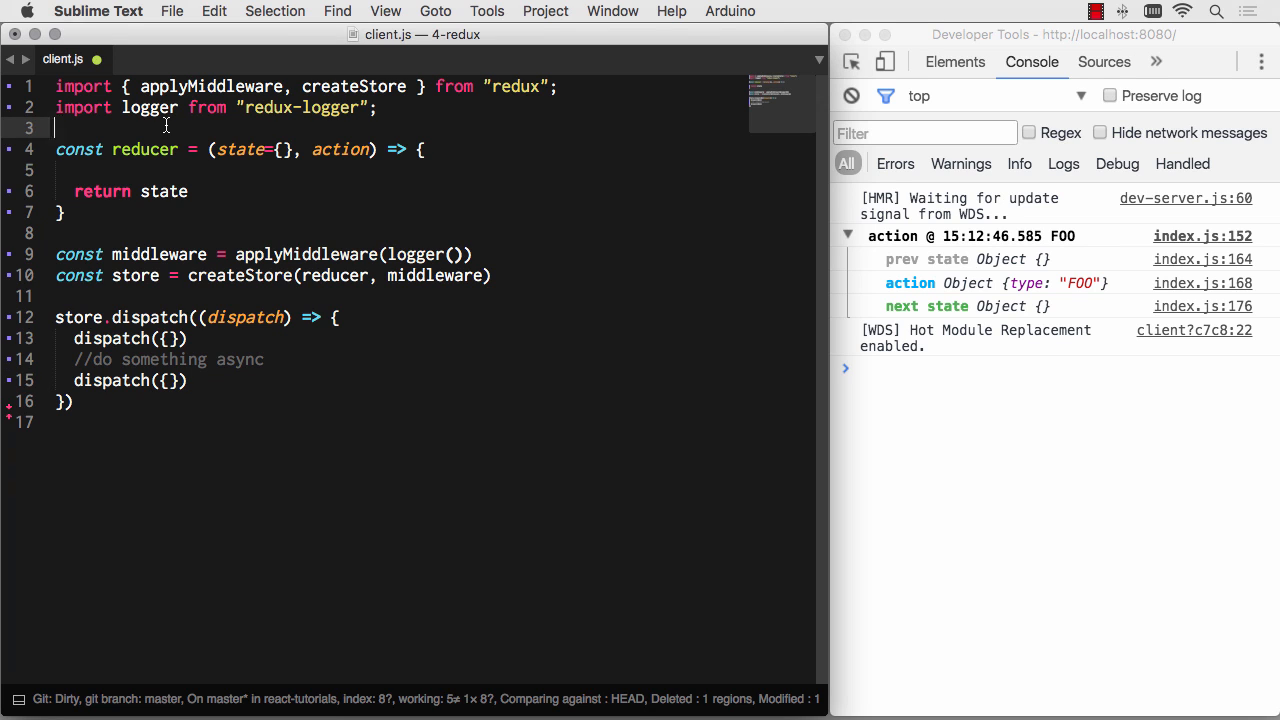
- Import thunk from "redux-thunk" and put thunk first in applyMiddleware
{"action": "type", "text": "import thunk"}
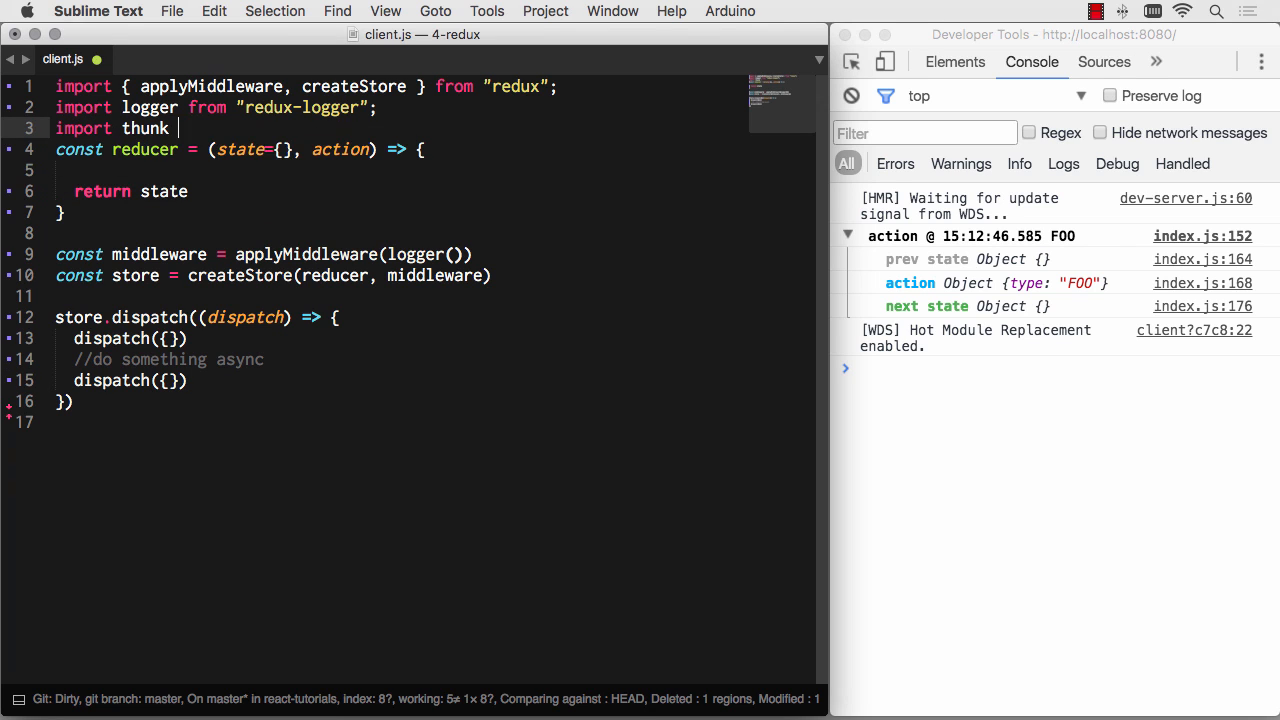
{"action": "type", "text": "from \"redux-th\""}
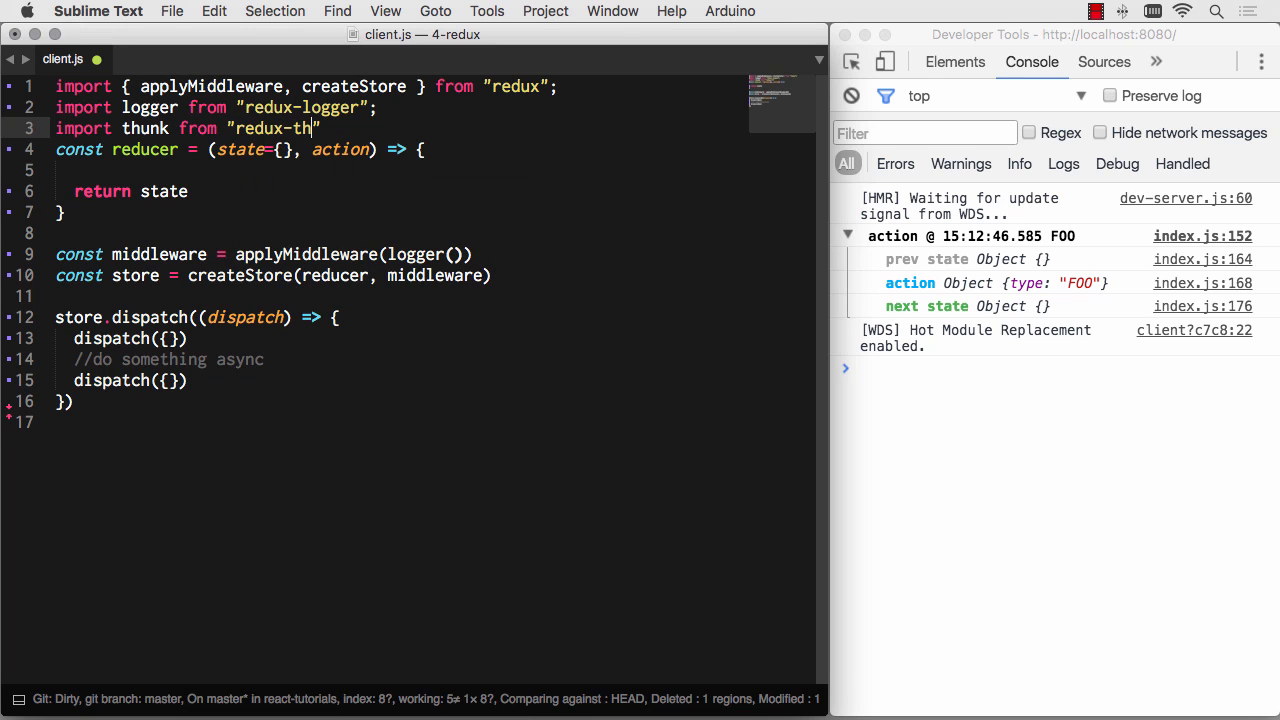
{"action": "type", "text": "unk"}
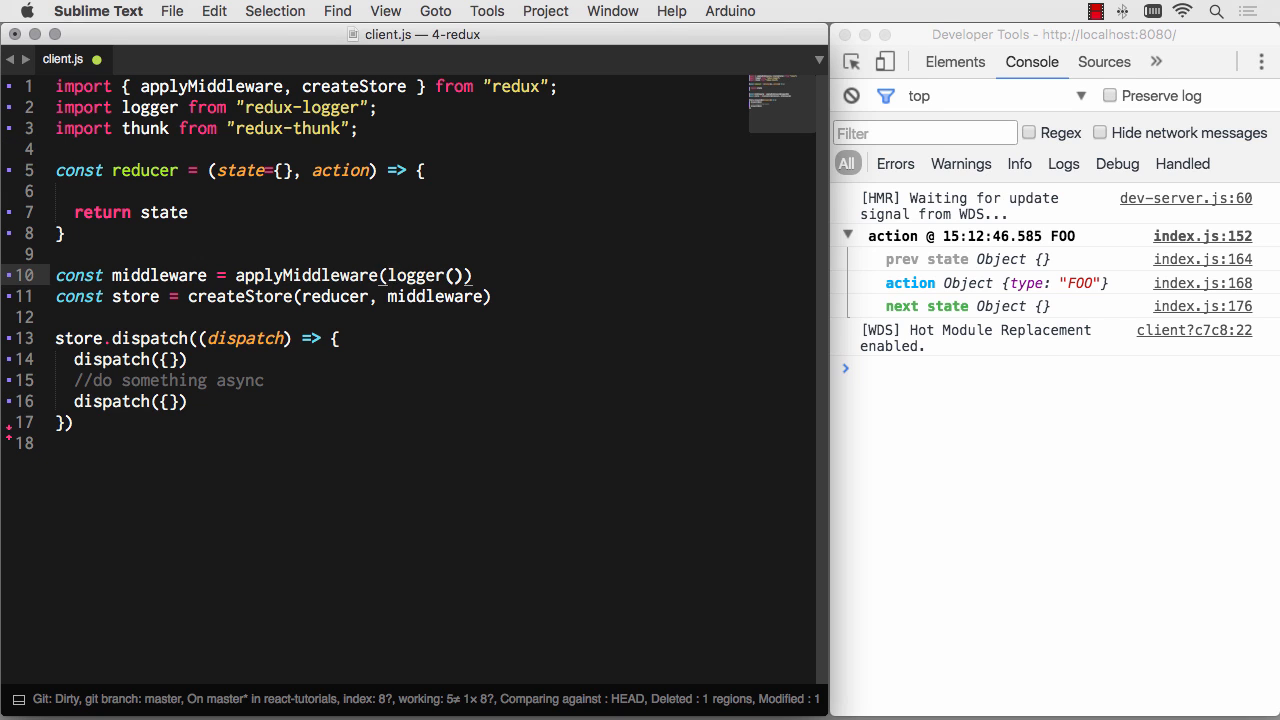
{"action": "type", "text": "thunk,"}
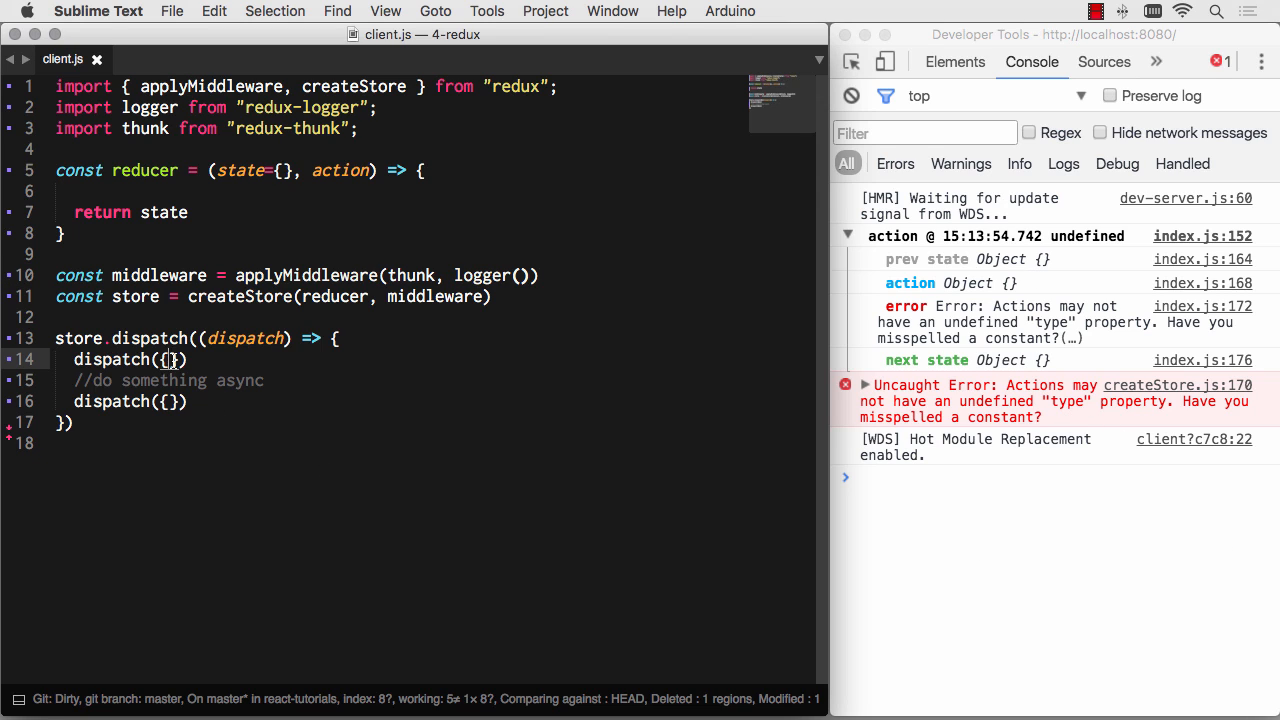
- Give the two inner dispatches types "FOO" and "BAR"
{"action": "type", "text": "type: \"\""}
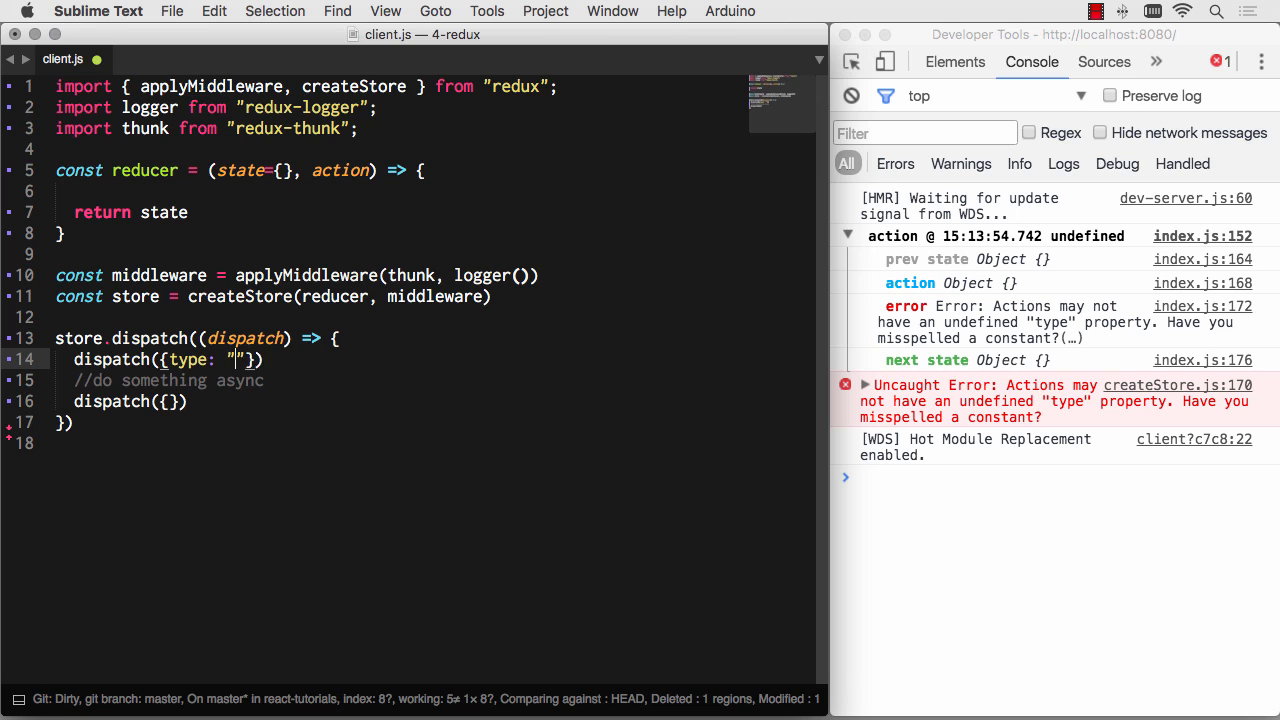
{"action": "type", "text": "FOO"}
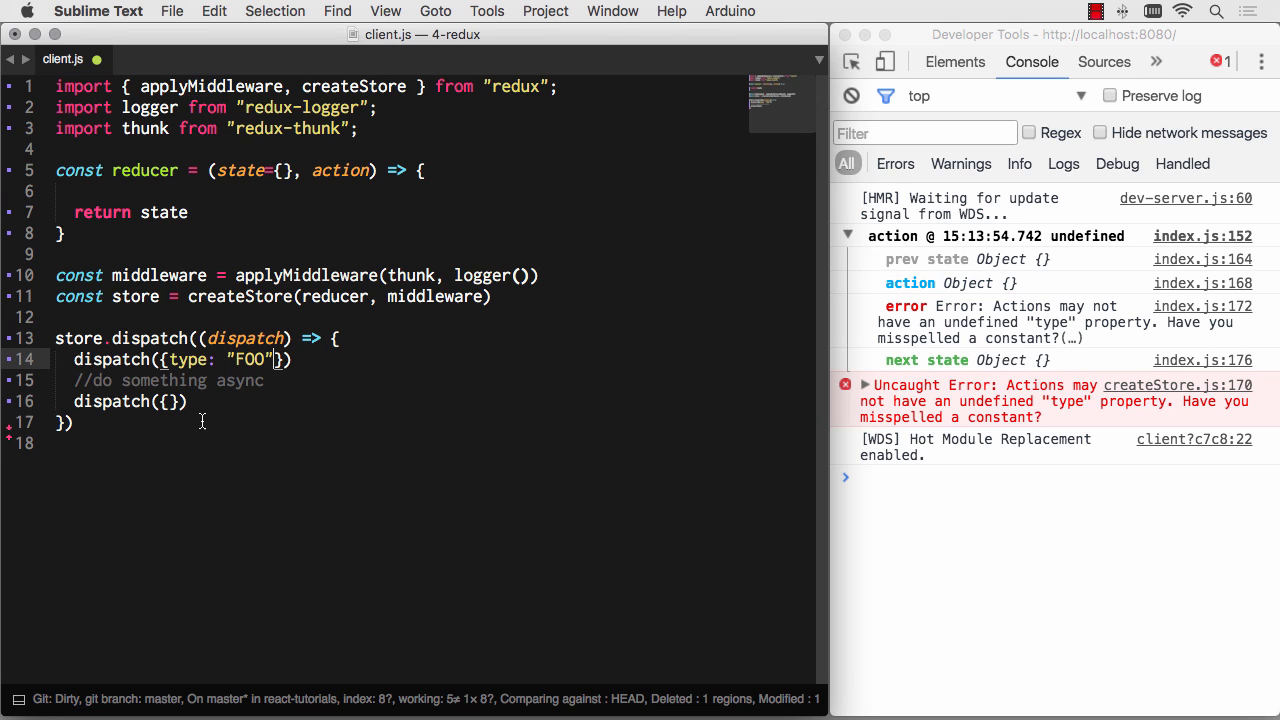
{"action": "type", "text": "type: \"\""}
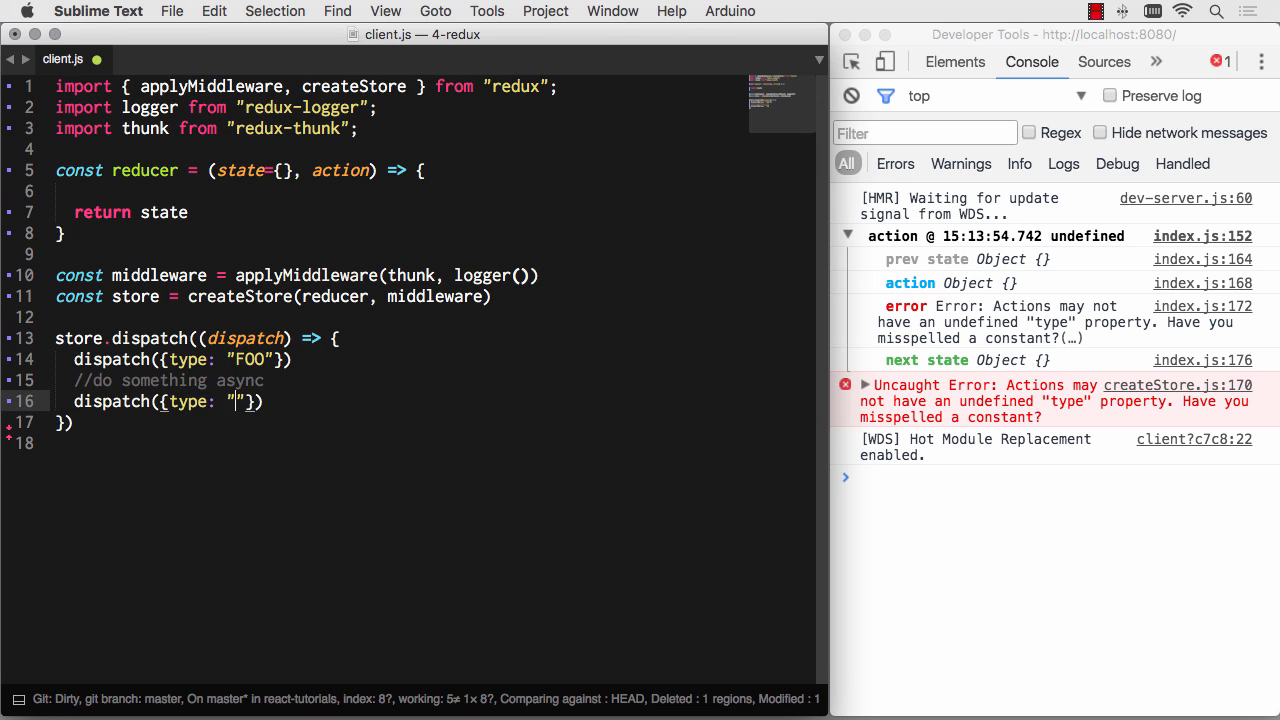
{"action": "type", "text": "BAR"}
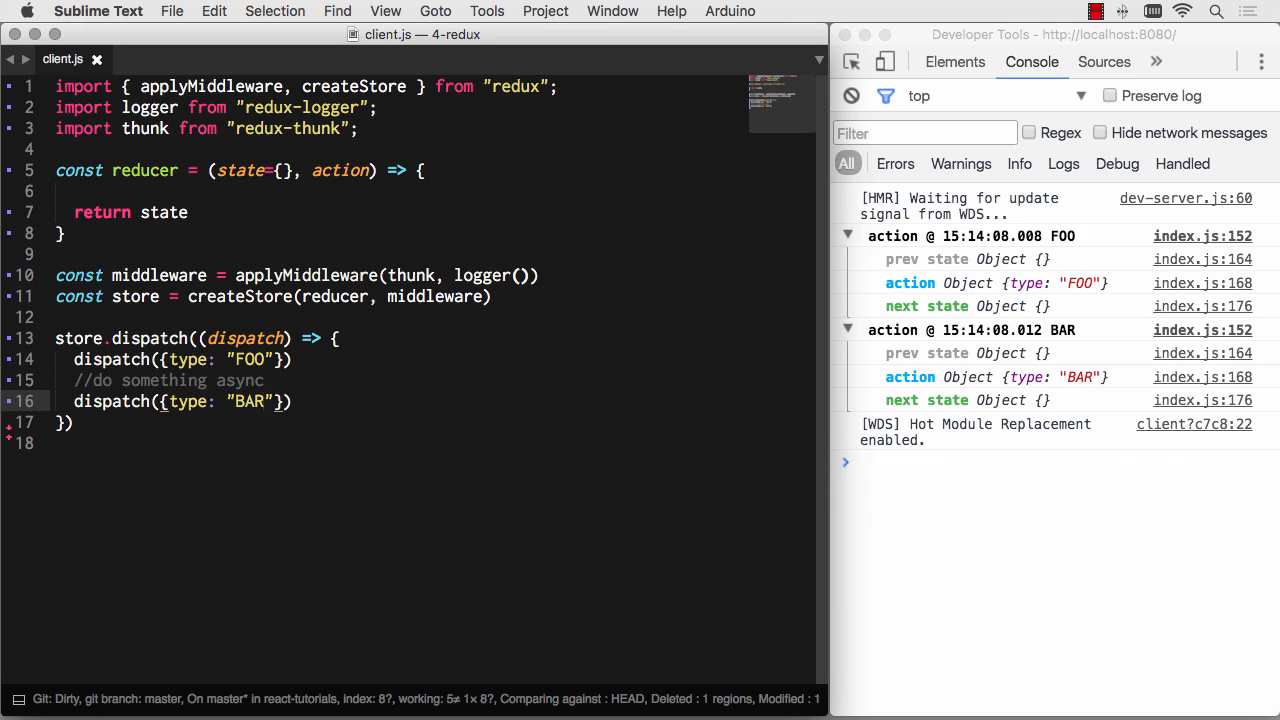
{"action": "mouse_move", "coordinate": [776, 528]}
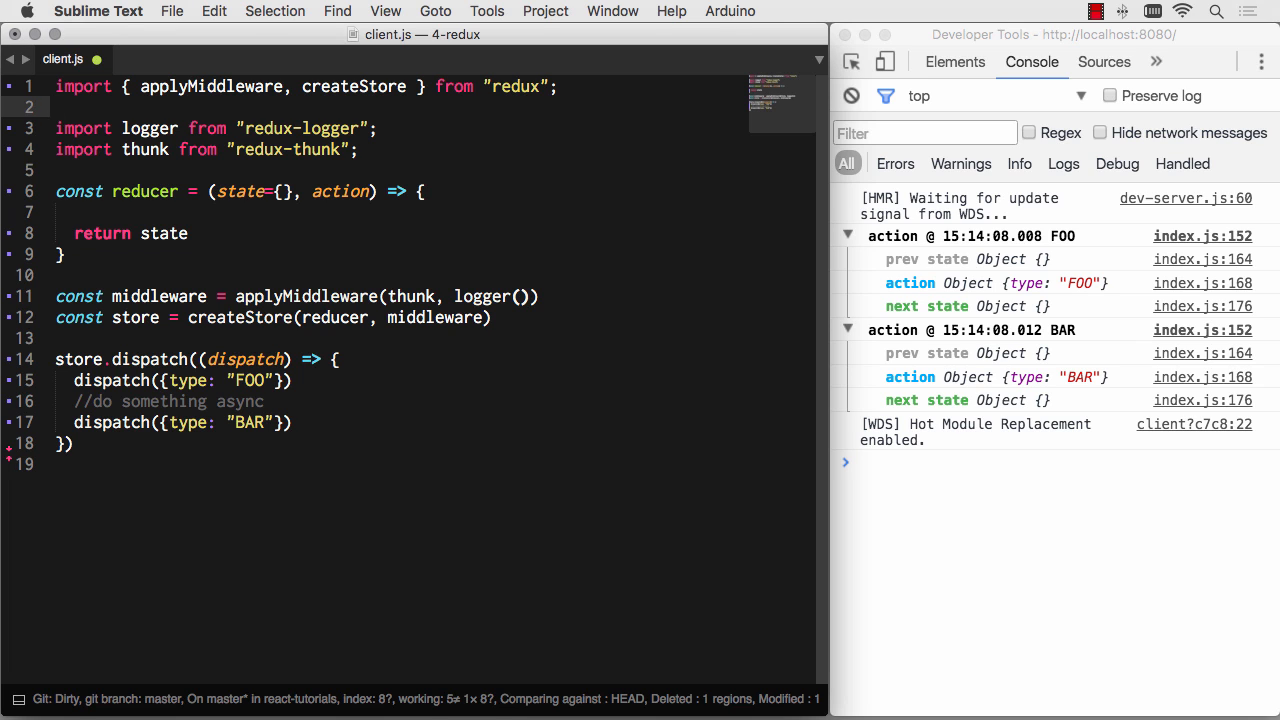
- Import axios at the top of client.js
{"action": "type", "text": "axios from \""}
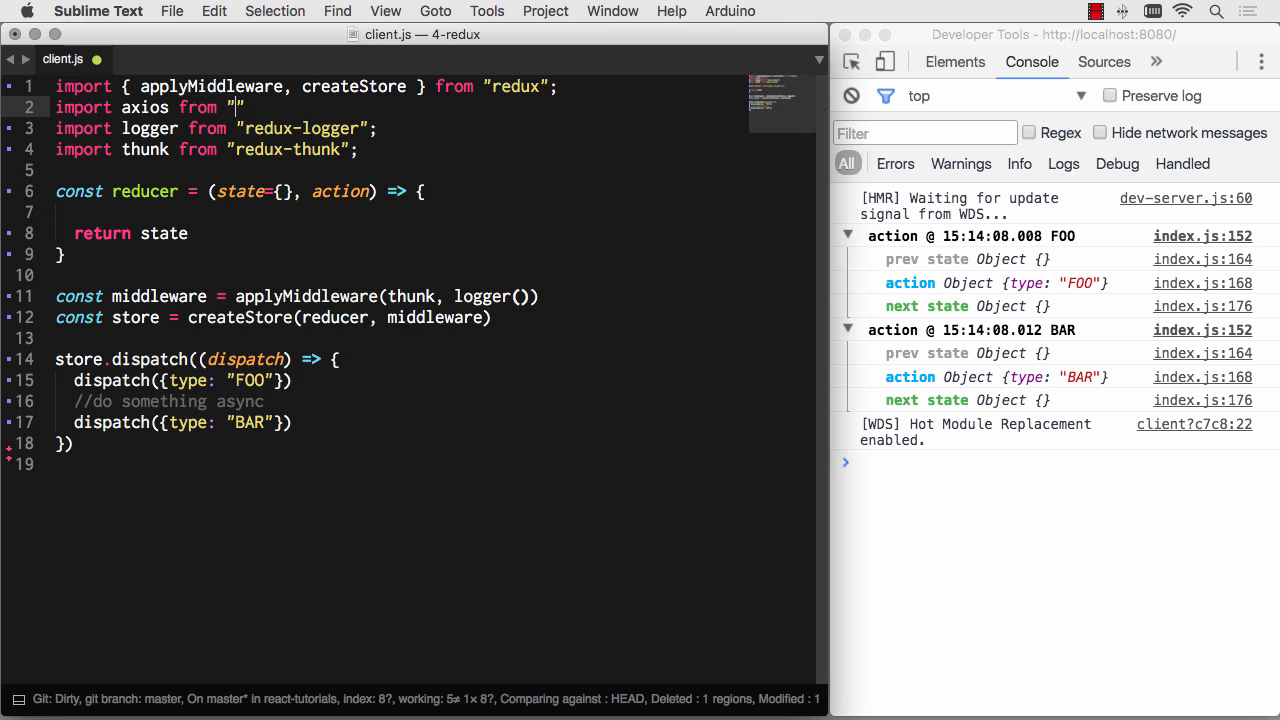
{"action": "type", "text": "ax"}
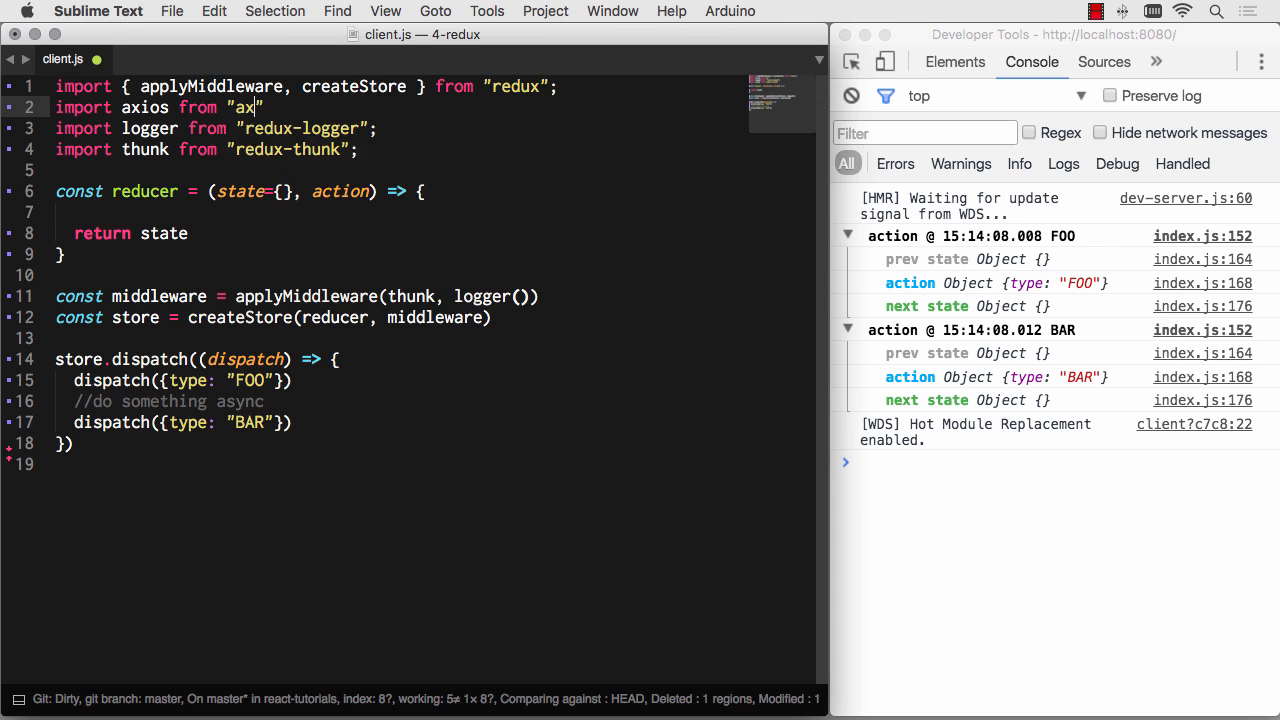
{"action": "type", "text": "ios"}
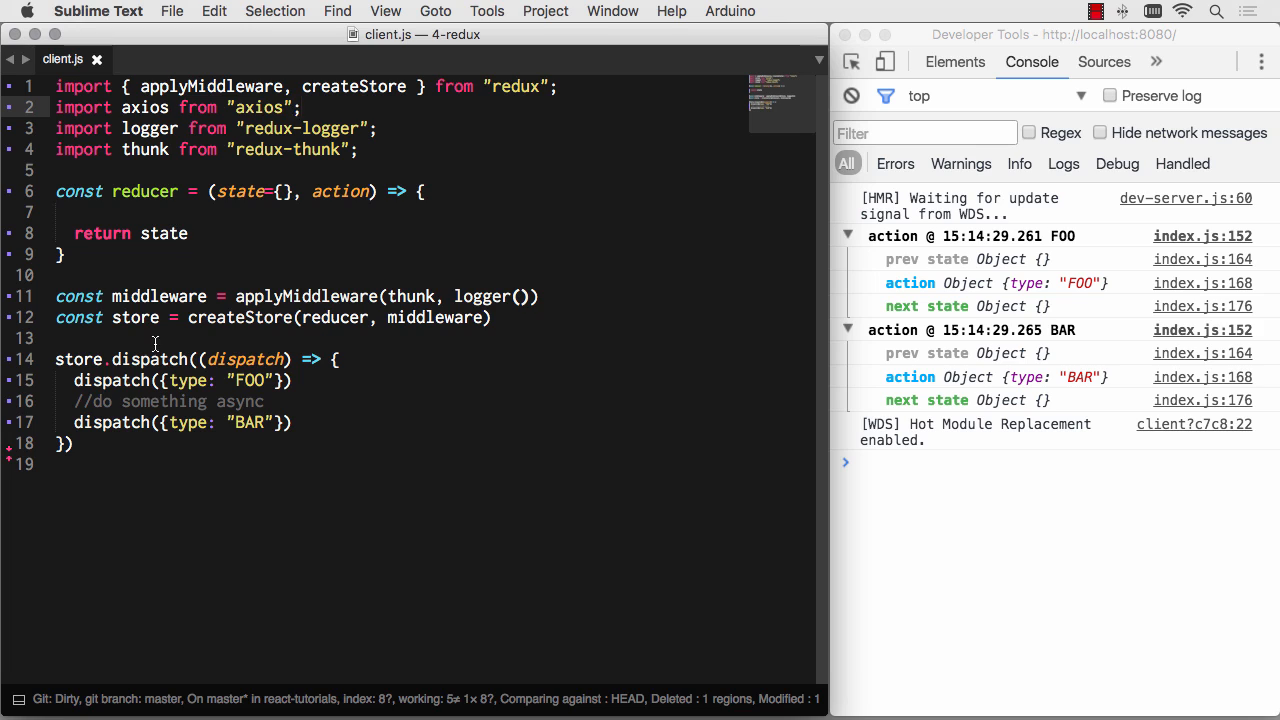
- Rename the first dispatched action from FOO to FETCH_USERS_START, leaving a new line after it
{"action": "left_click", "coordinate": [72, 380]}
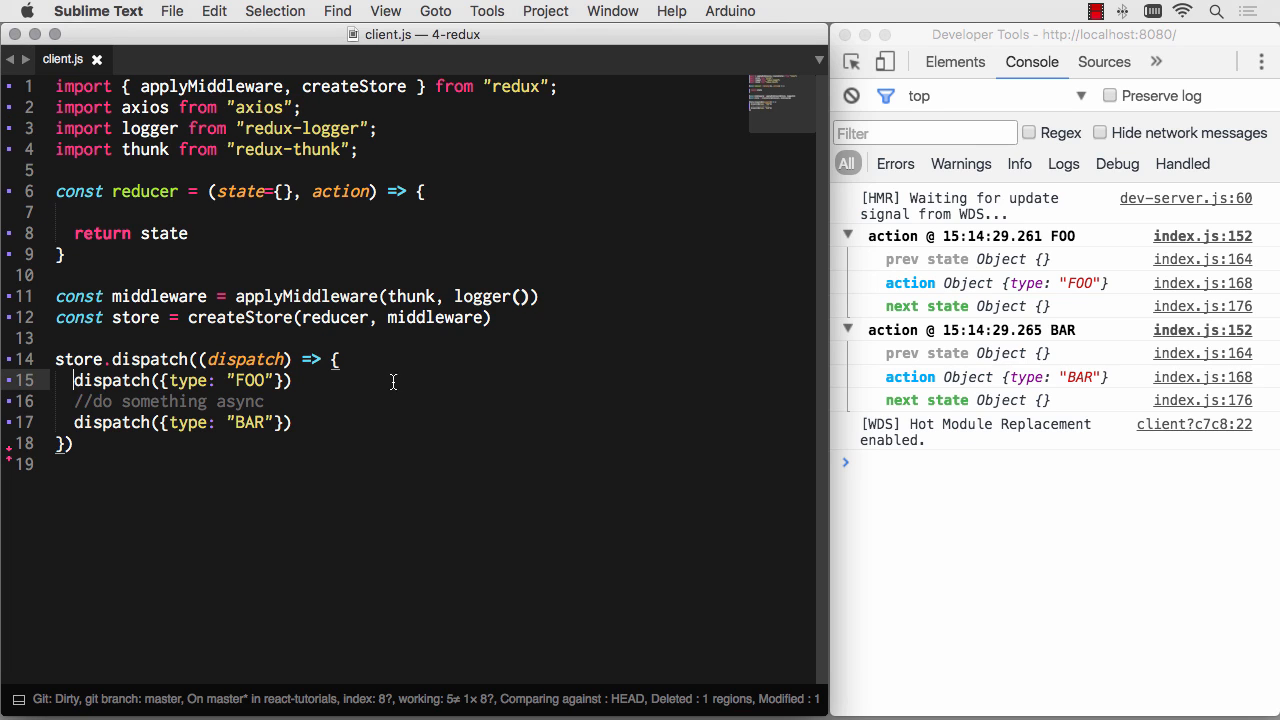
{"action": "double_click", "coordinate": [248, 380]}
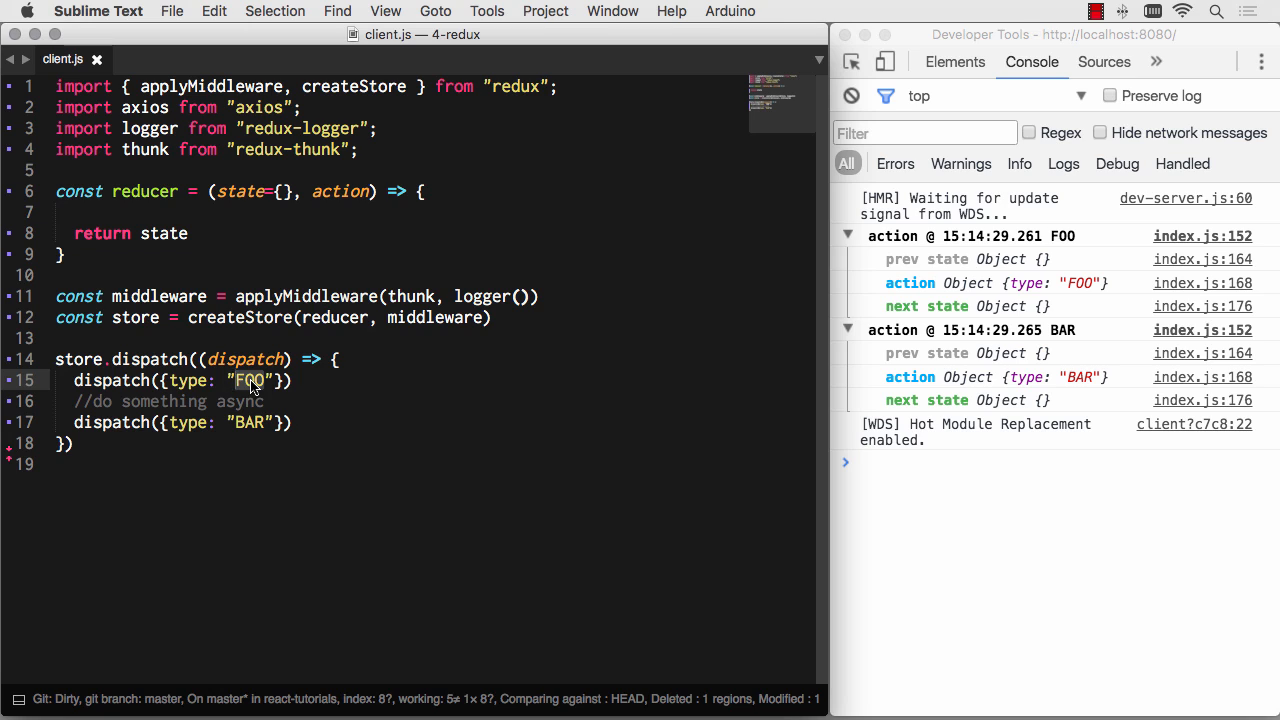
{"action": "type", "text": "FETCH_USERS_START"}
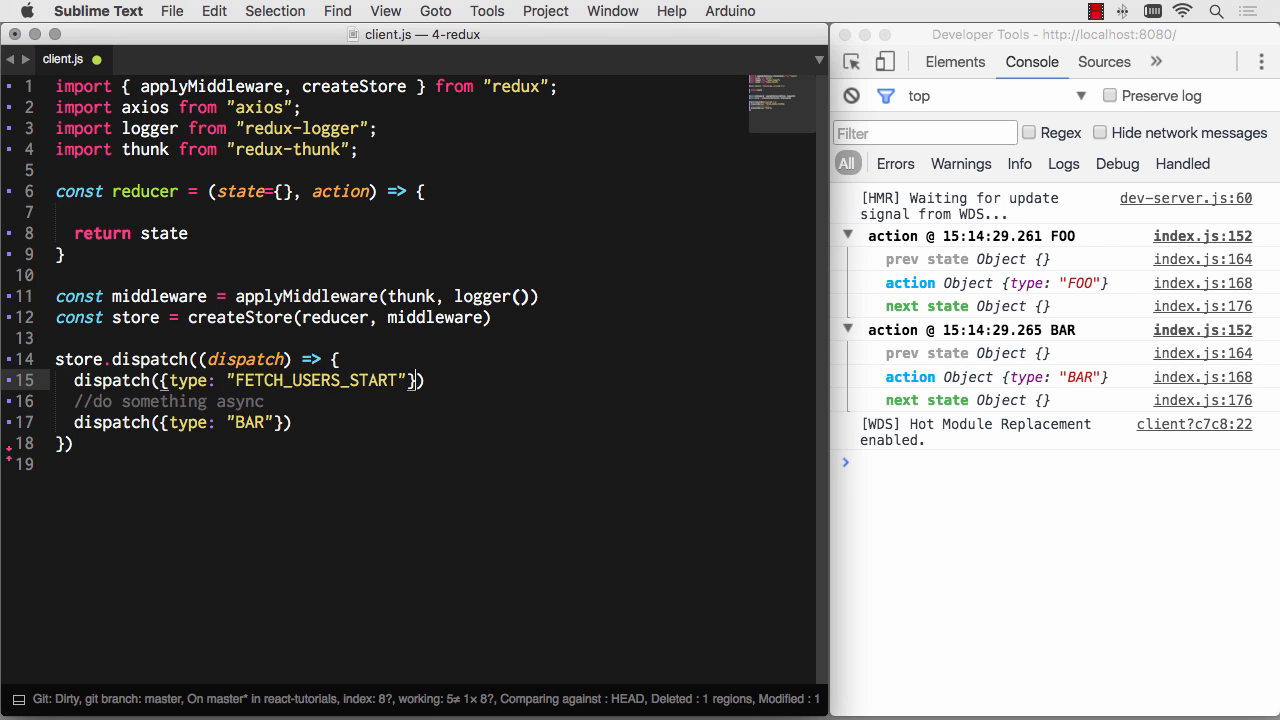
{"action": "key", "text": "enter"}
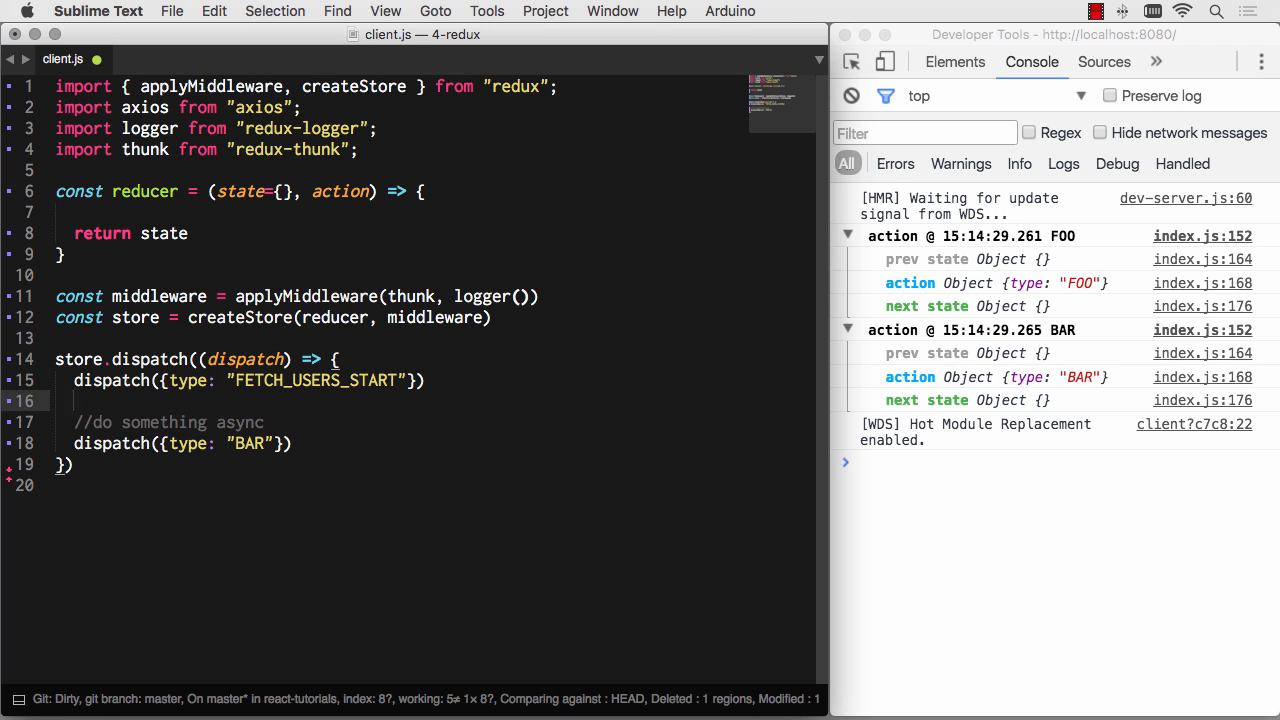
{"action": "type", "text": "axios"}
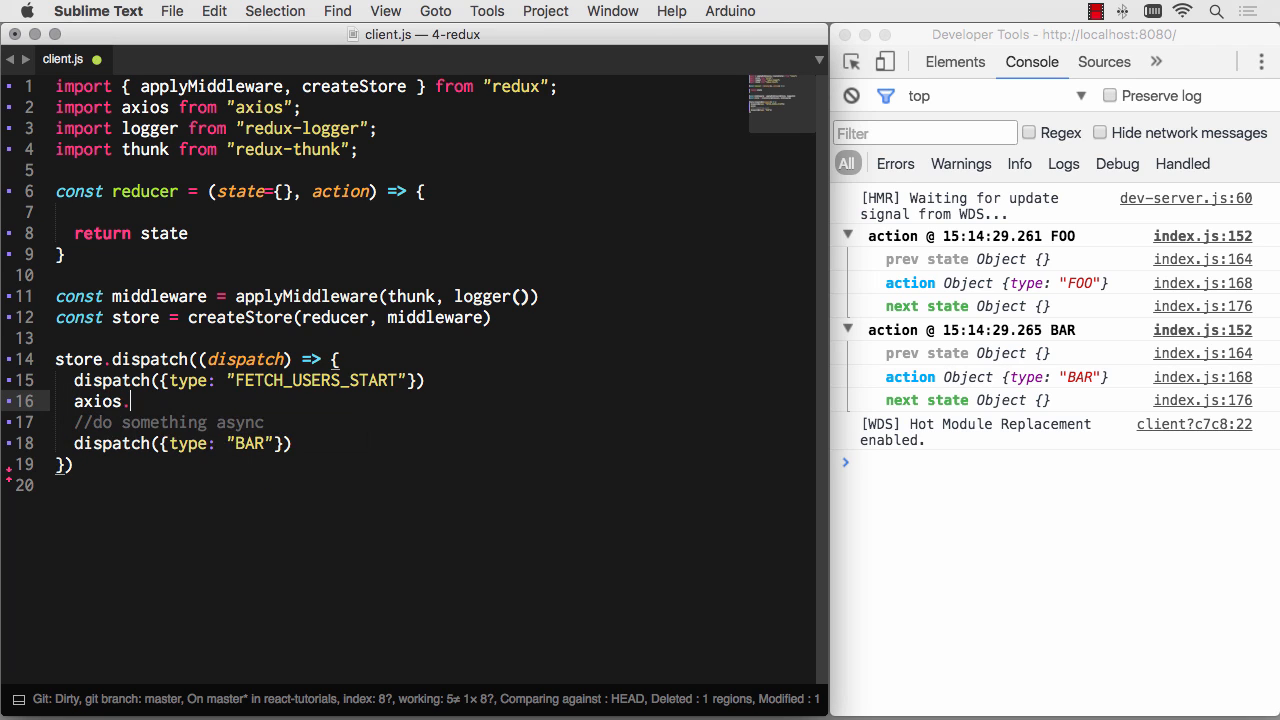
{"action": "type", "text": ".get(\"http:\")"}
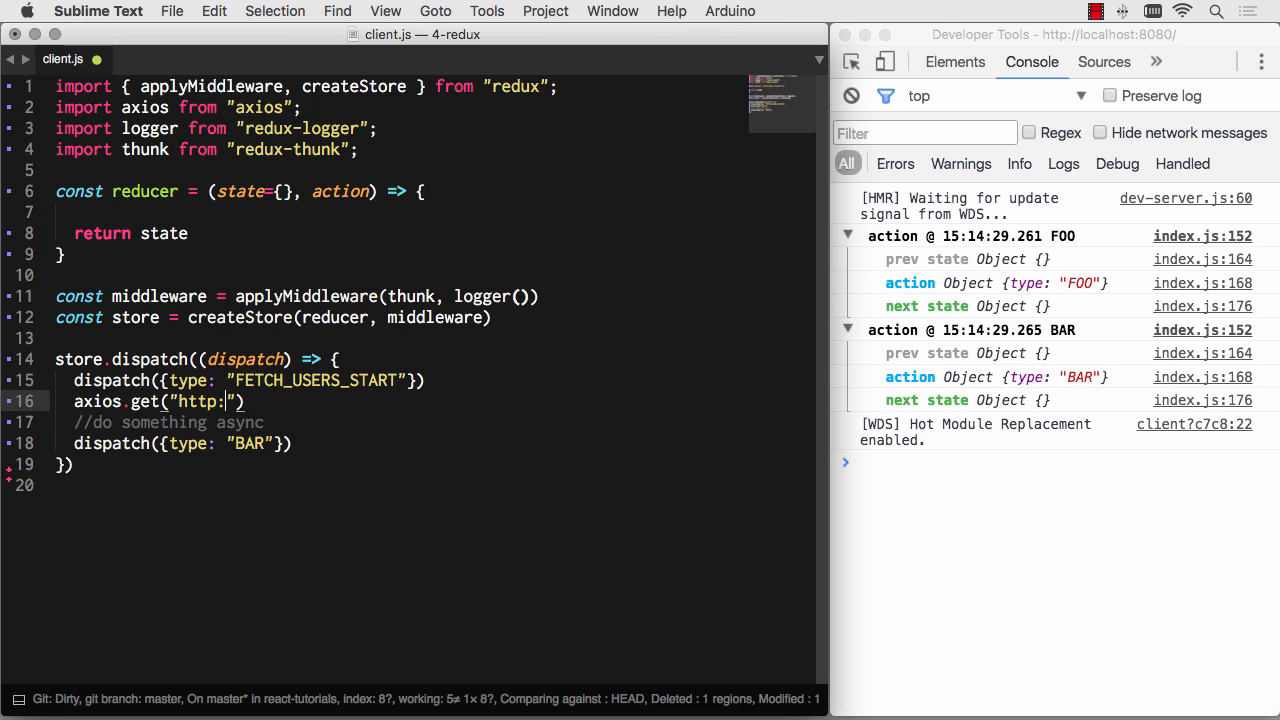
{"action": "type", "text": "//"}
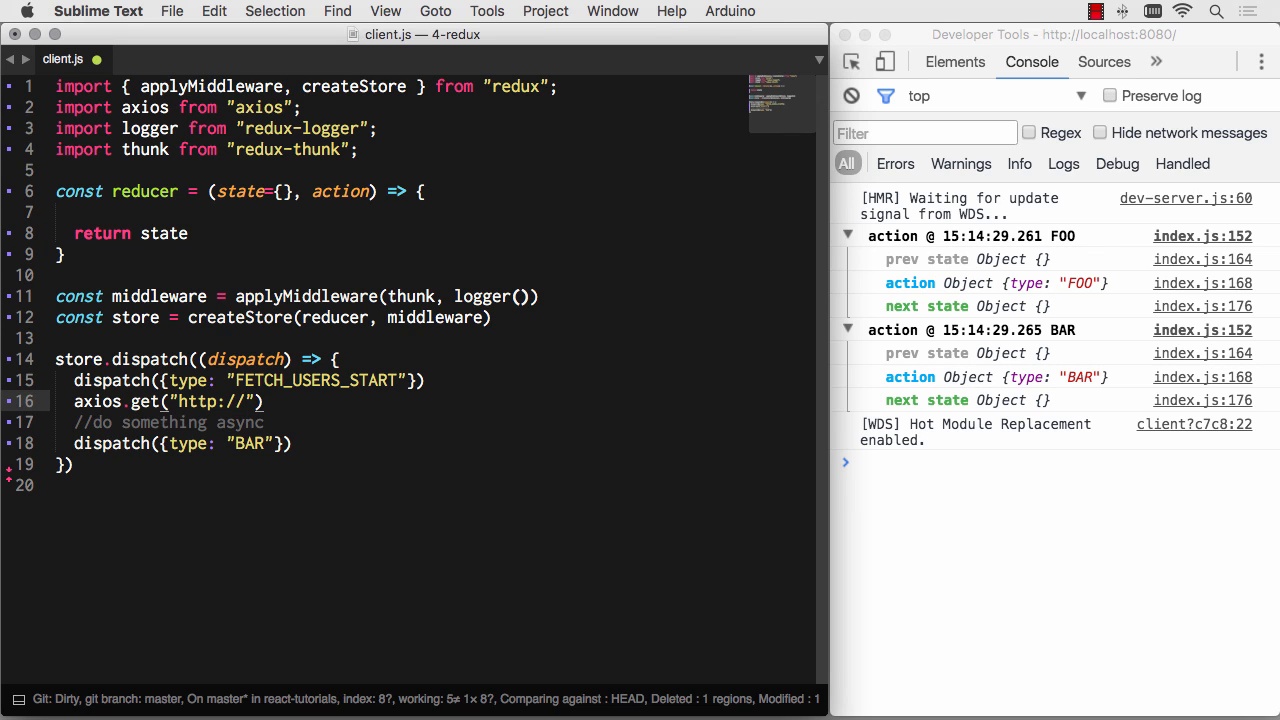
{"action": "type", "text": "rest"}
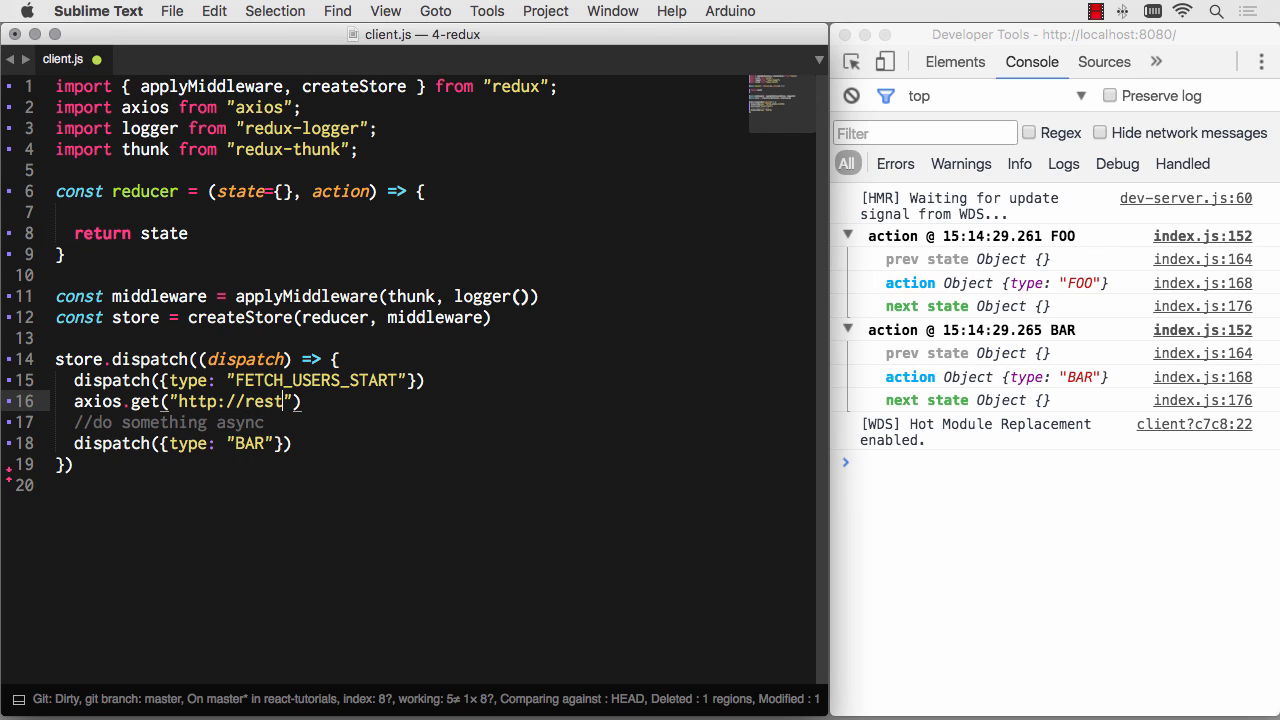
{"action": "type", "text": ".learncode.academy"}
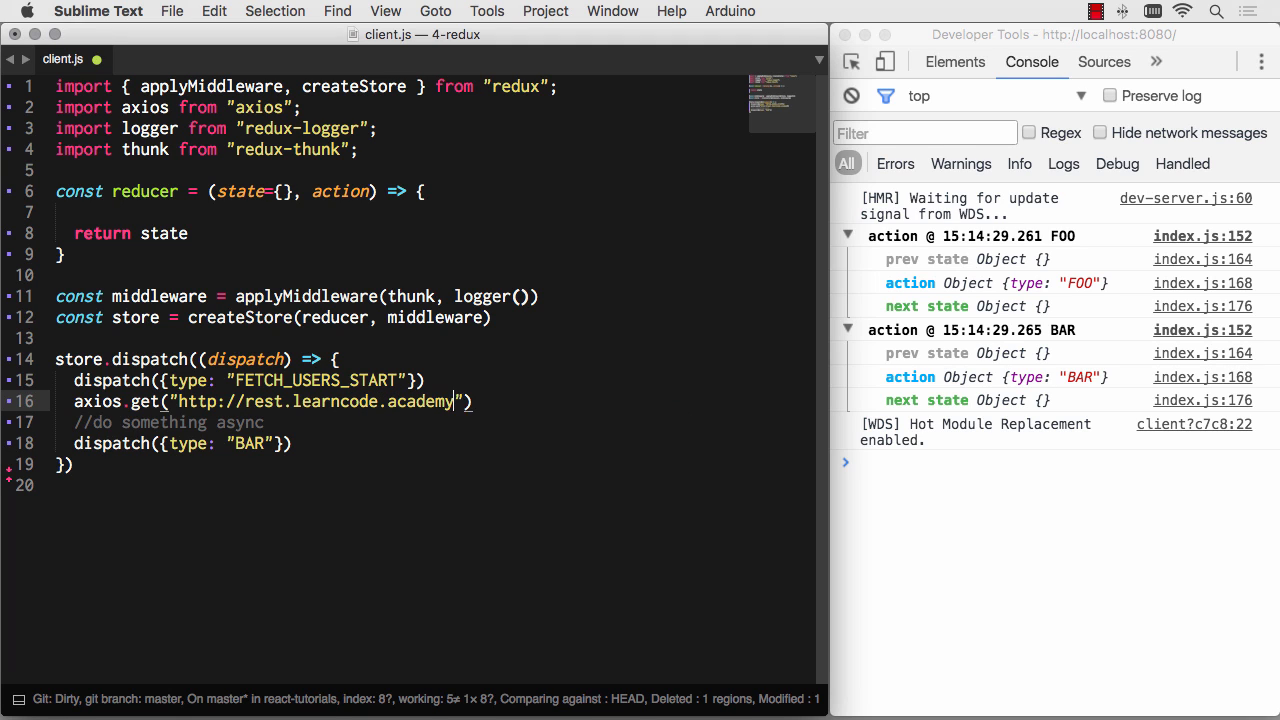
{"action": "type", "text": "/api/"}
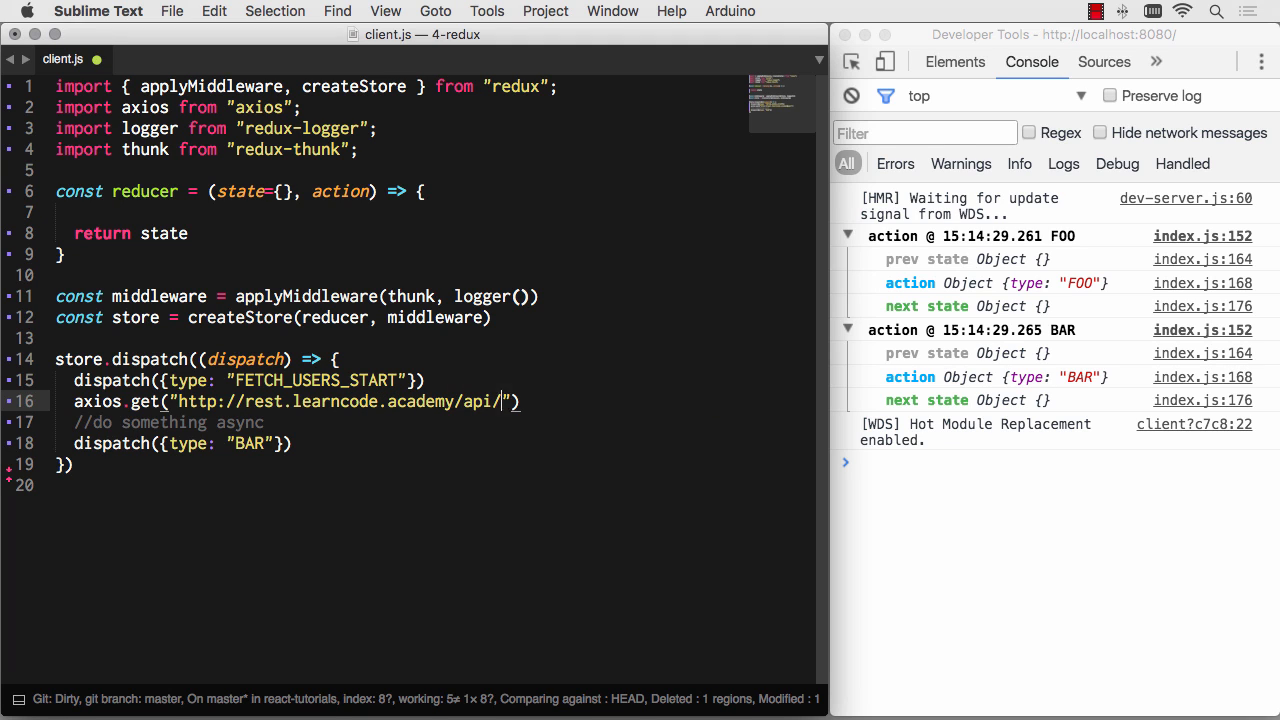
{"action": "type", "text": "wstern/users"}
{"action": "type", "text": "."}
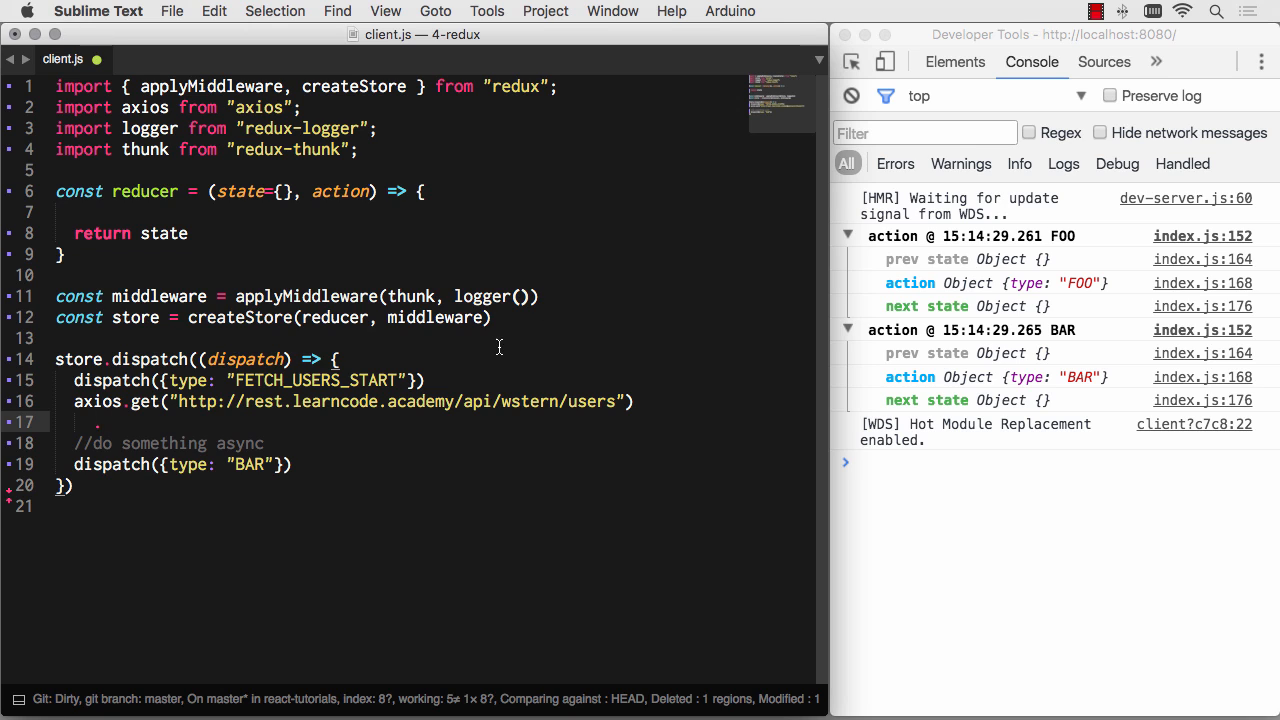
{"action": "double_click", "coordinate": [528, 400]}
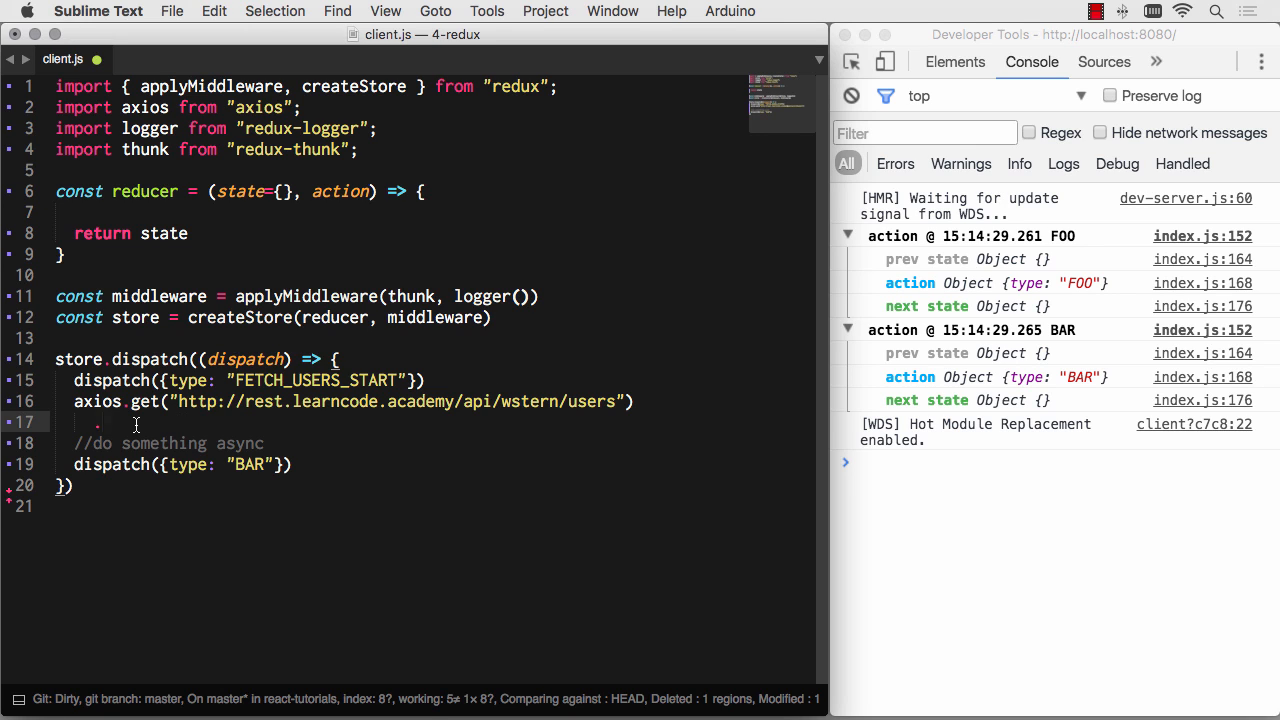
- Add a .then dispatching RECEIVE_USERS with payload response.data, replacing the BAR dispatch
{"action": "type", "text": "then((response) =>"}
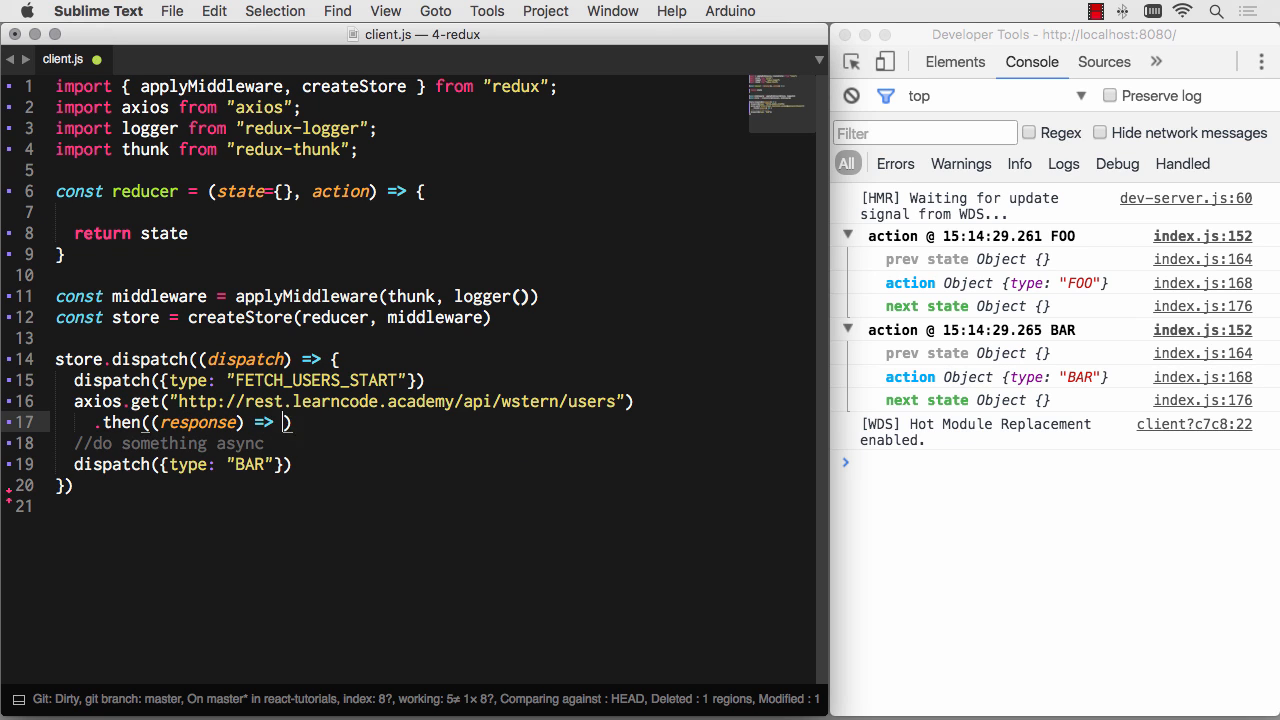
{"action": "type", "text": "}"}
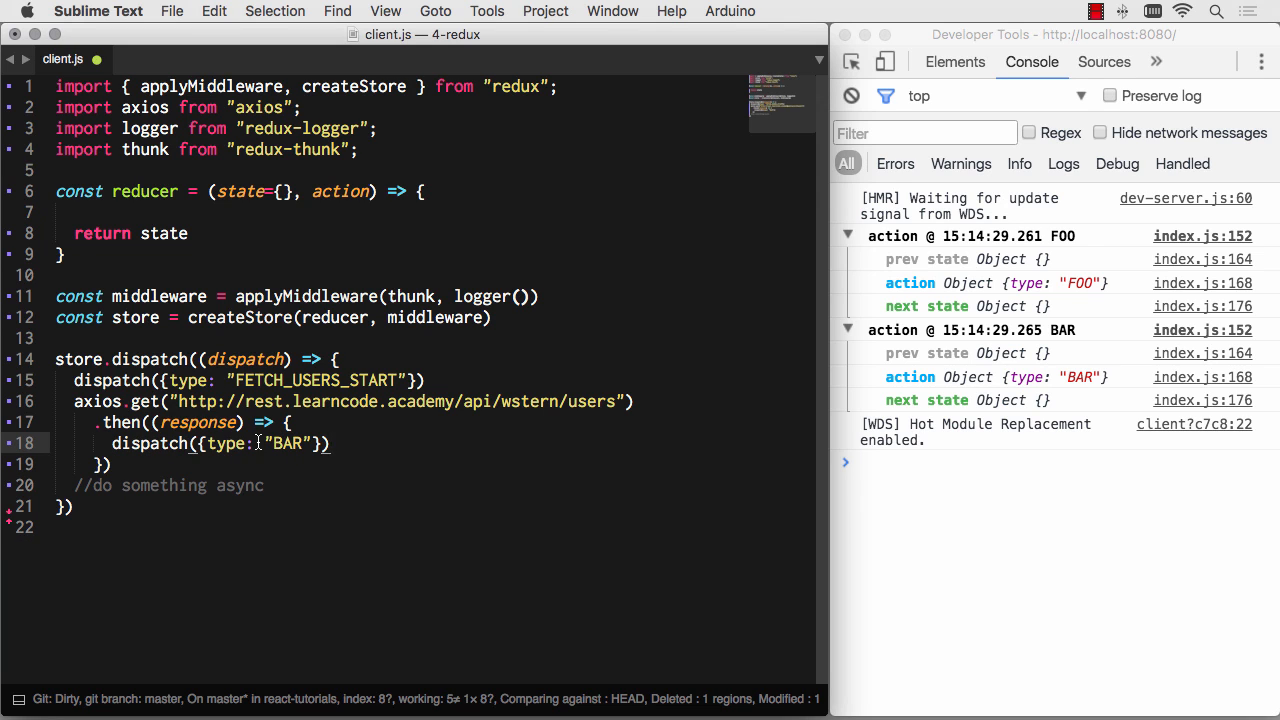
{"action": "double_click", "coordinate": [284, 444]}
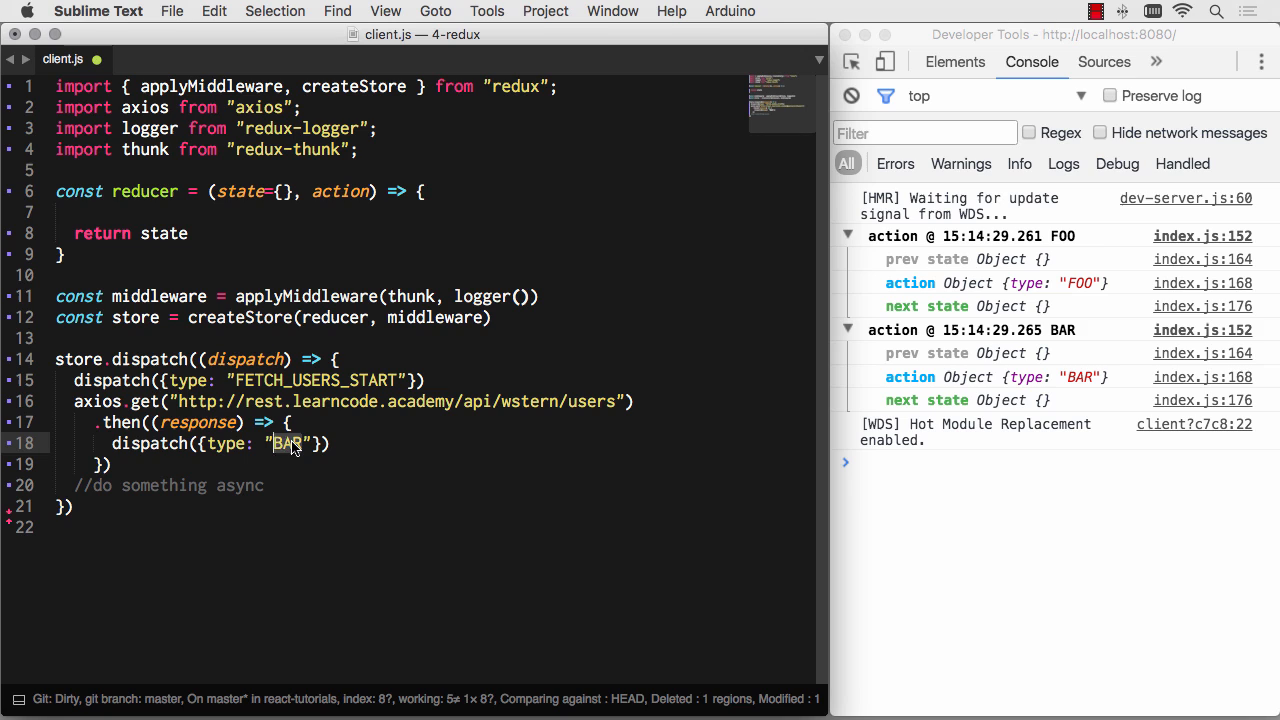
{"action": "type", "text": "FET"}
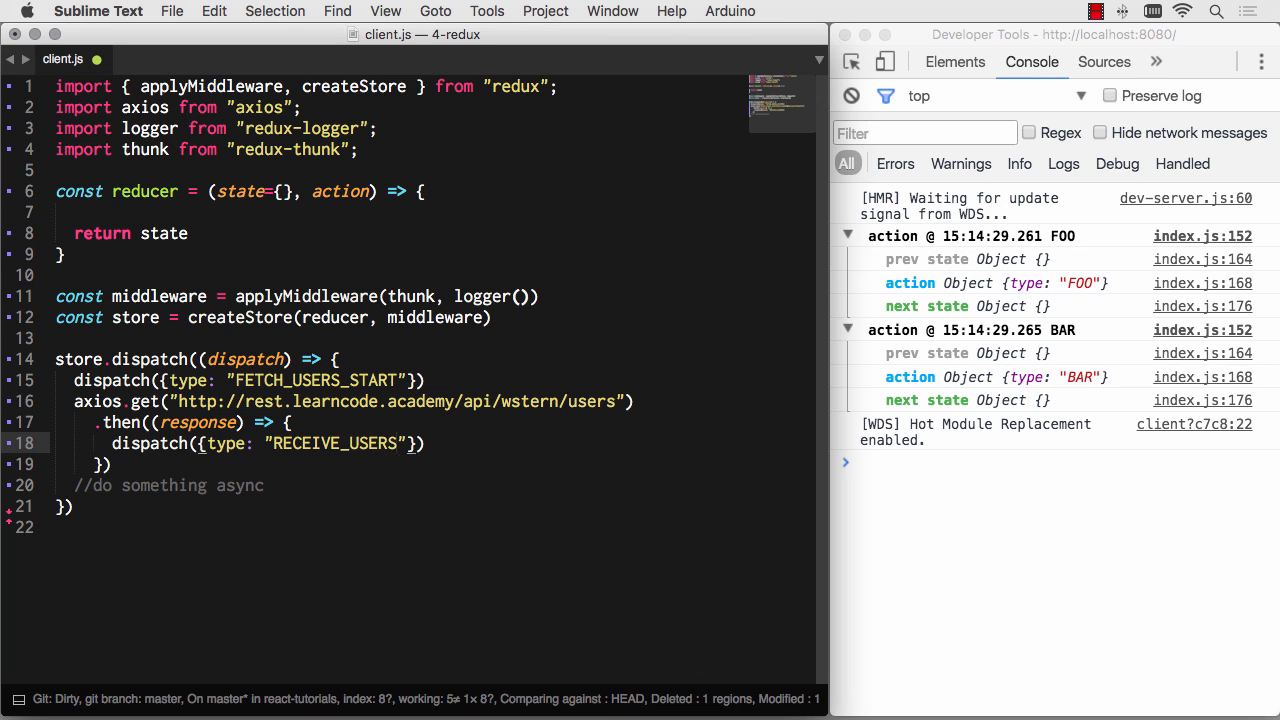
{"action": "type", "text": ", payload: r"}
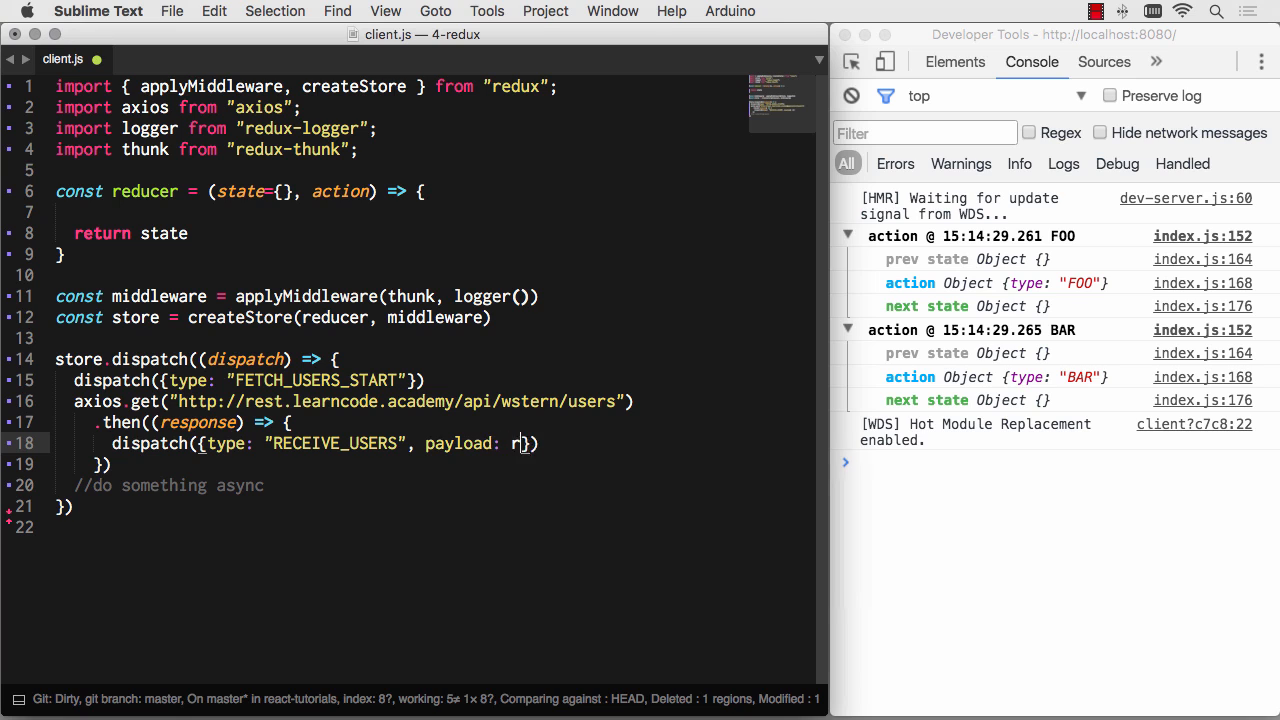
{"action": "type", "text": "esponse.d"}
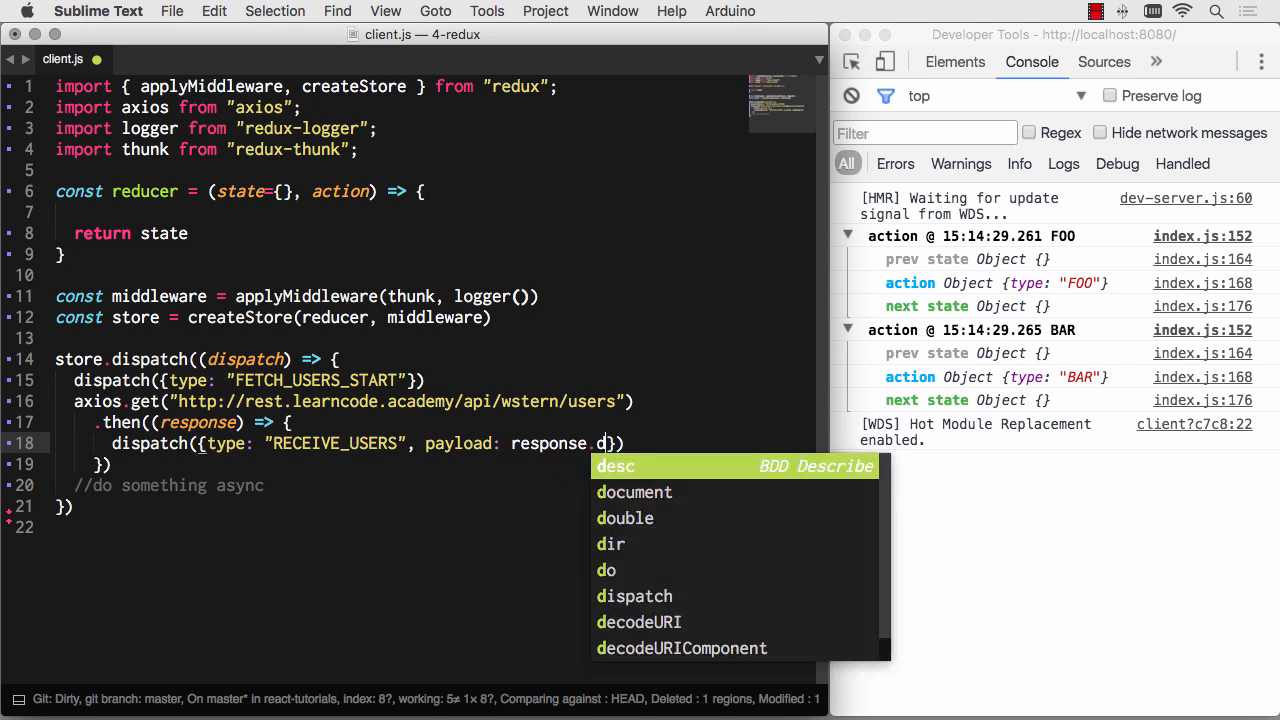
{"action": "type", "text": "ata"}
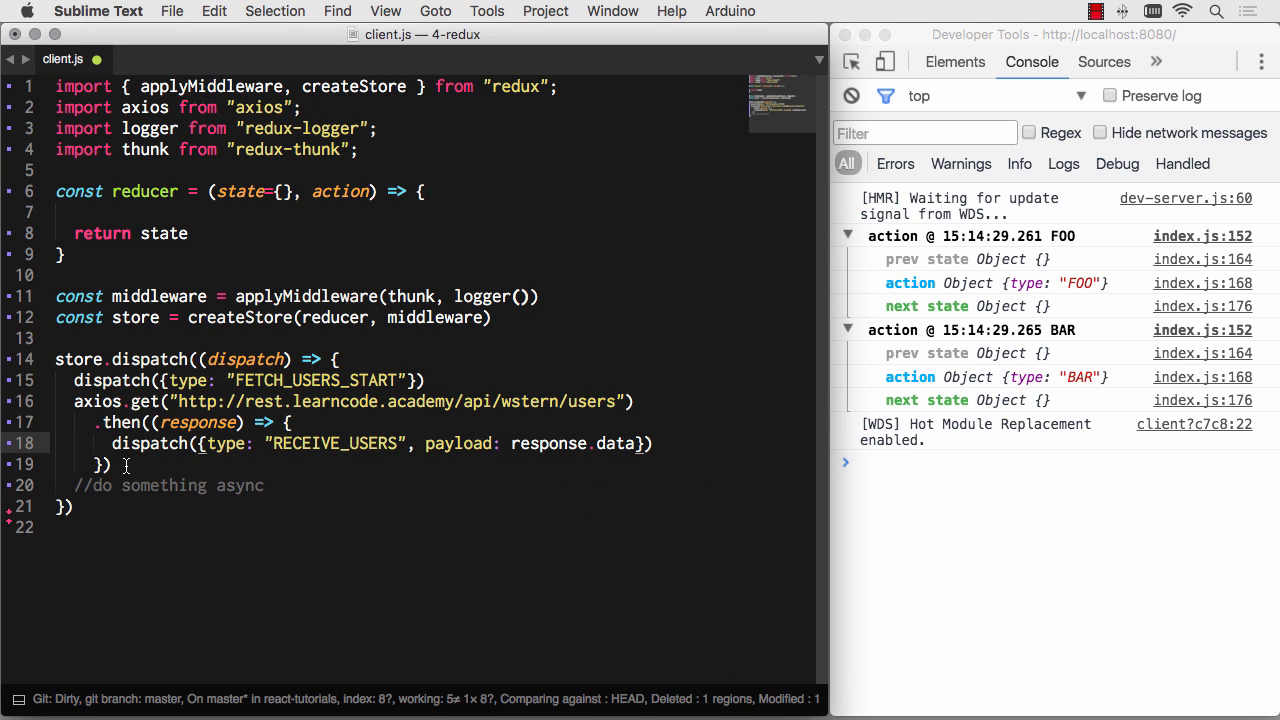
- Add a .catch((err) => ...) dispatching FETCH_USERS_ERROR with payload err
{"action": "type", "text": ".cat"}
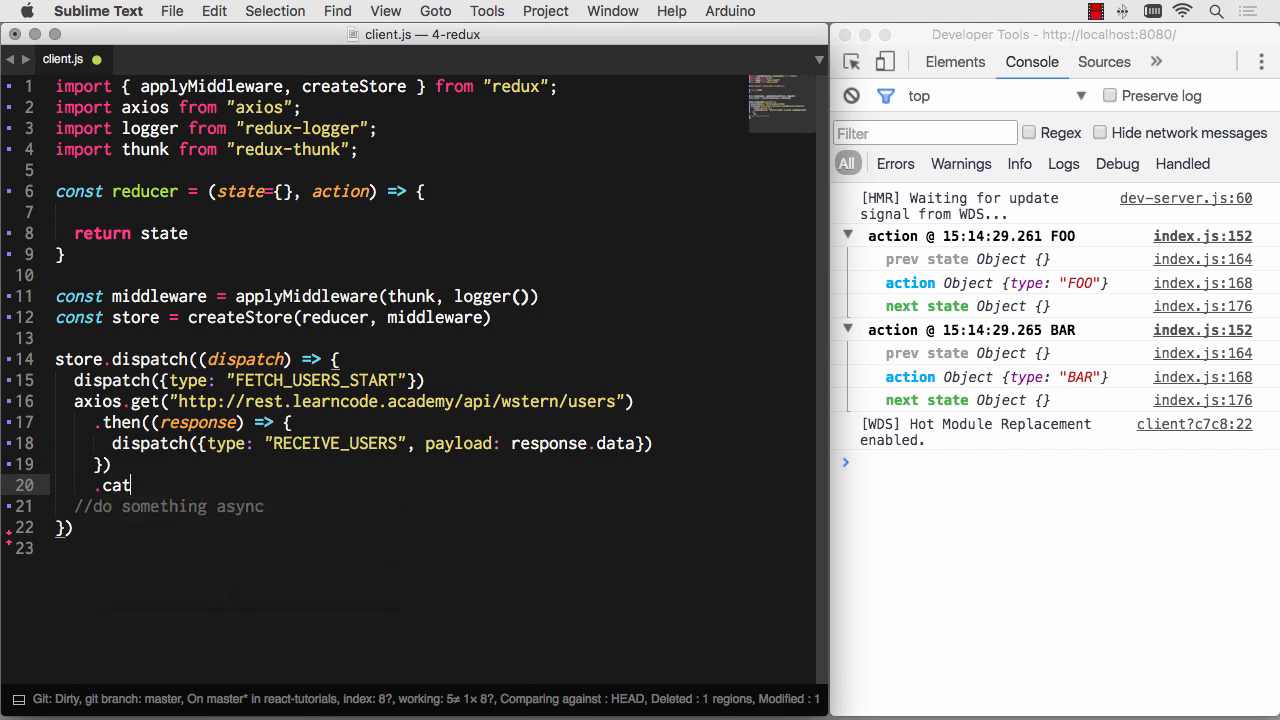
{"action": "type", "text": "h"}
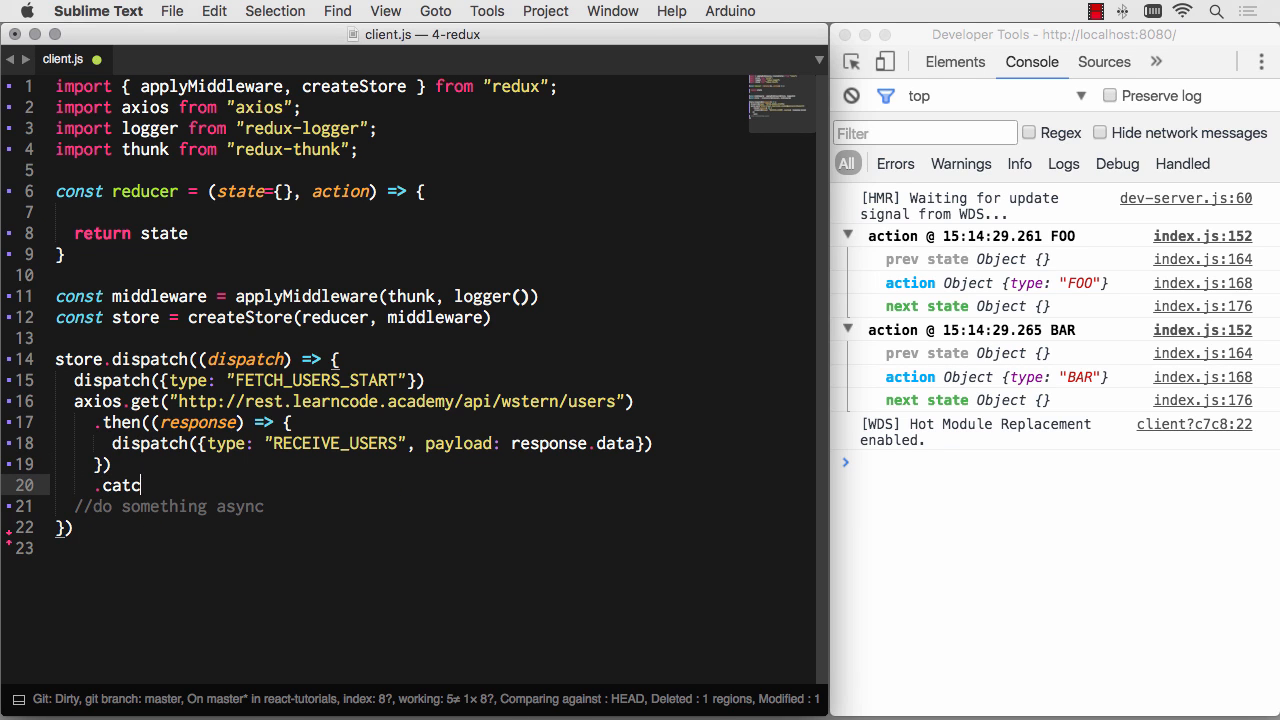
{"action": "type", "text": "h((err) =>"}
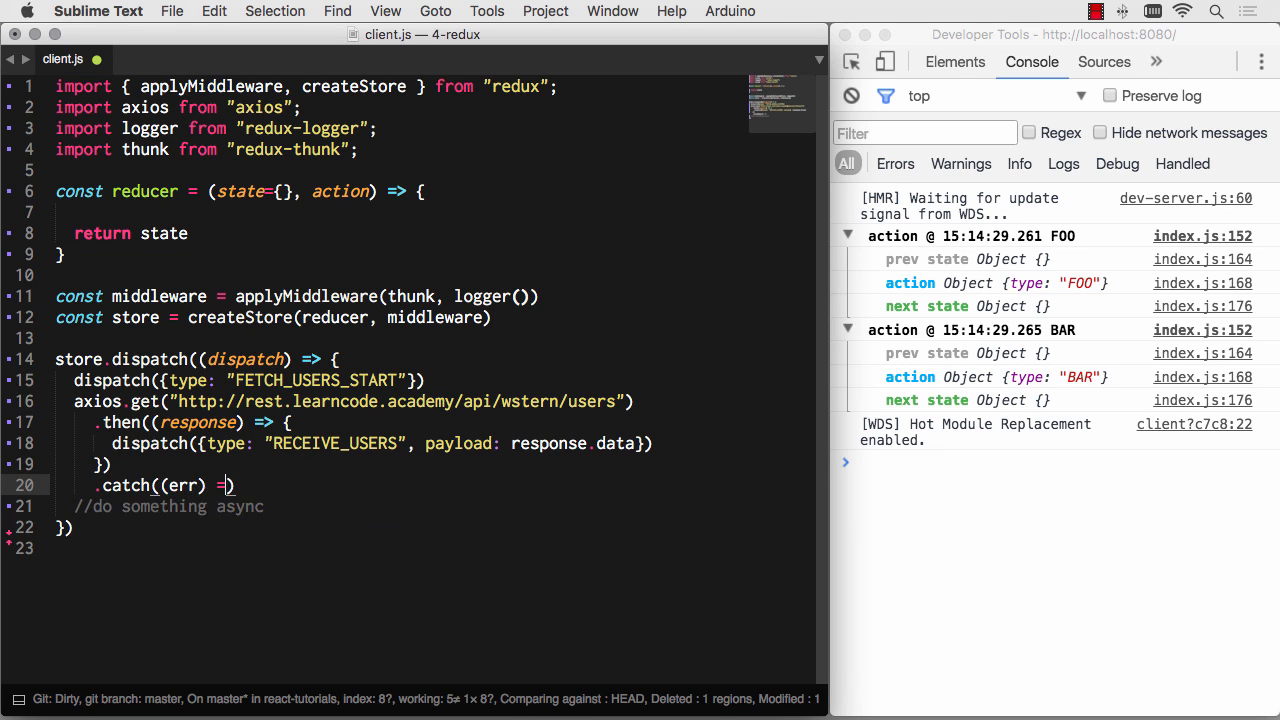
{"action": "type", "text": "dispatch({type: \""}
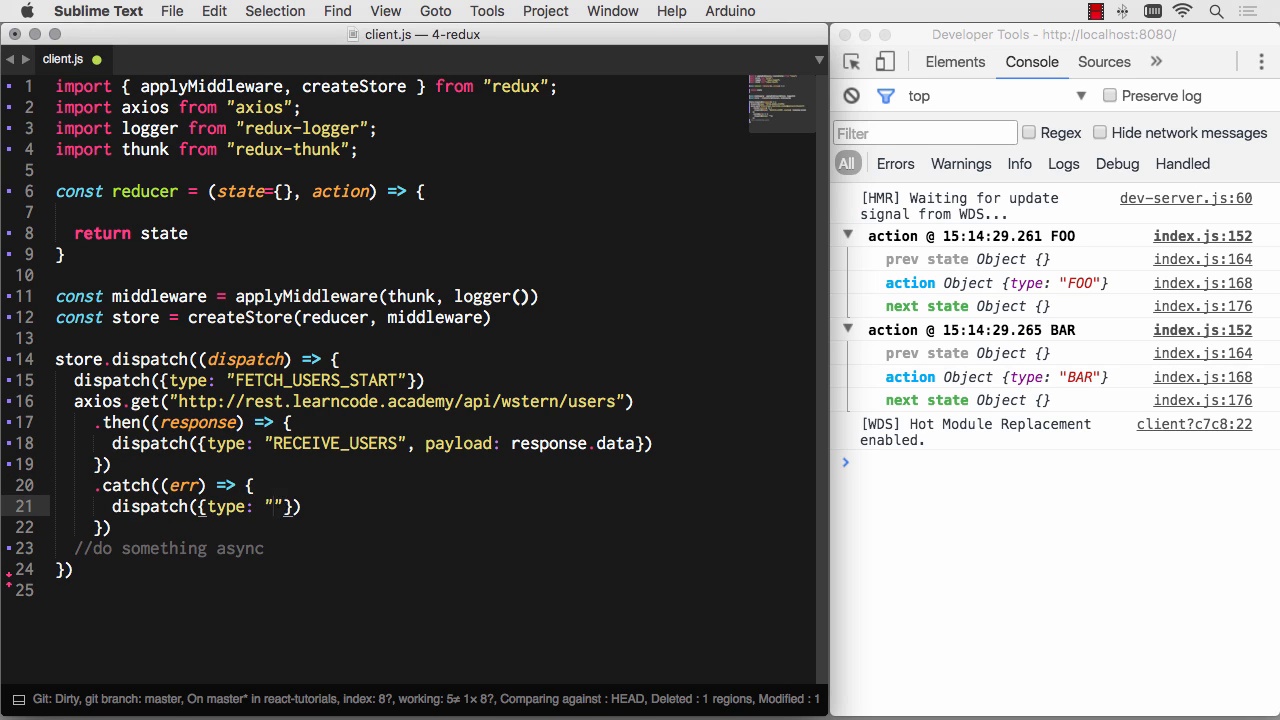
{"action": "type", "text": "FETCH_USERS_ERROR"}
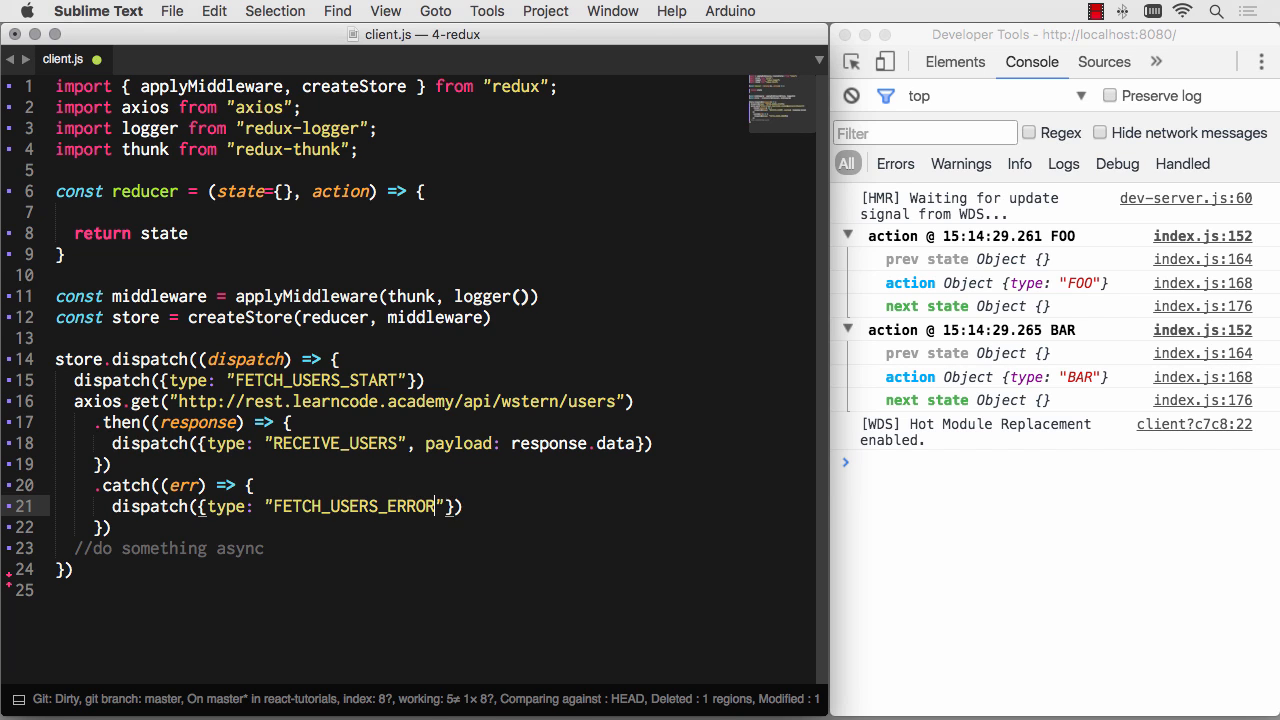
{"action": "type", "text": ", payload: err"}
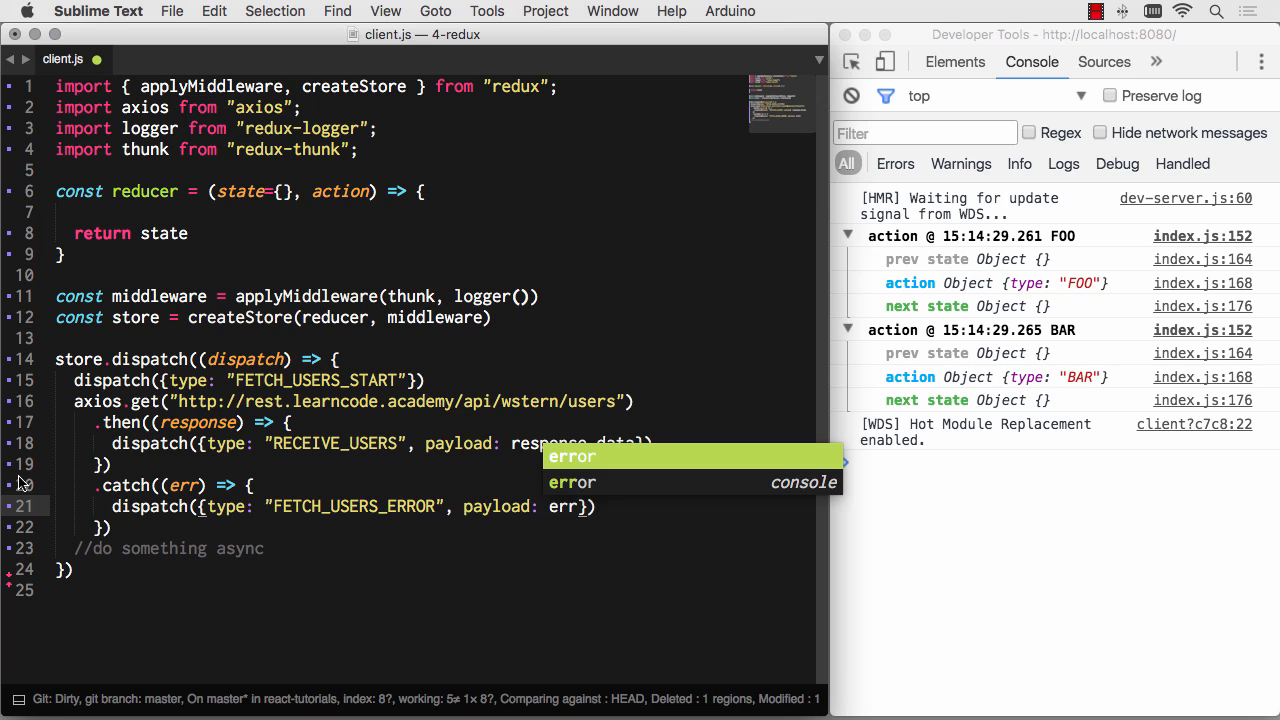
{"action": "left_click", "coordinate": [312, 548]}
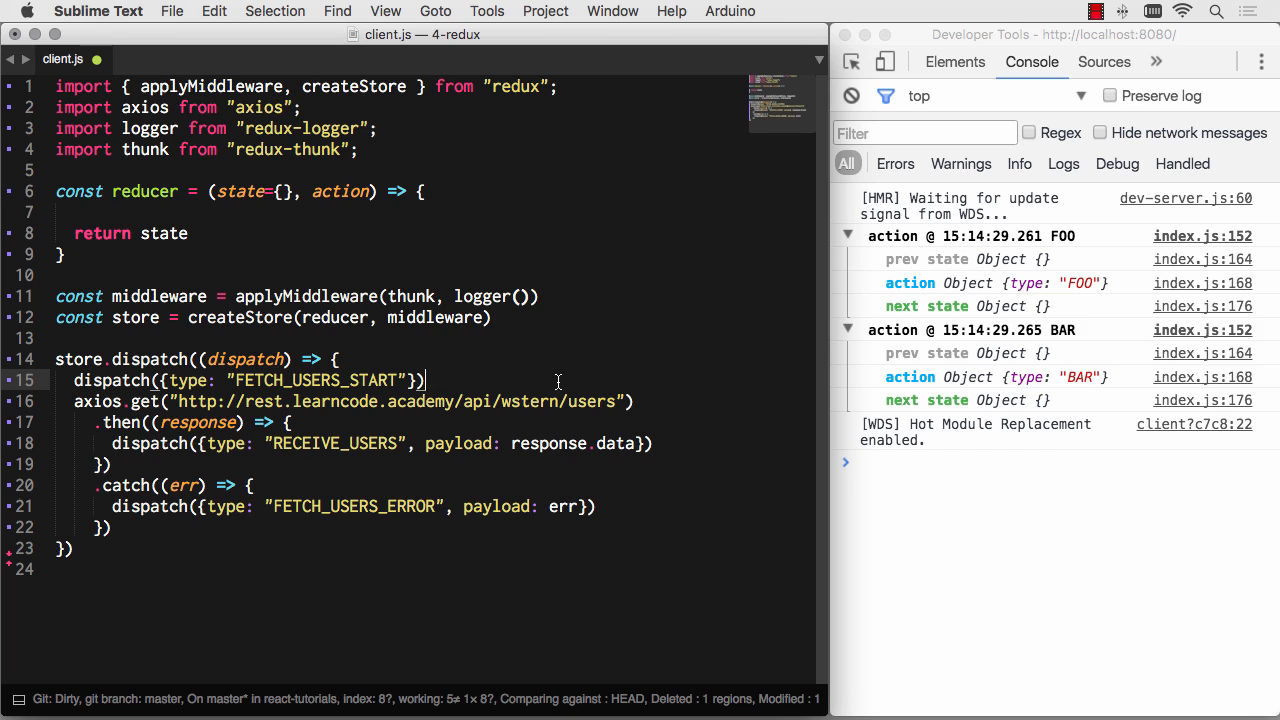
{"action": "mouse_move", "coordinate": [268, 460]}
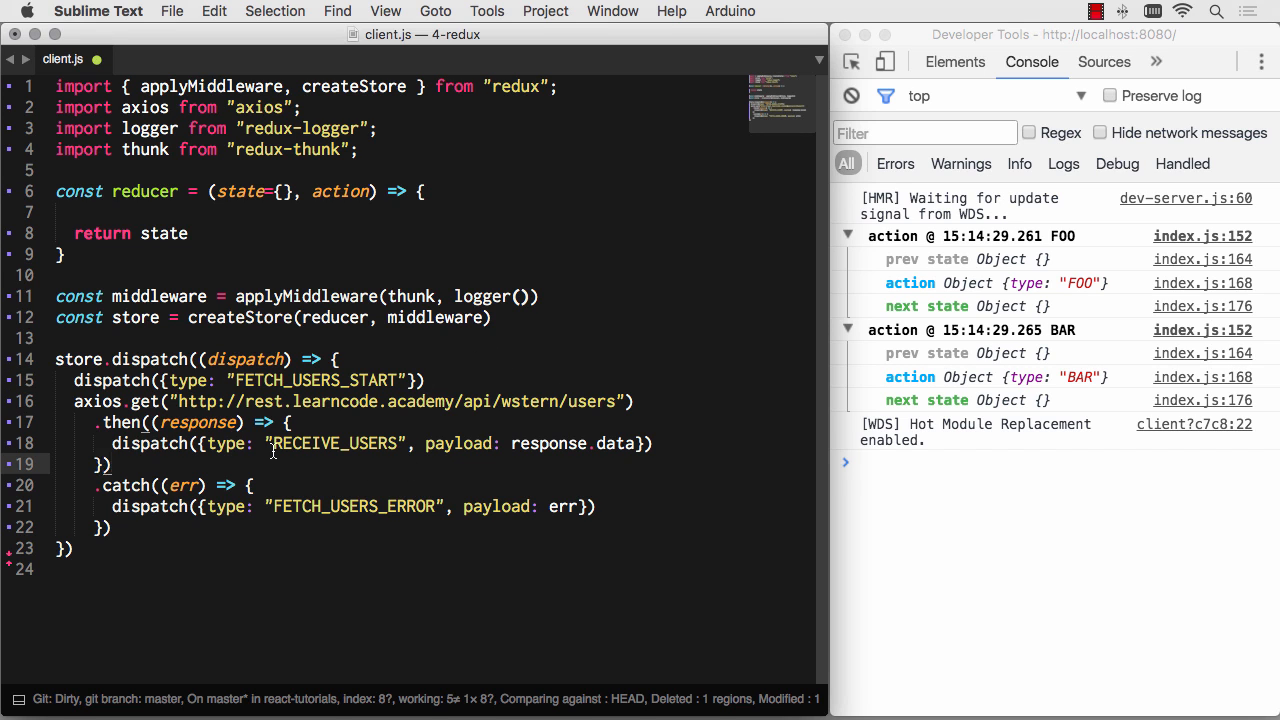
{"action": "mouse_move", "coordinate": [476, 460]}
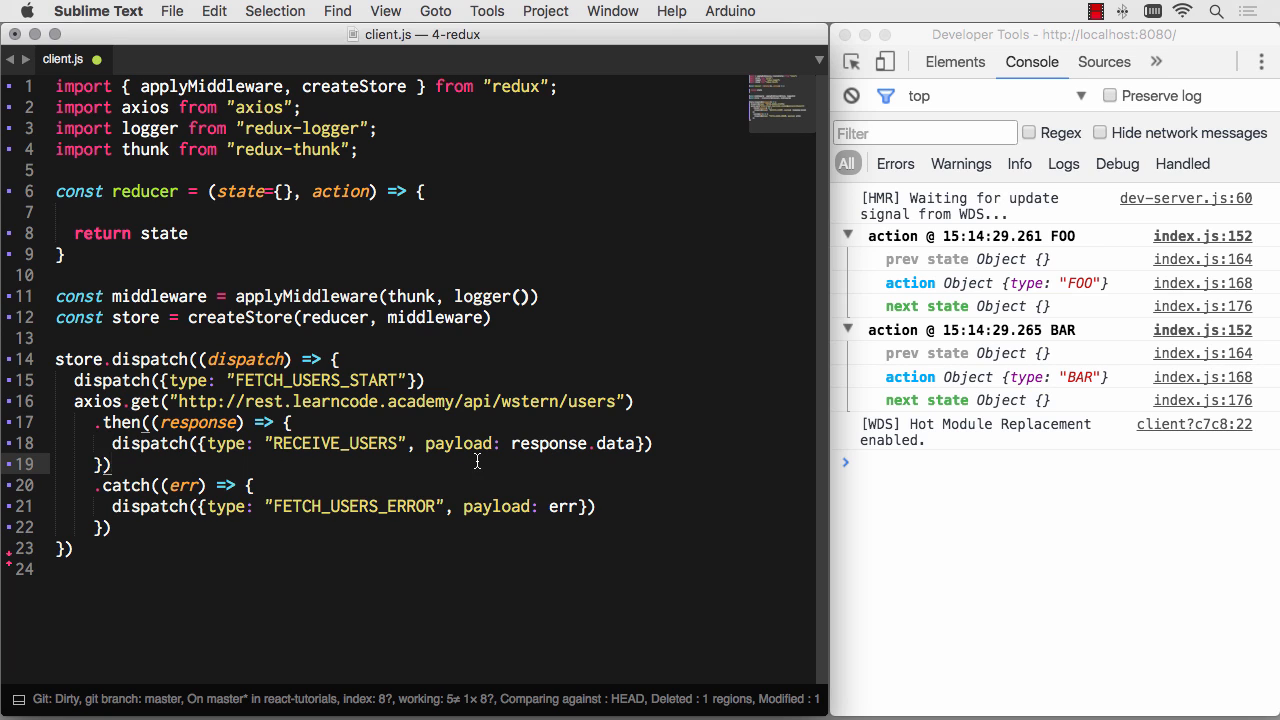
{"action": "mouse_move", "coordinate": [452, 508]}
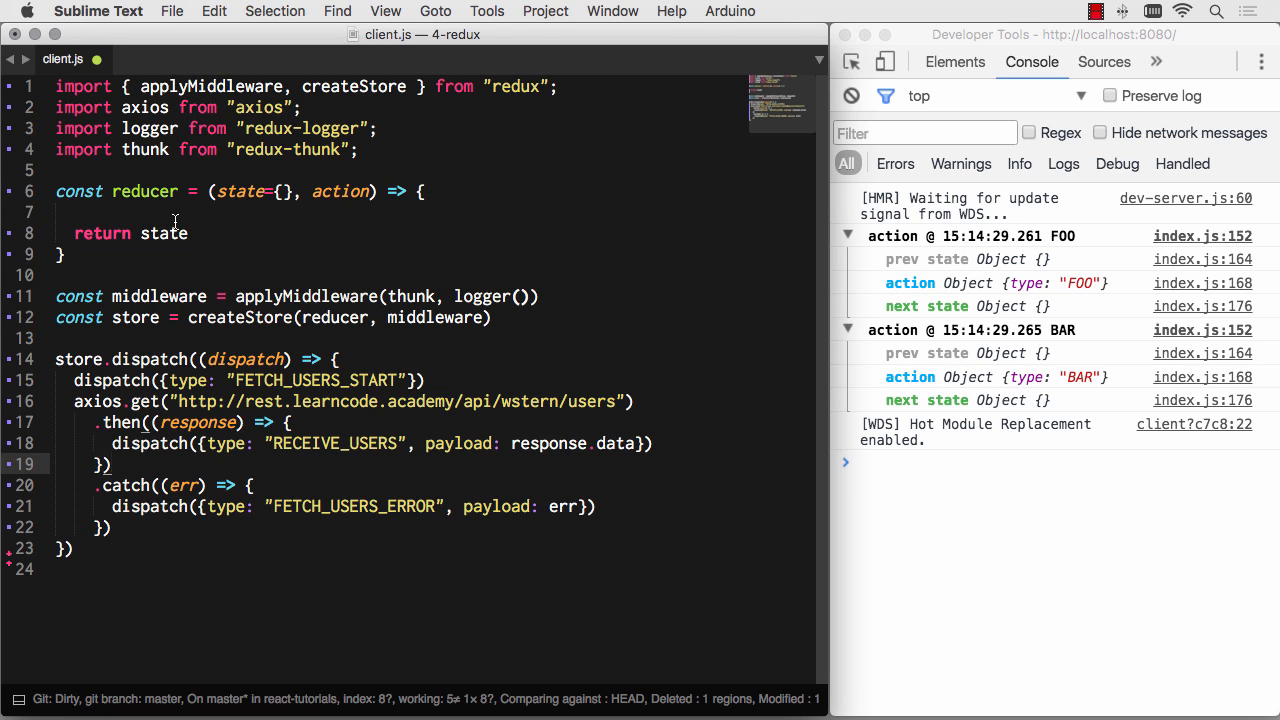
- Write switch (action.type) in the reducer with a case "FETCH_USERS_START" block
{"action": "left_click", "coordinate": [76, 212]}
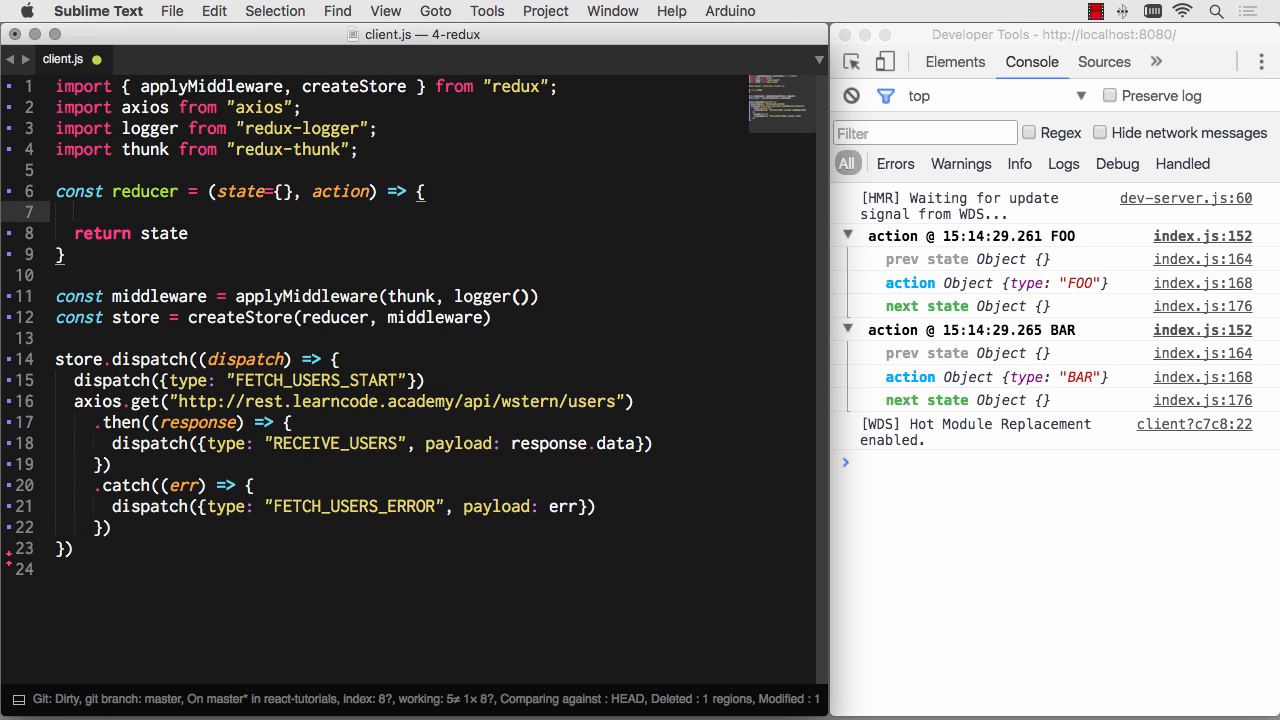
{"action": "type", "text": "swit"}
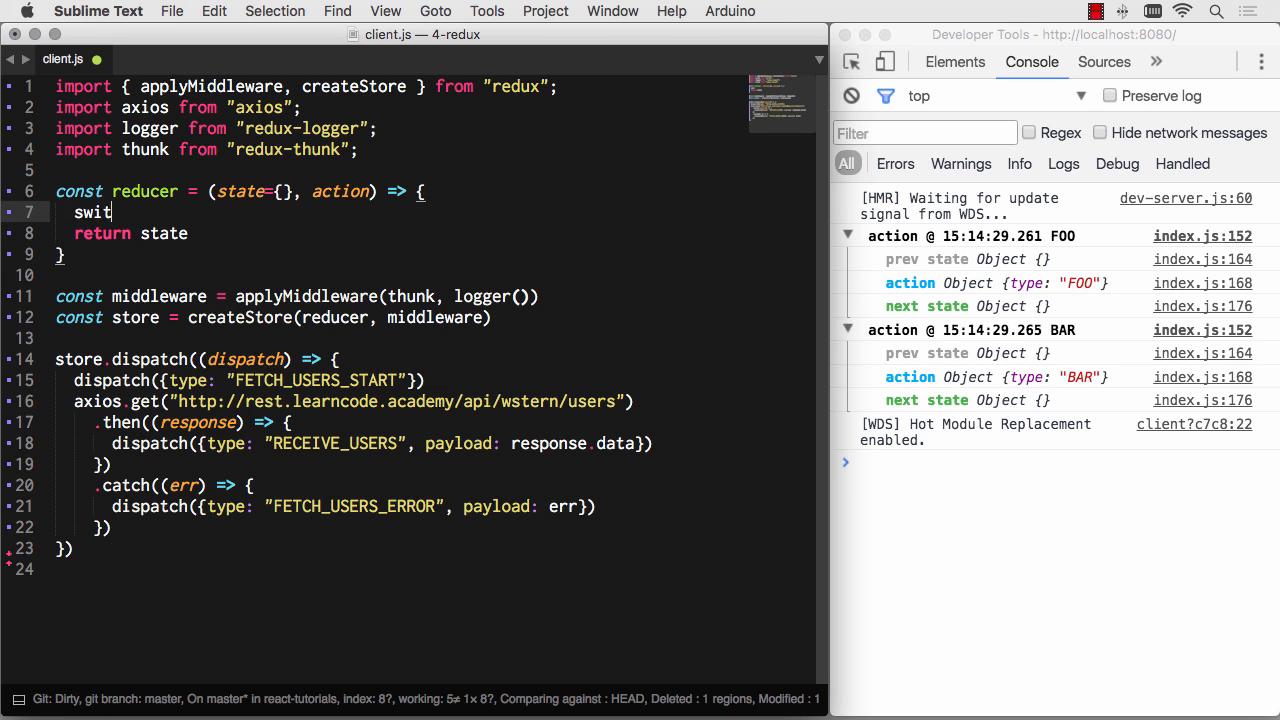
{"action": "type", "text": "ch (action.type) {"}
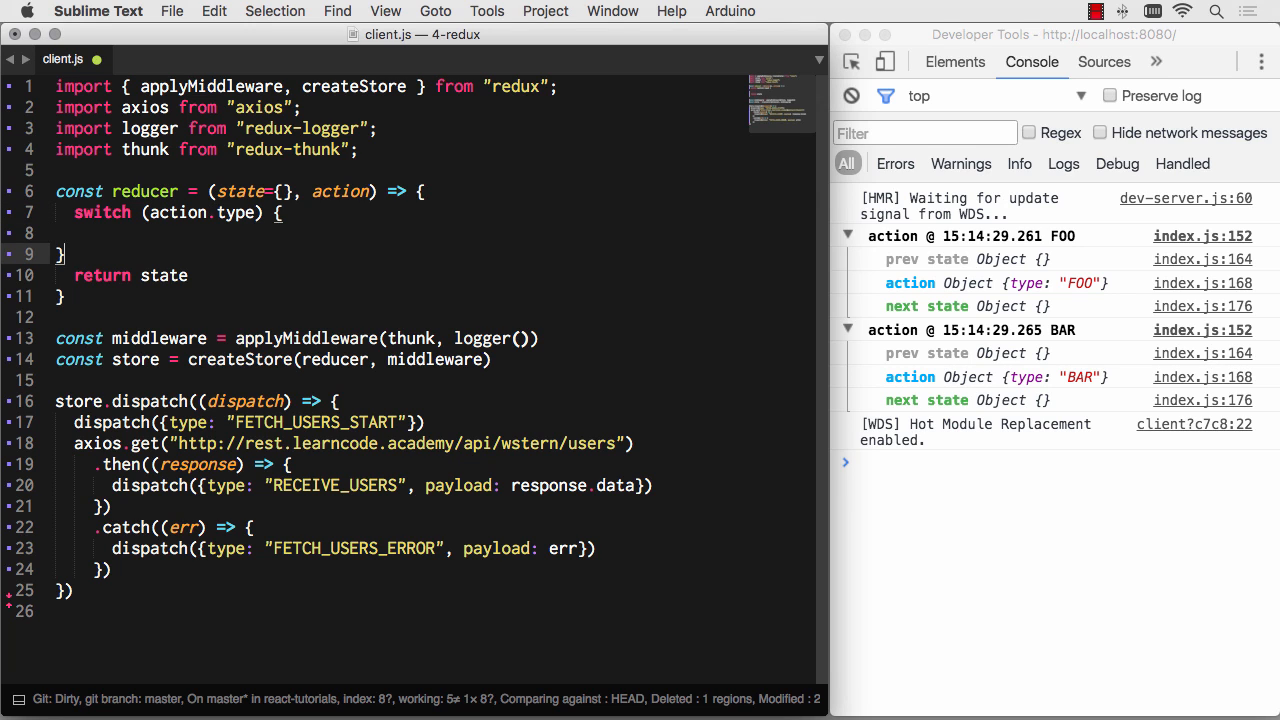
{"action": "type", "text": "case"}
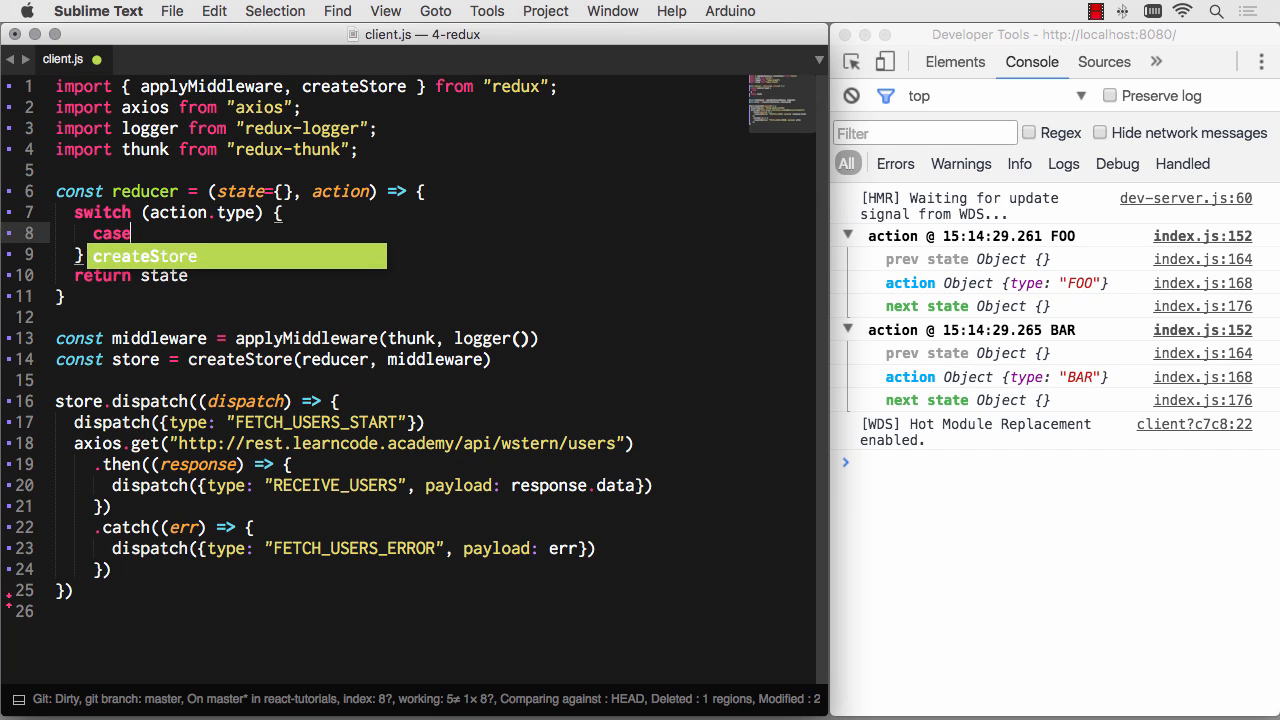
{"action": "type", "text": "\"\""}
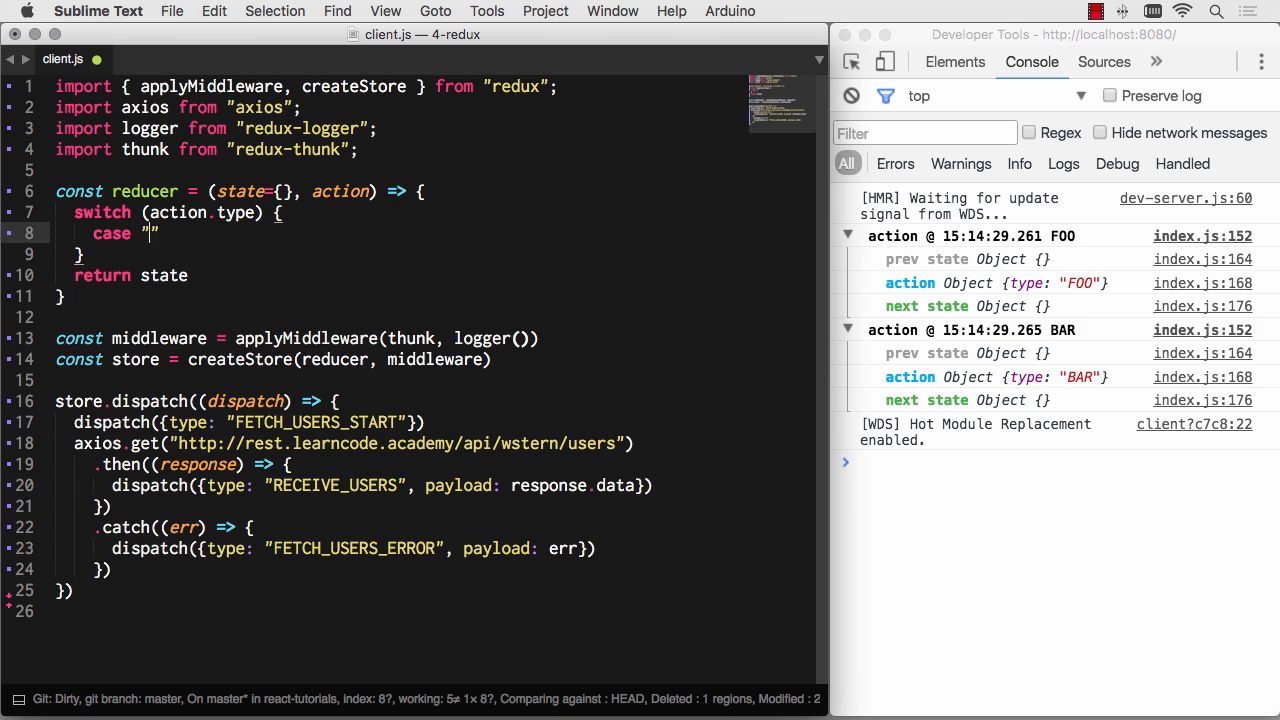
{"action": "type", "text": "FETCH_USERS_START"}
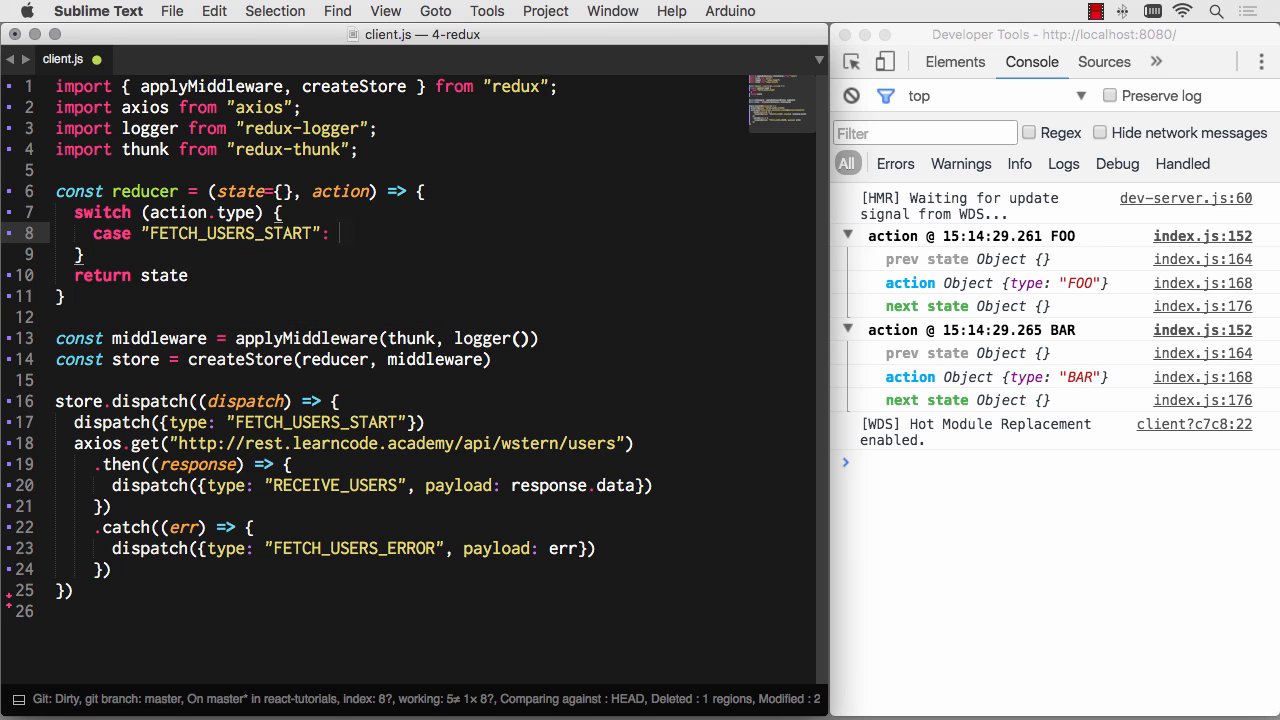
{"action": "type", "text": "{"}
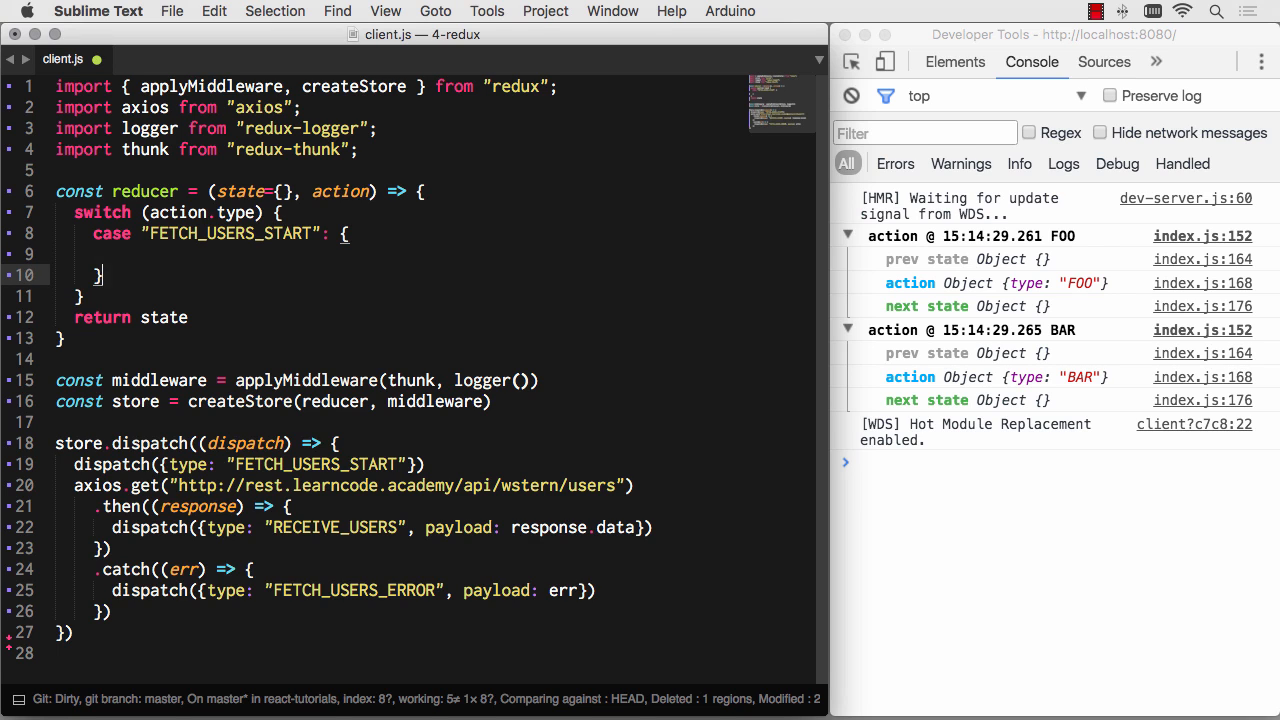
- Add FETCH_USERS_ERROR and RECEIVE_USERS cases and a break; in each case
{"action": "type", "text": "case"}
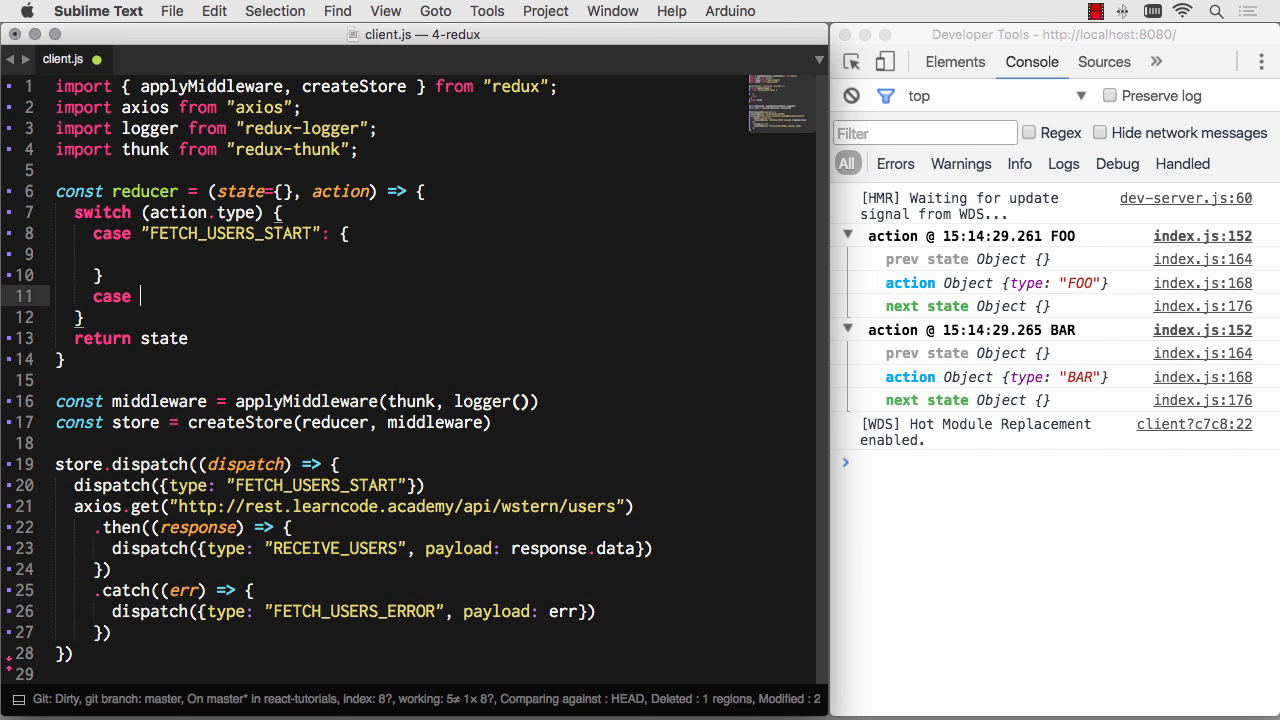
{"action": "type", "text": "\"FETCH_USERS_ERROR\""}
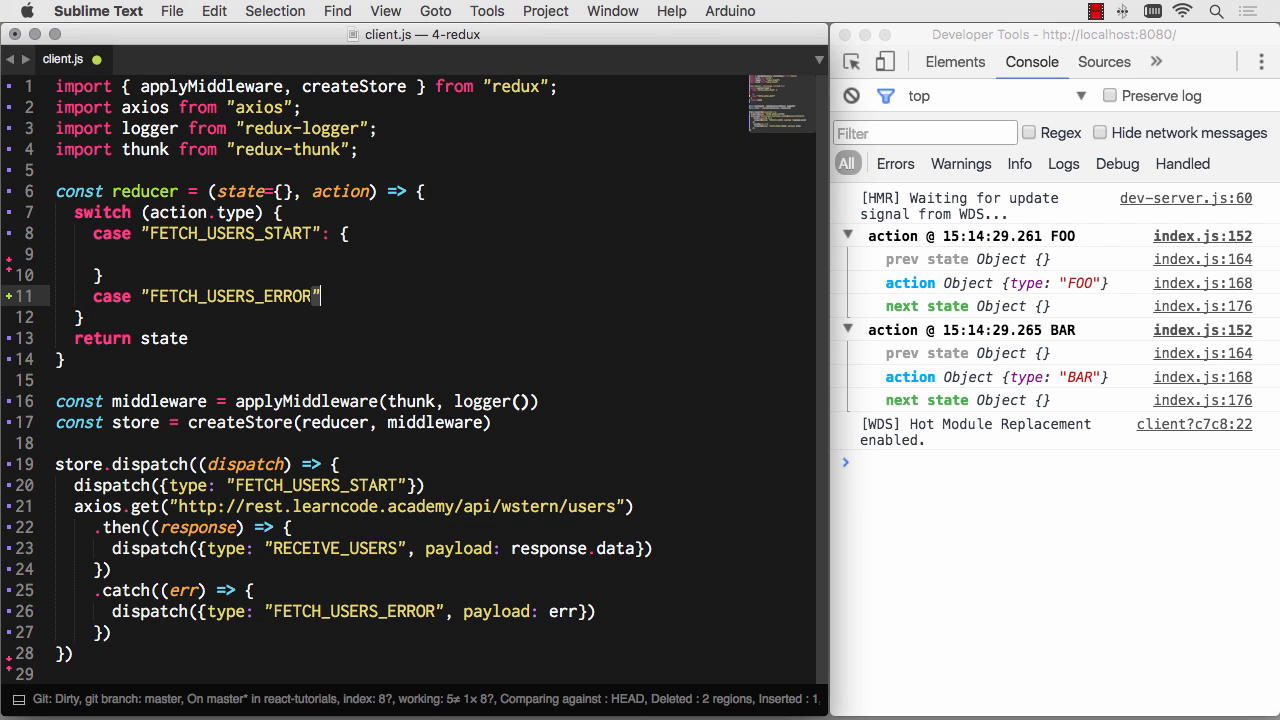
{"action": "type", "text": ": {"}
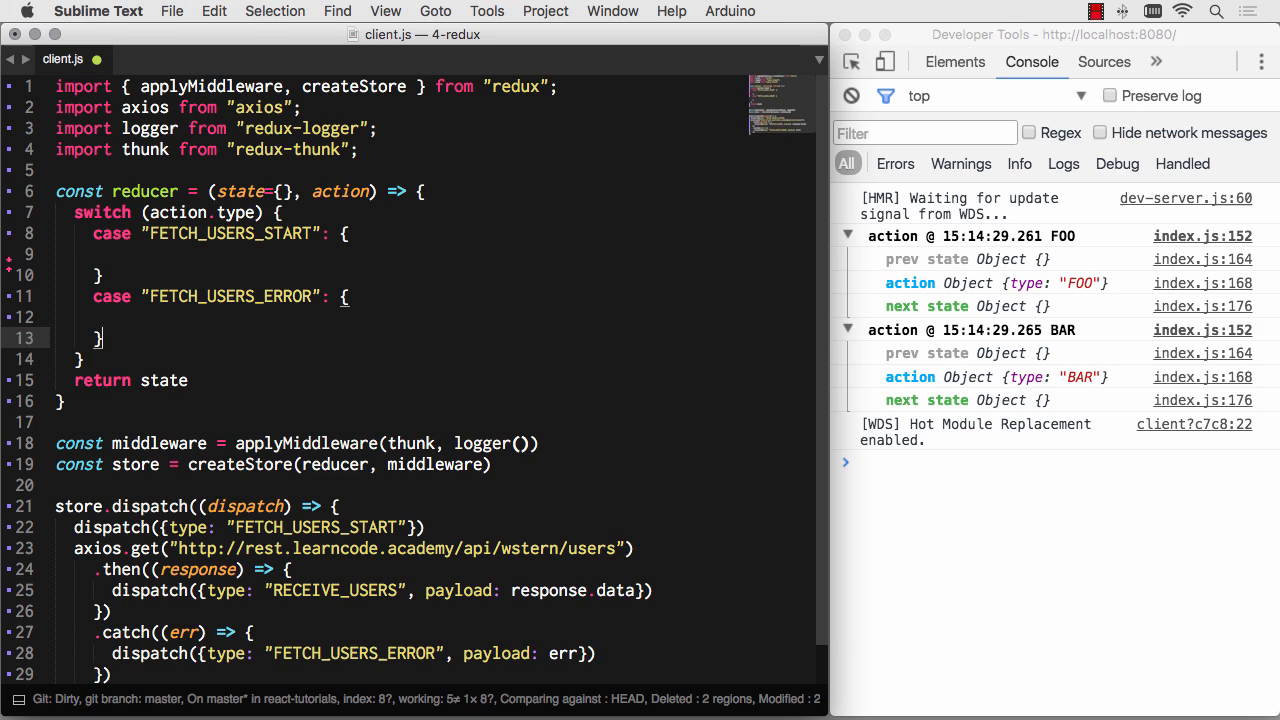
{"action": "type", "text": "case"}
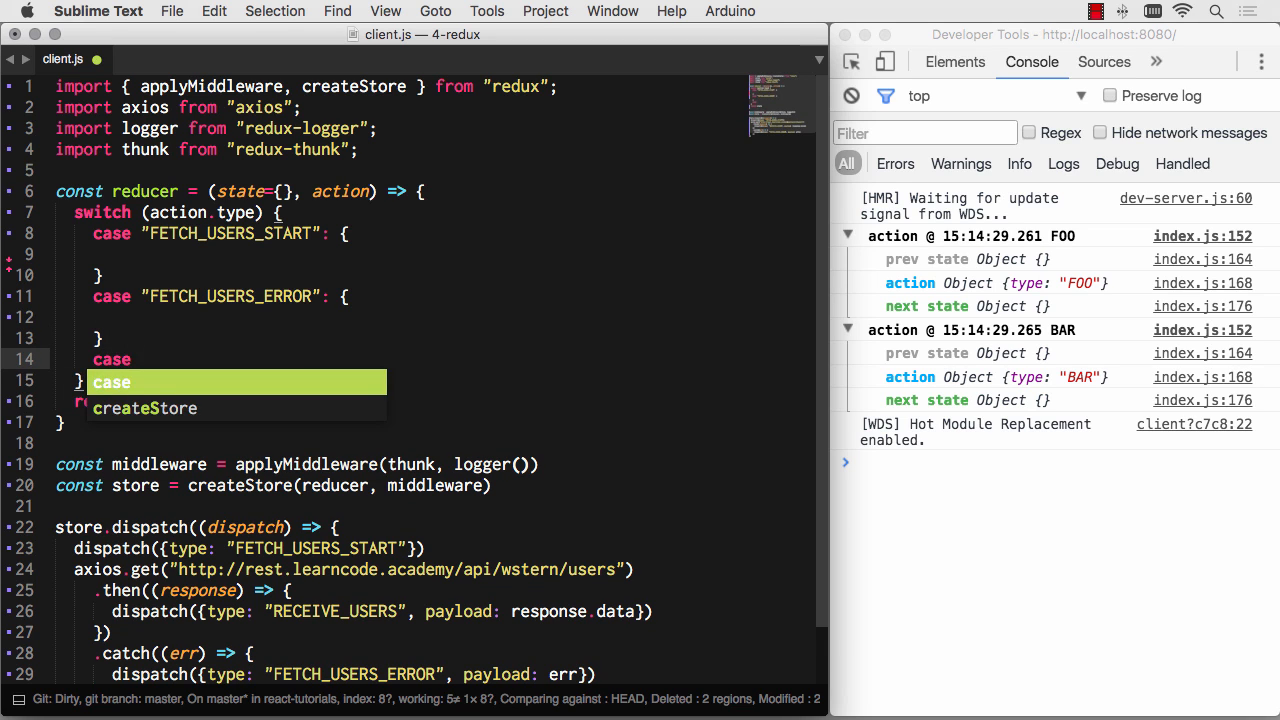
{"action": "type", "text": "R\""}
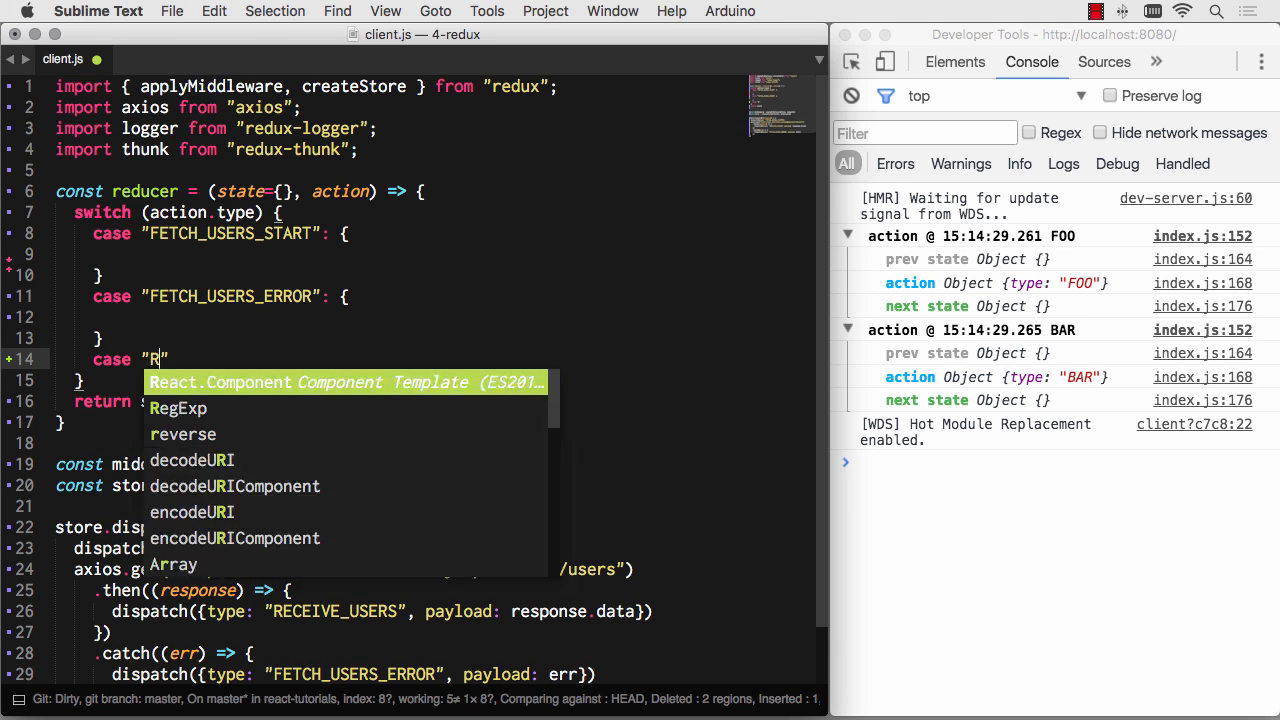
{"action": "type", "text": "ECEIVE_USERS"}
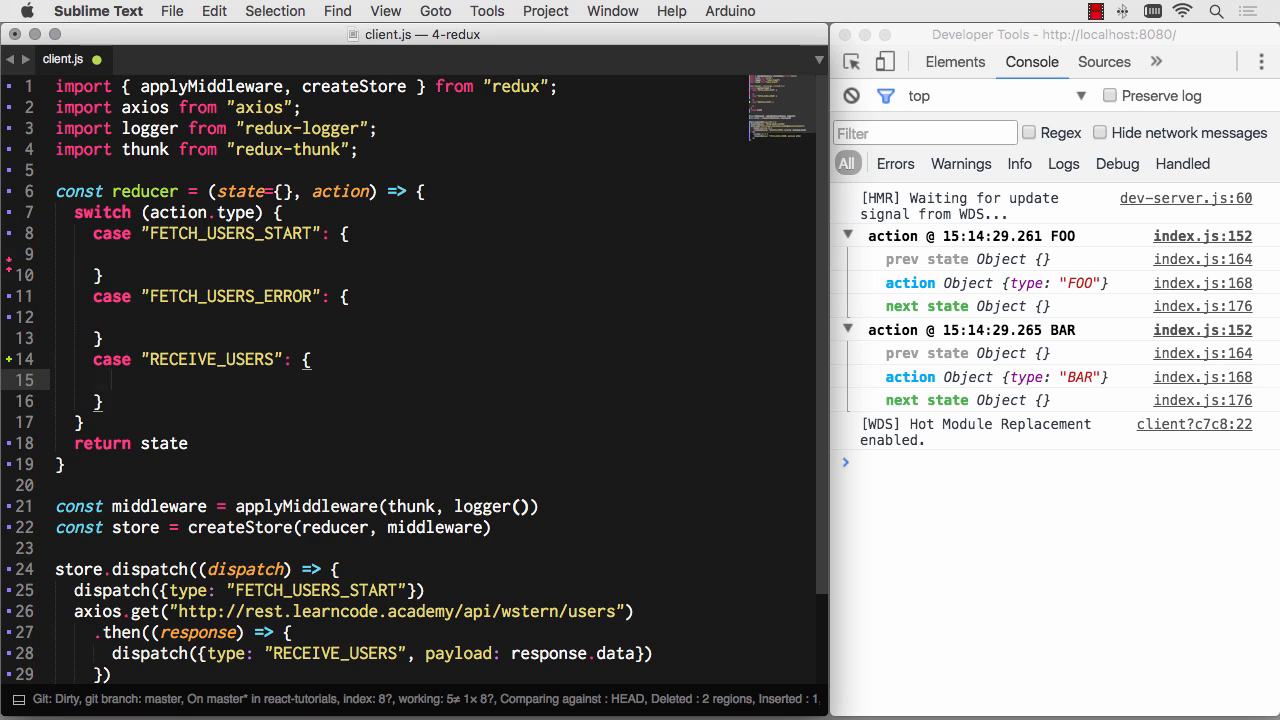
{"action": "type", "text": "break;"}
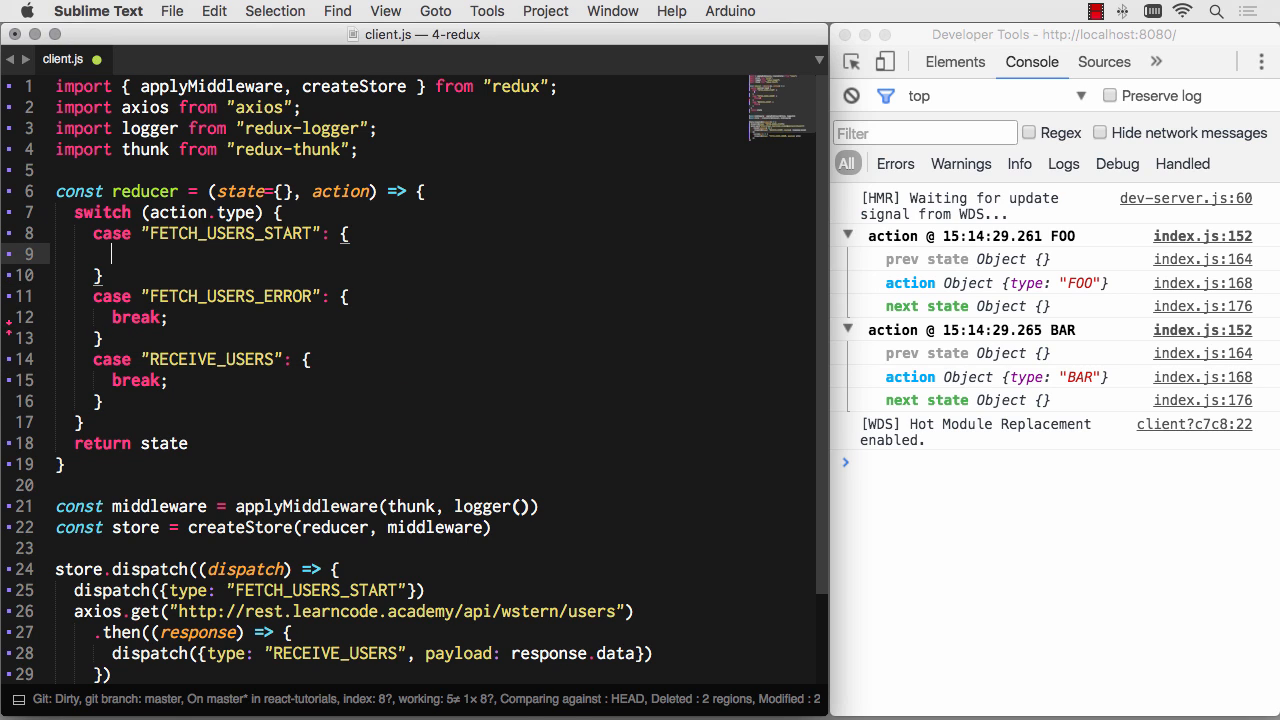
{"action": "type", "text": "break;"}
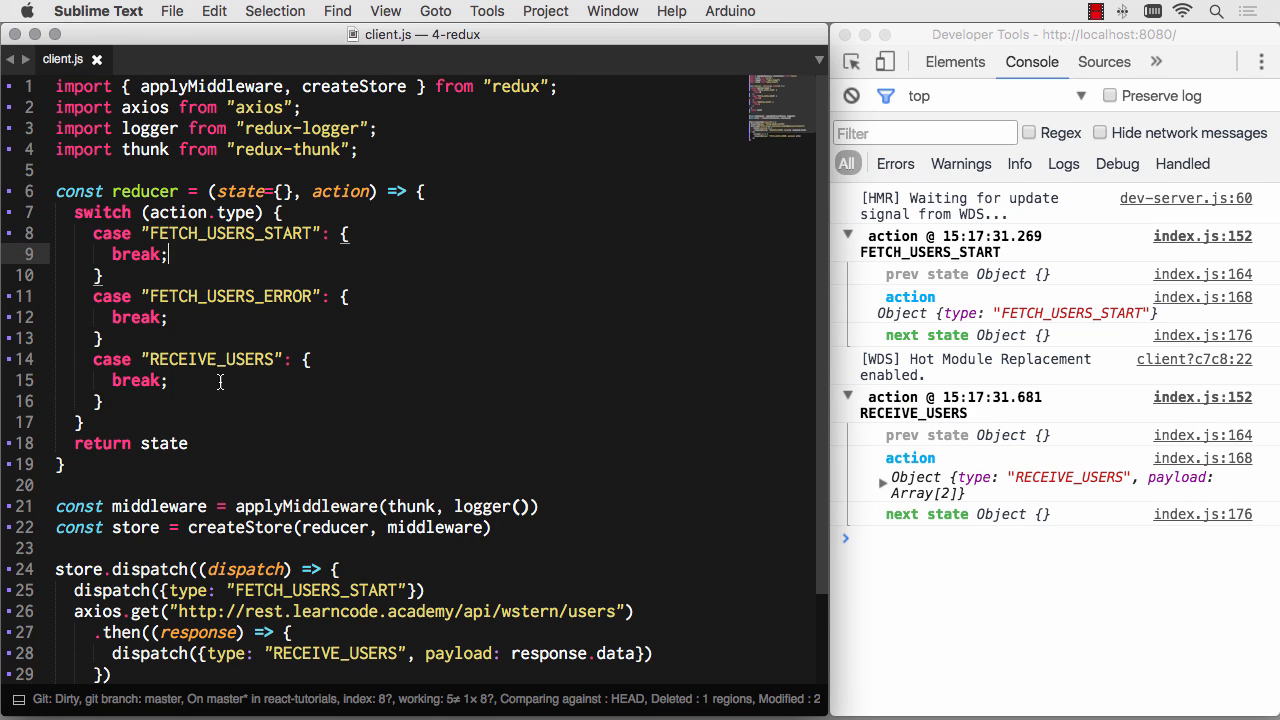
{"action": "mouse_move", "coordinate": [1070, 316]}
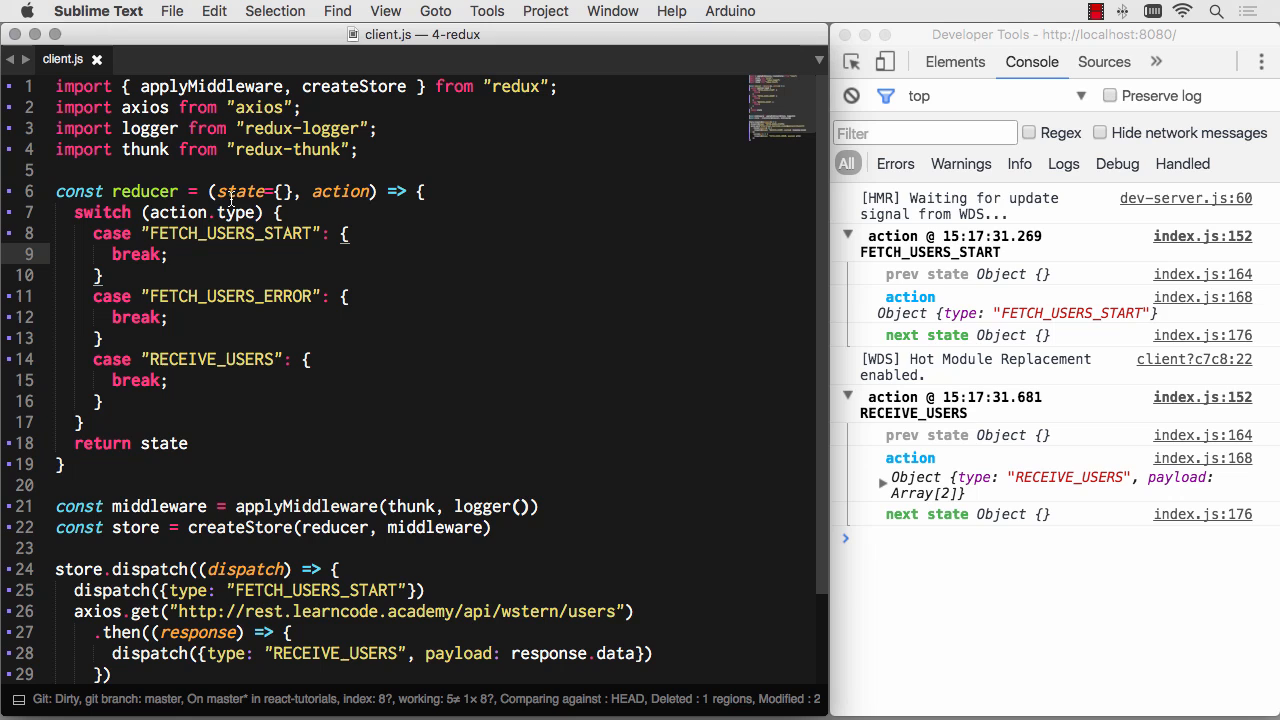
- Define const initialState = { fetching: false, fetched: false, users: [], error: null } above the reducer
{"action": "double_click", "coordinate": [244, 192]}
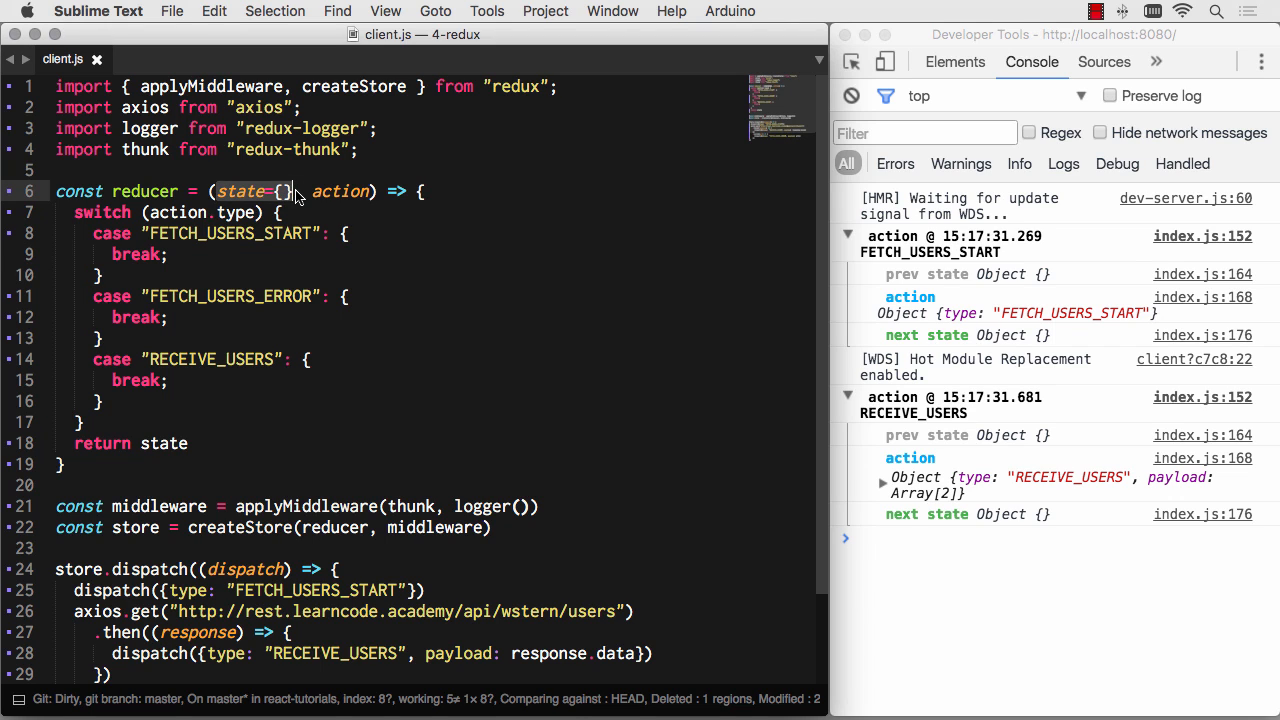
{"action": "key", "text": "enter"}
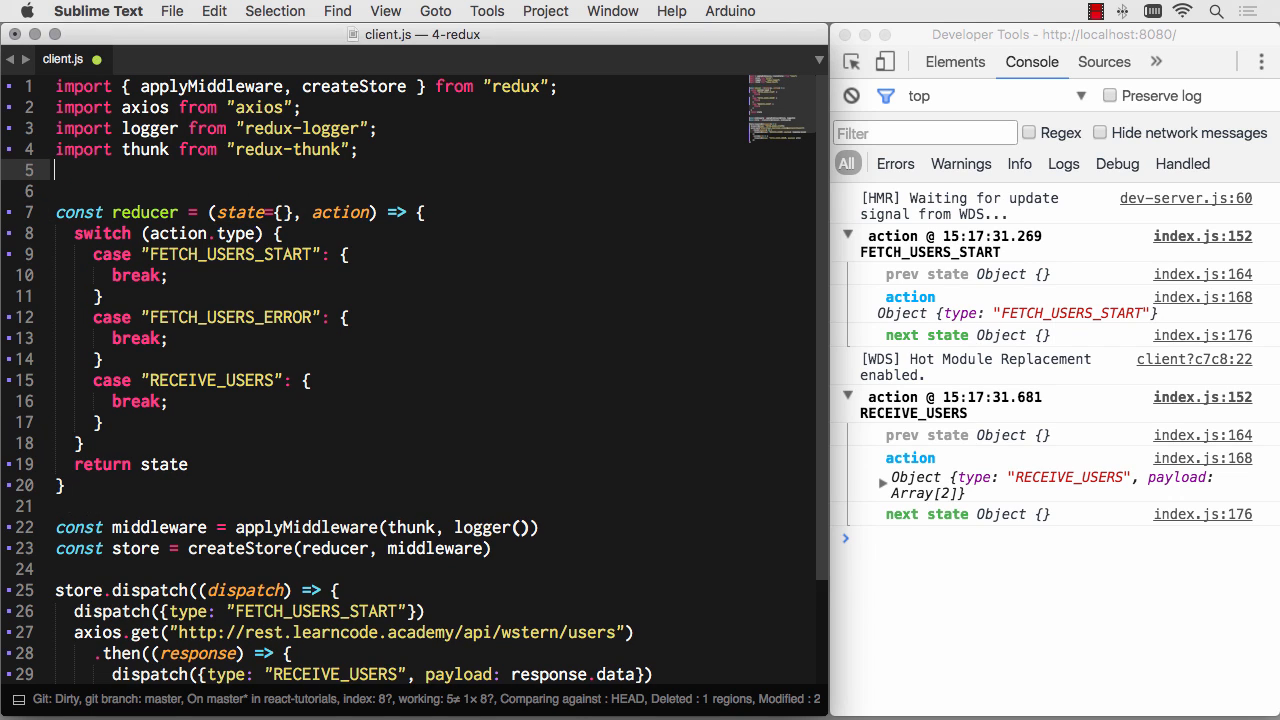
{"action": "type", "text": "const initialState"}
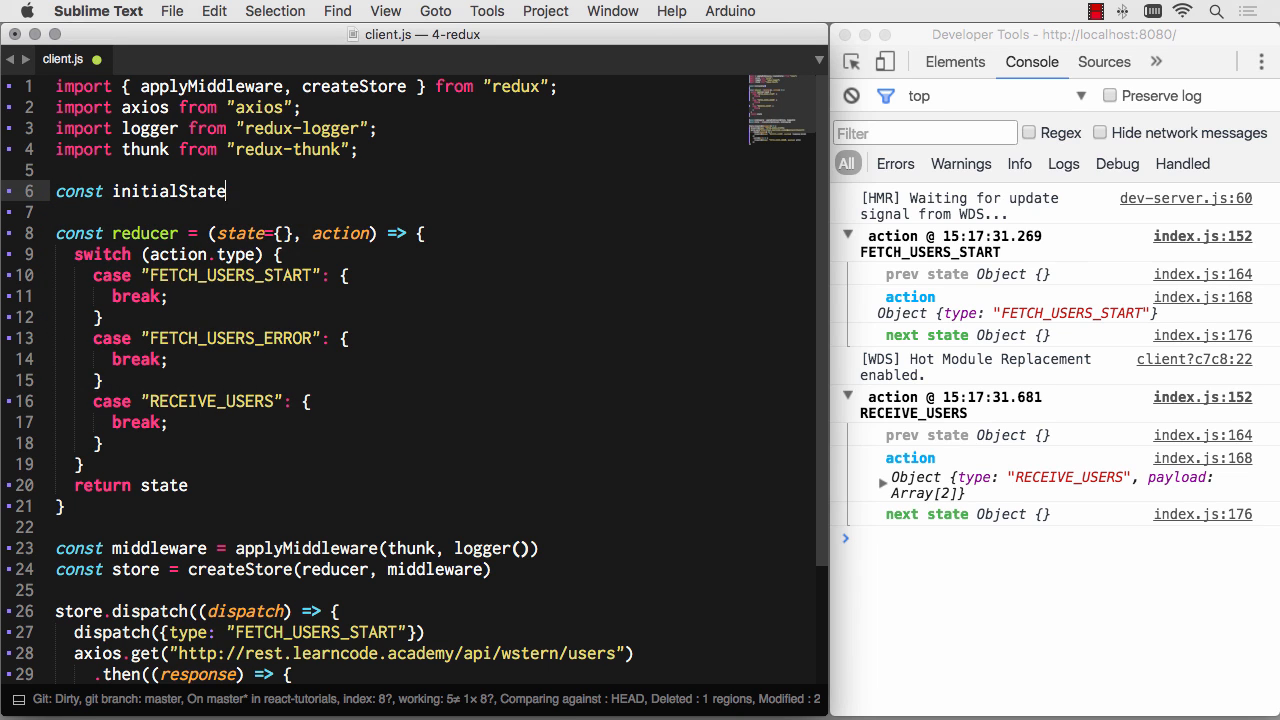
{"action": "type", "text": "= {"}
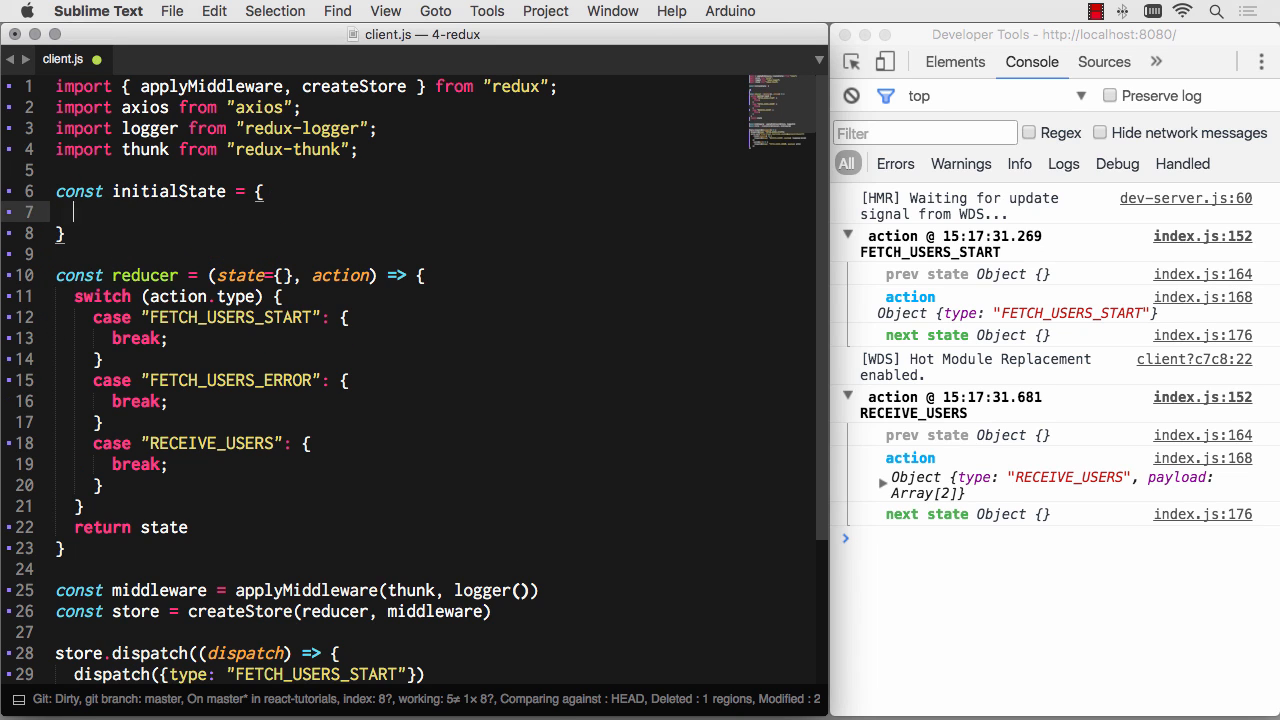
{"action": "type", "text": "fetching:"}
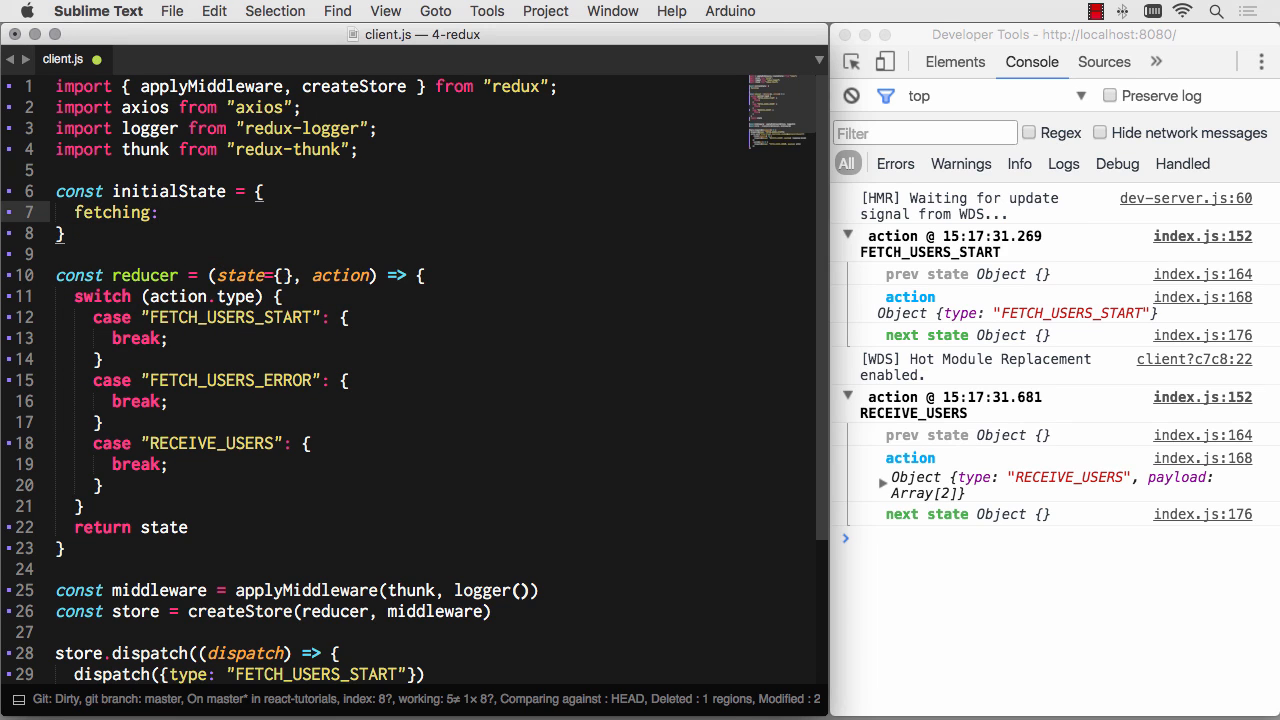
{"action": "type", "text": "false,"}
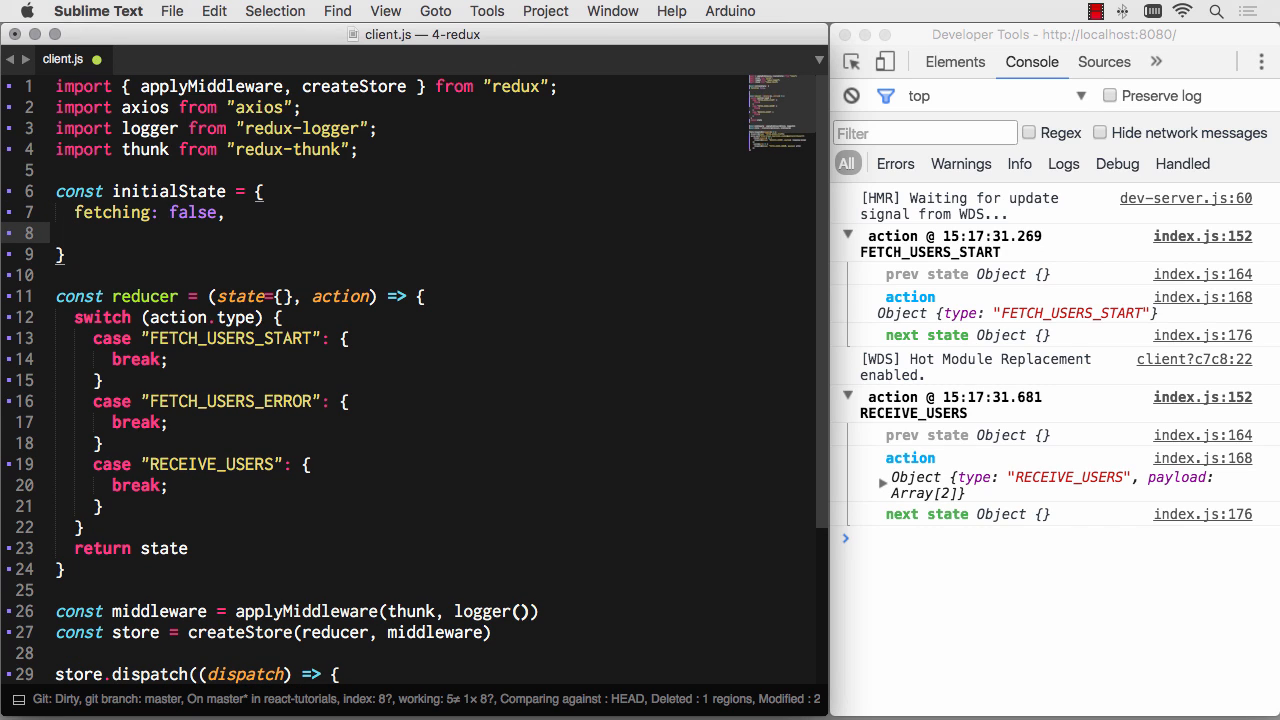
{"action": "type", "text": "fetch"}
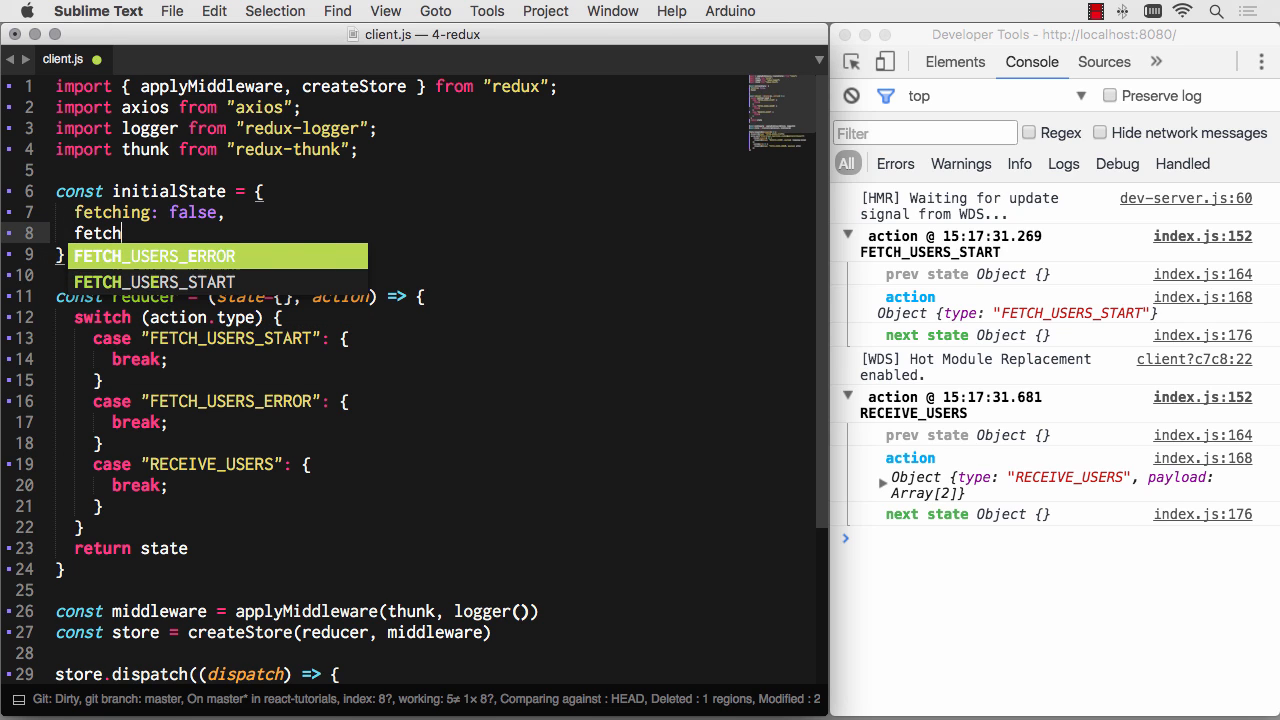
{"action": "type", "text": "ed: false,"}
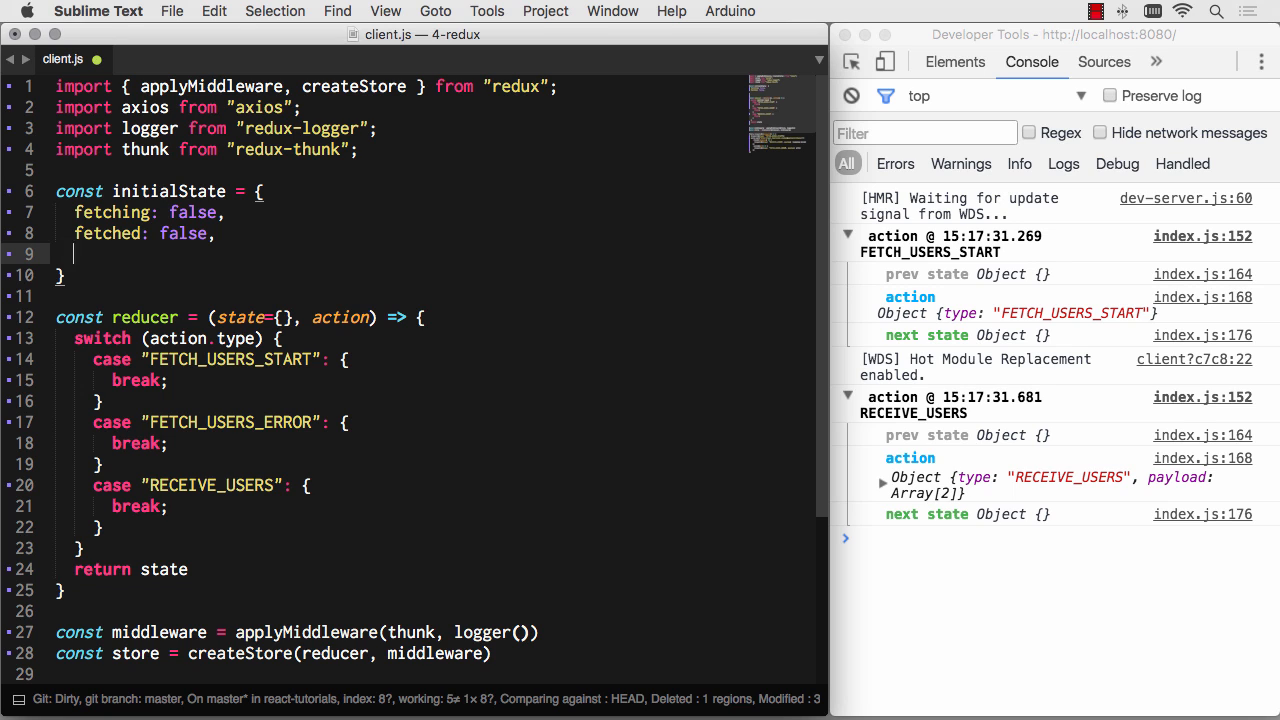
{"action": "type", "text": "users: [],"}
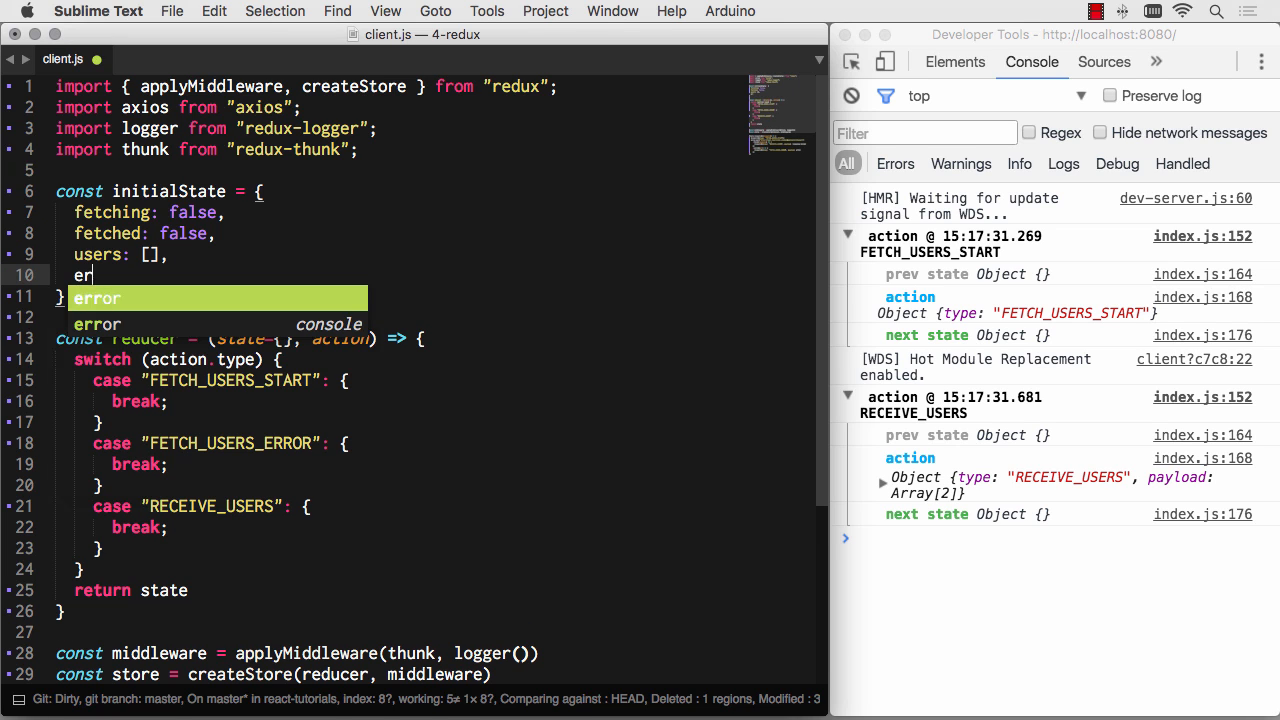
{"action": "type", "text": "ror: null,"}
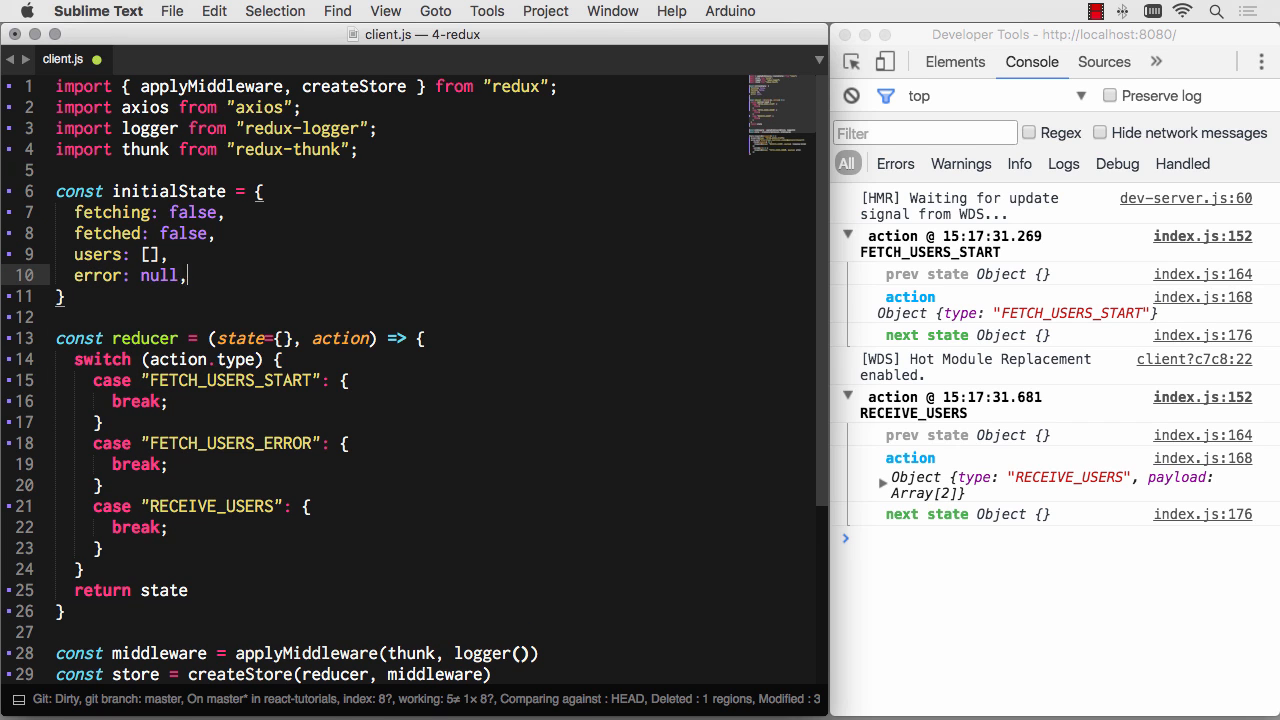
{"action": "scroll", "scroll_direction": "down", "scroll_amount": 3}
{"action": "type", "text": ";"}
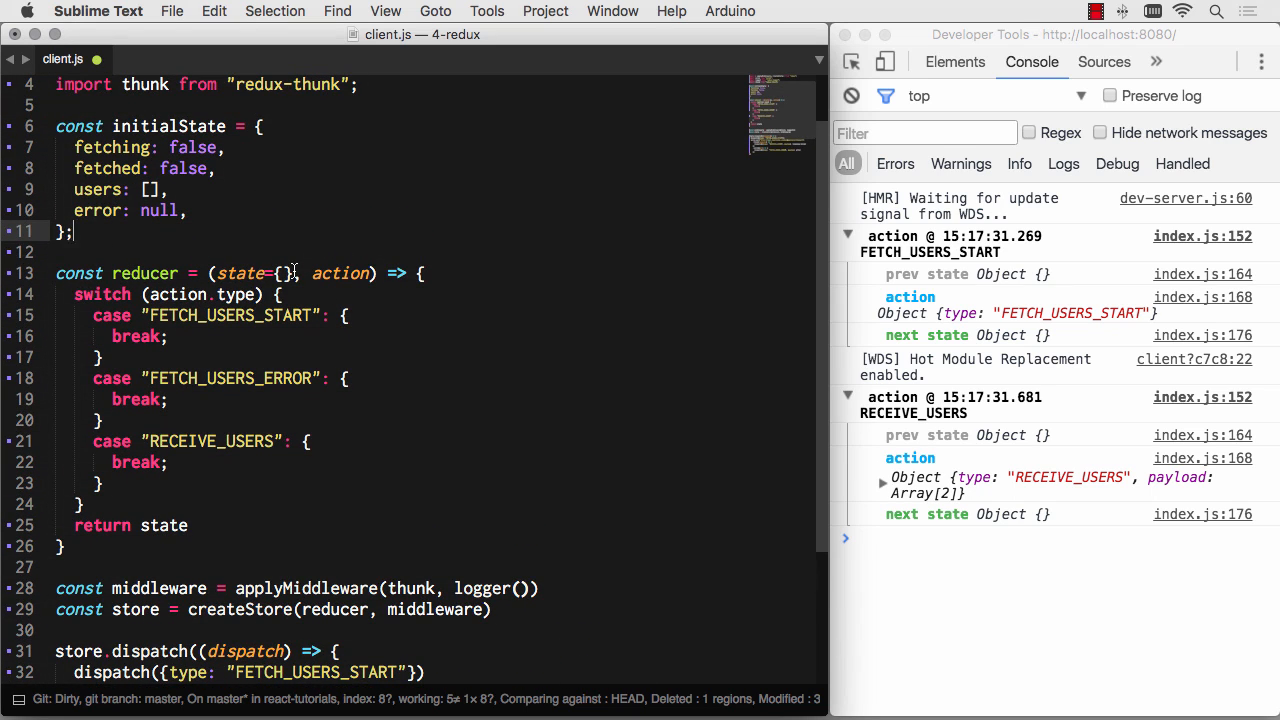
- Default state to initialState and return {...state, fetching: true} in FETCH_USERS_START
{"action": "type", "text": "in"}
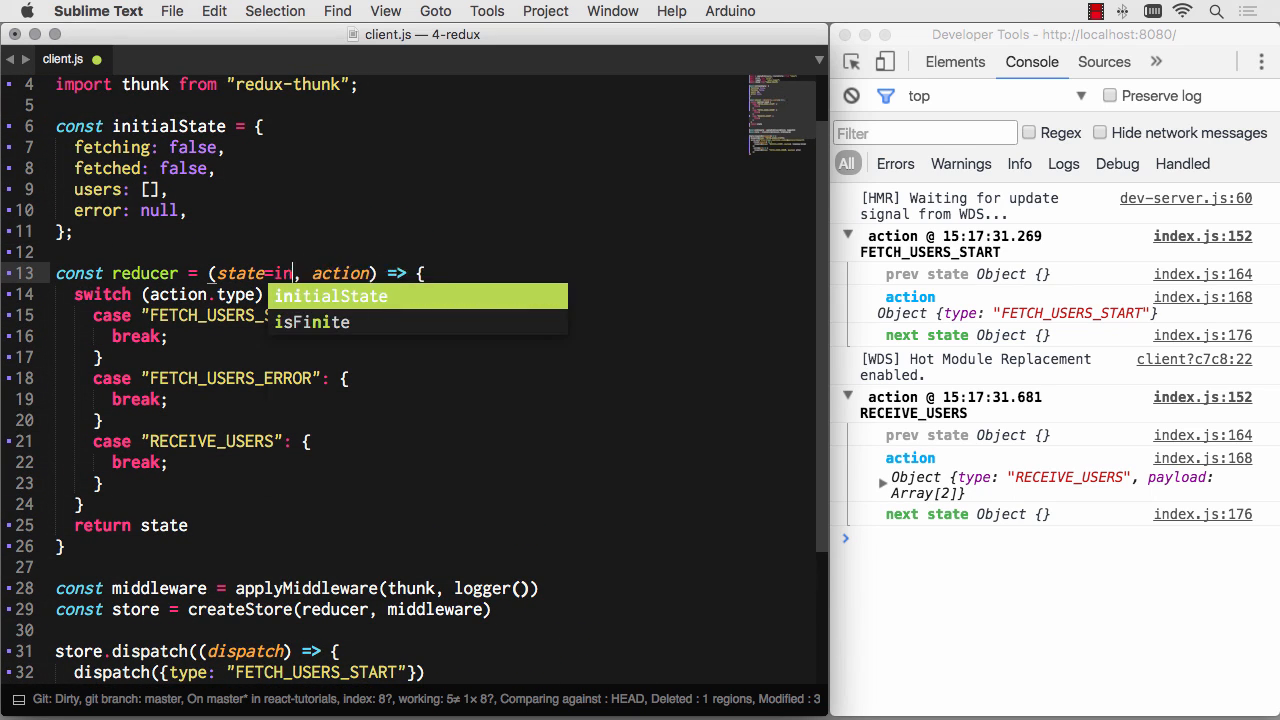
{"action": "key", "text": "Tab"}
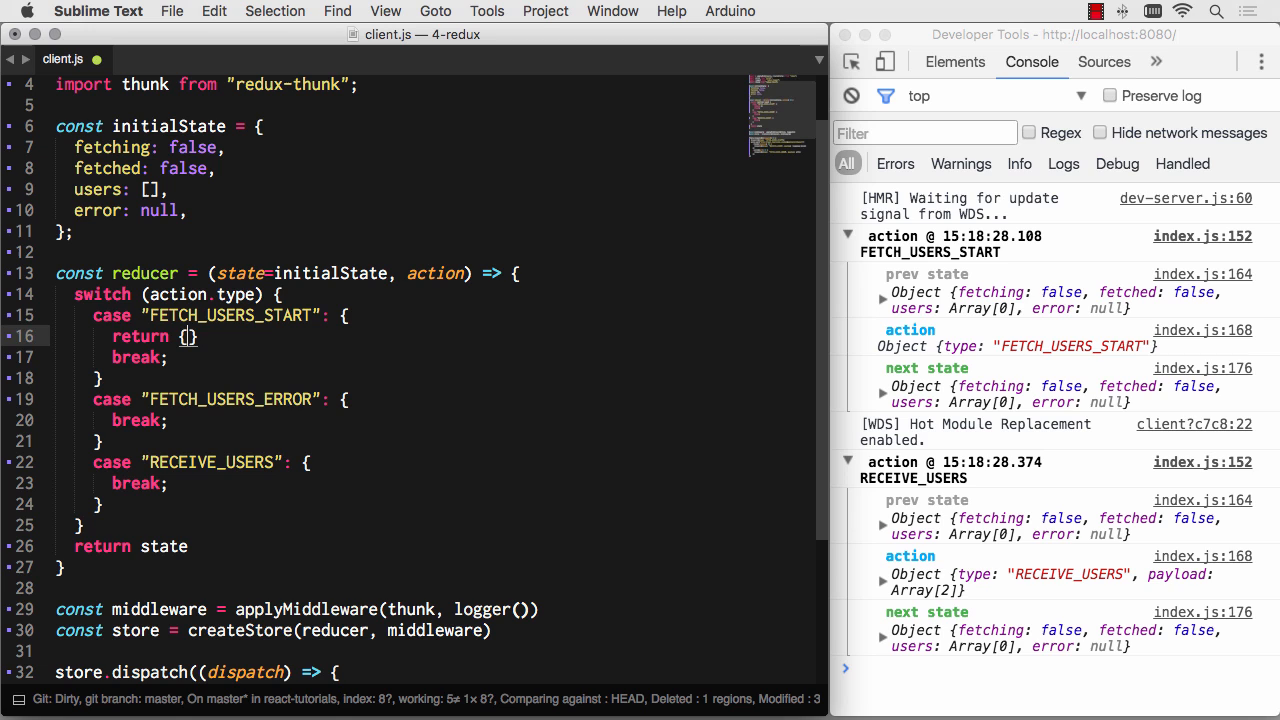
{"action": "type", "text": "...state, f"}
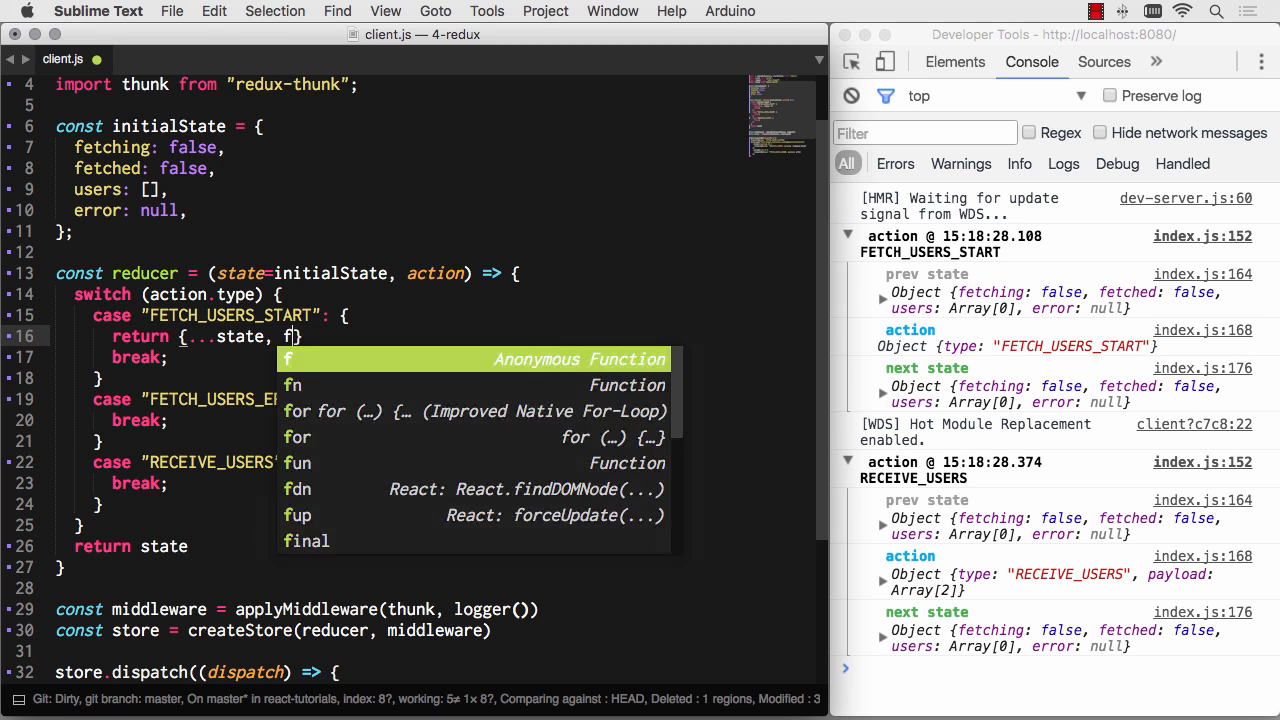
{"action": "type", "text": "etching:"}
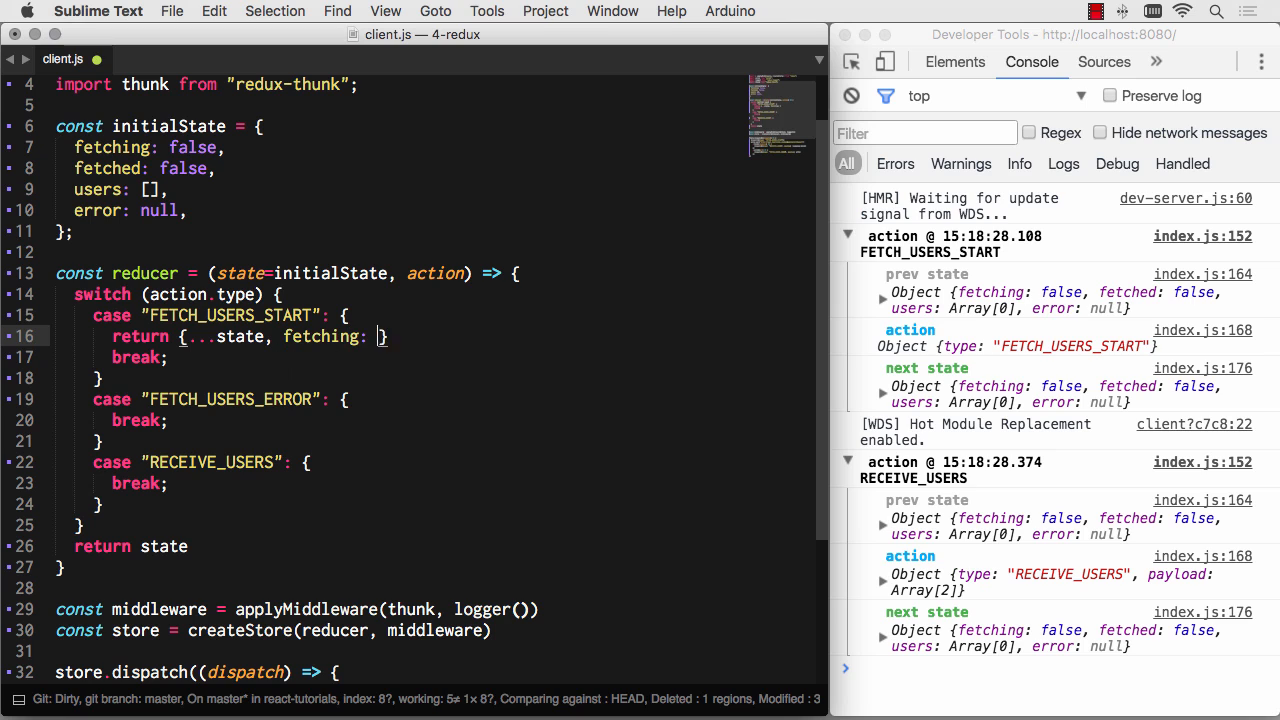
{"action": "type", "text": "true"}
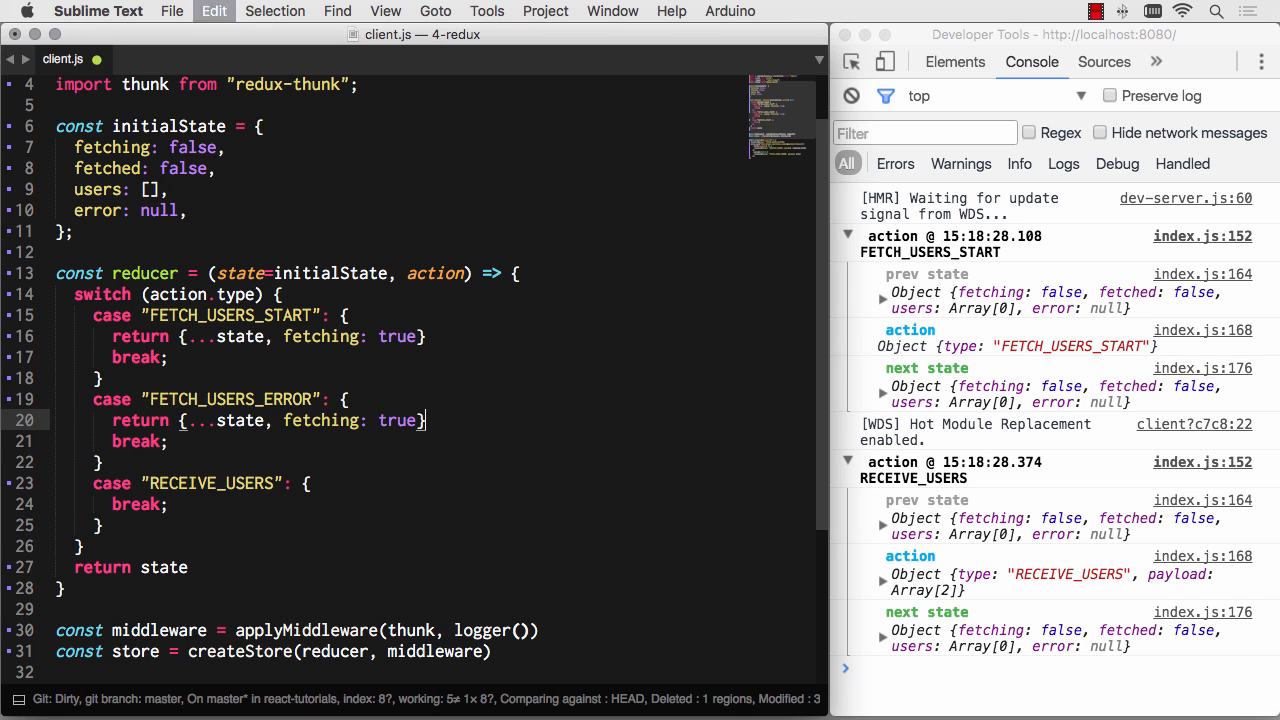
- Return {...state, fetching: false, error: action.payload} in the FETCH_USERS_ERROR case
{"action": "double_click", "coordinate": [396, 420]}
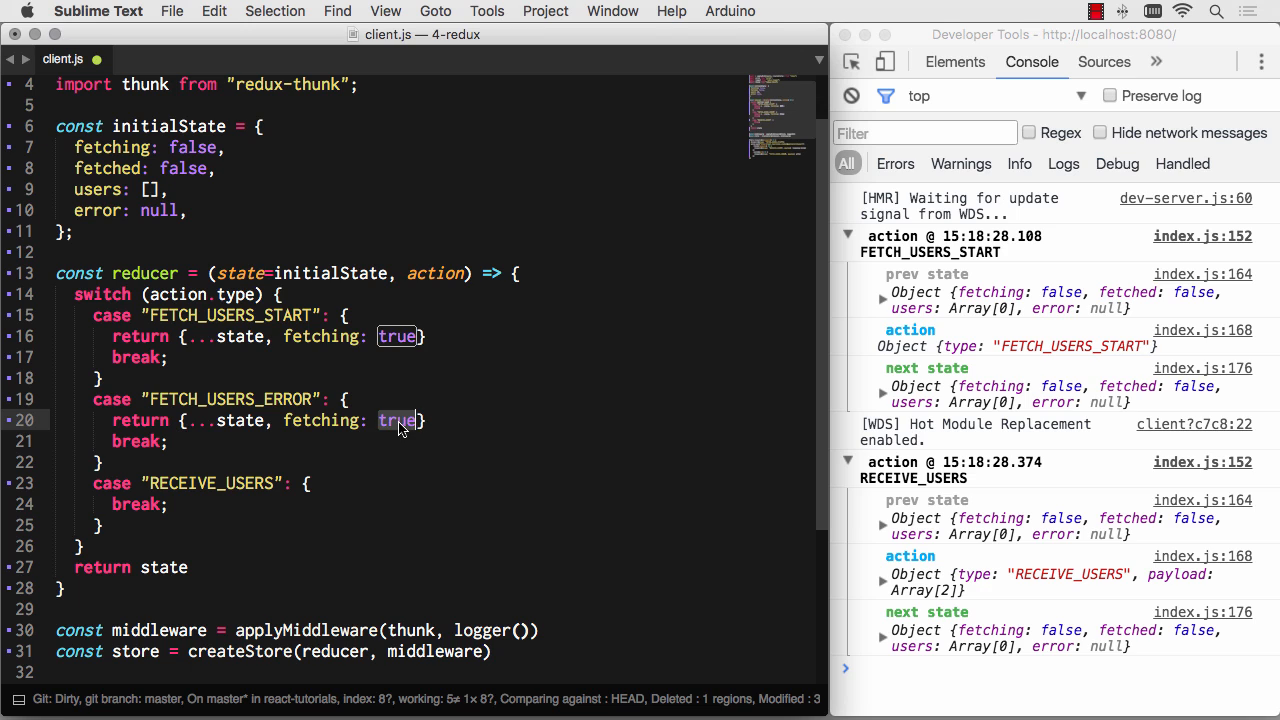
{"action": "type", "text": "false,"}
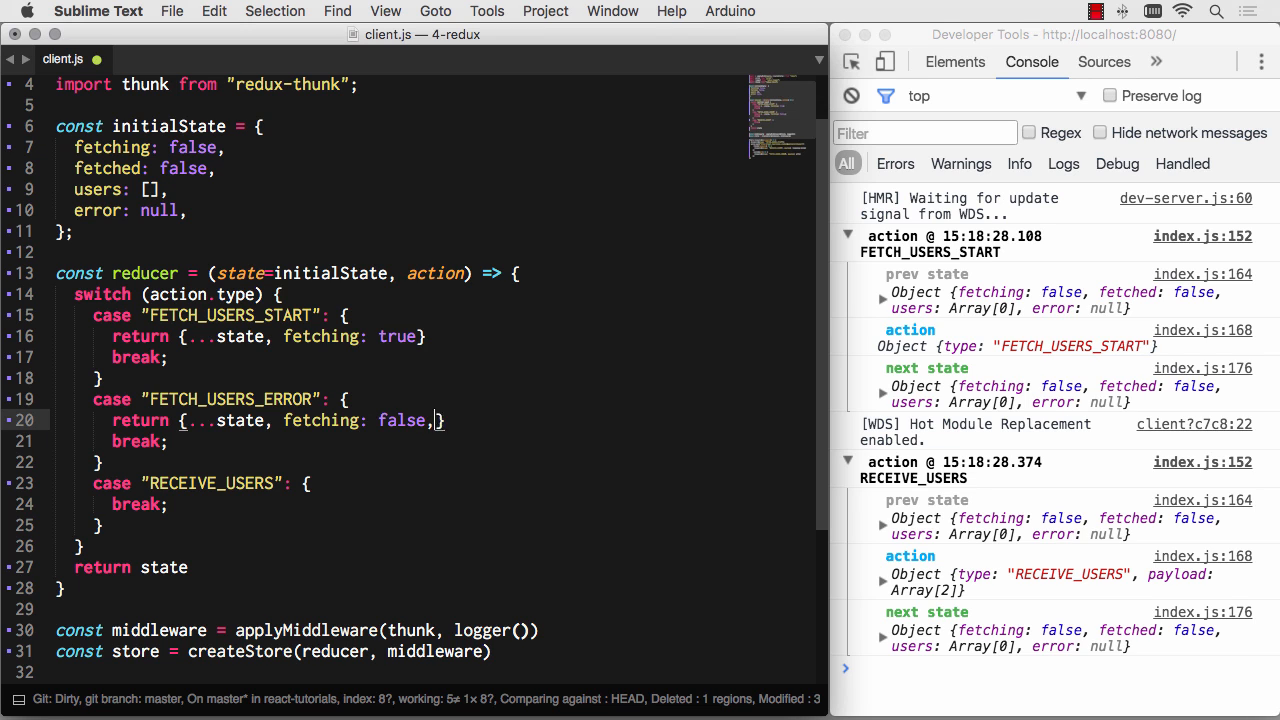
{"action": "type", "text": "error:"}
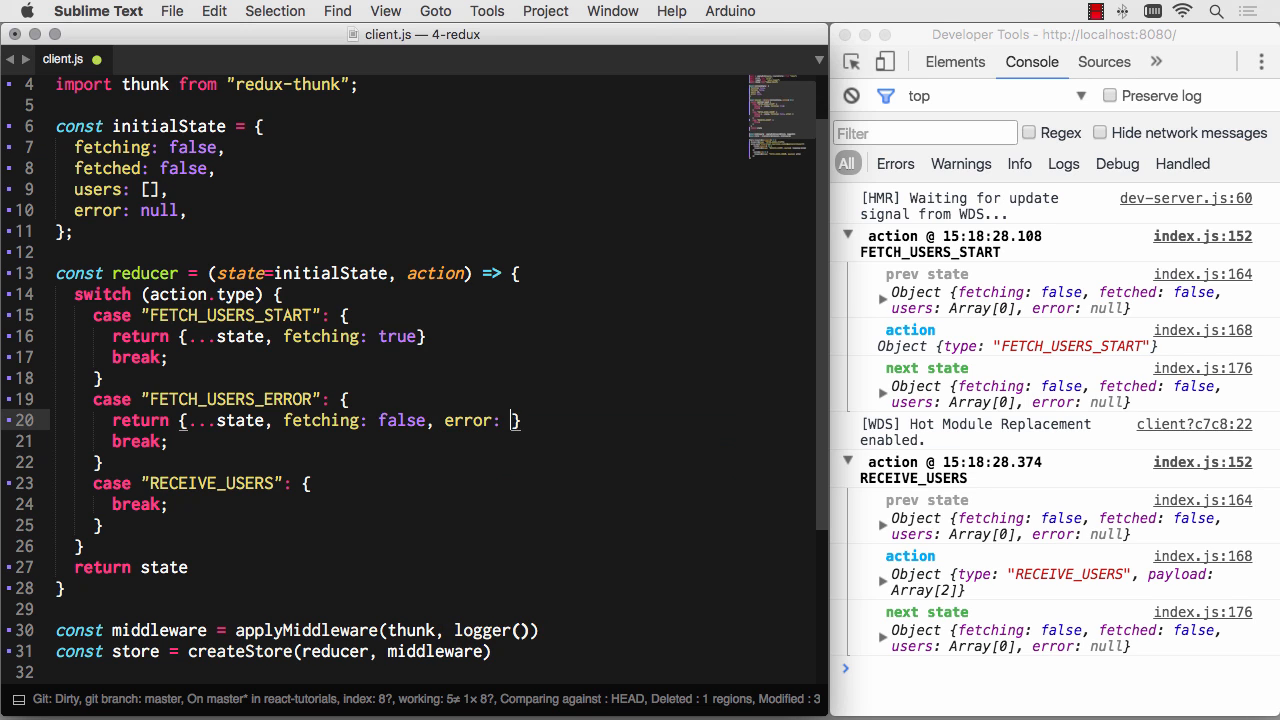
{"action": "type", "text": "action."}
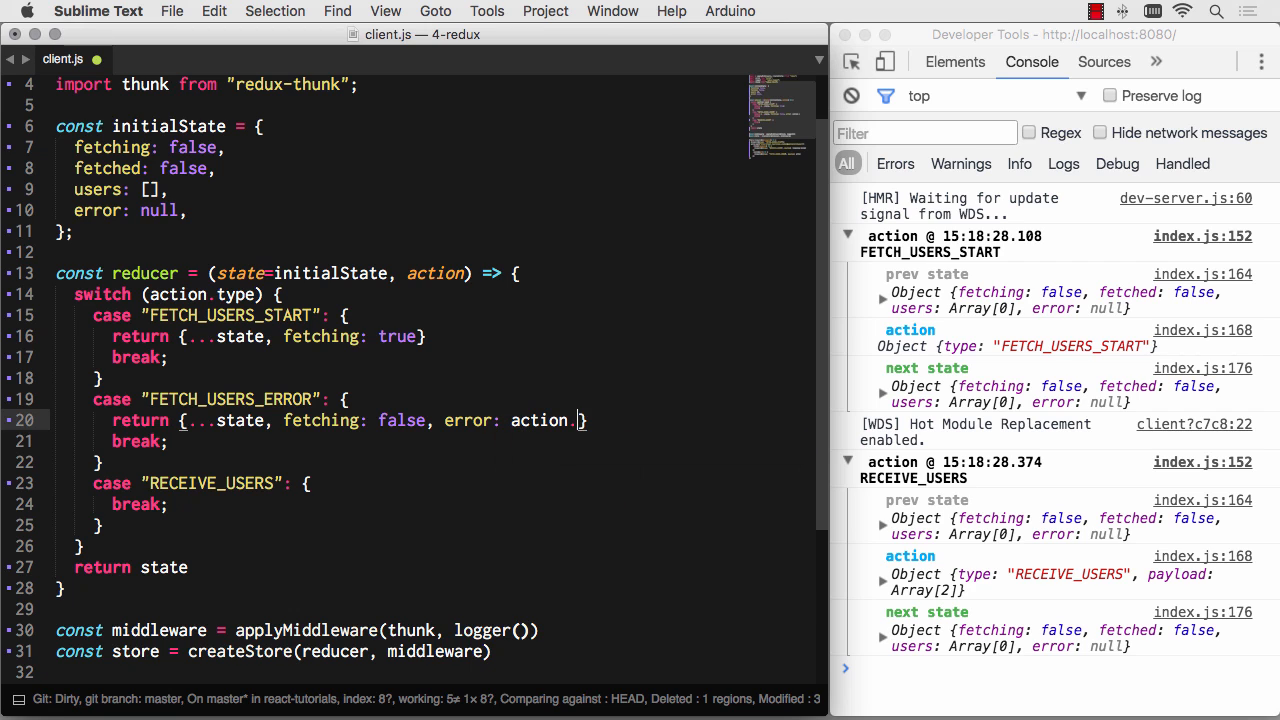
{"action": "type", "text": "payload"}
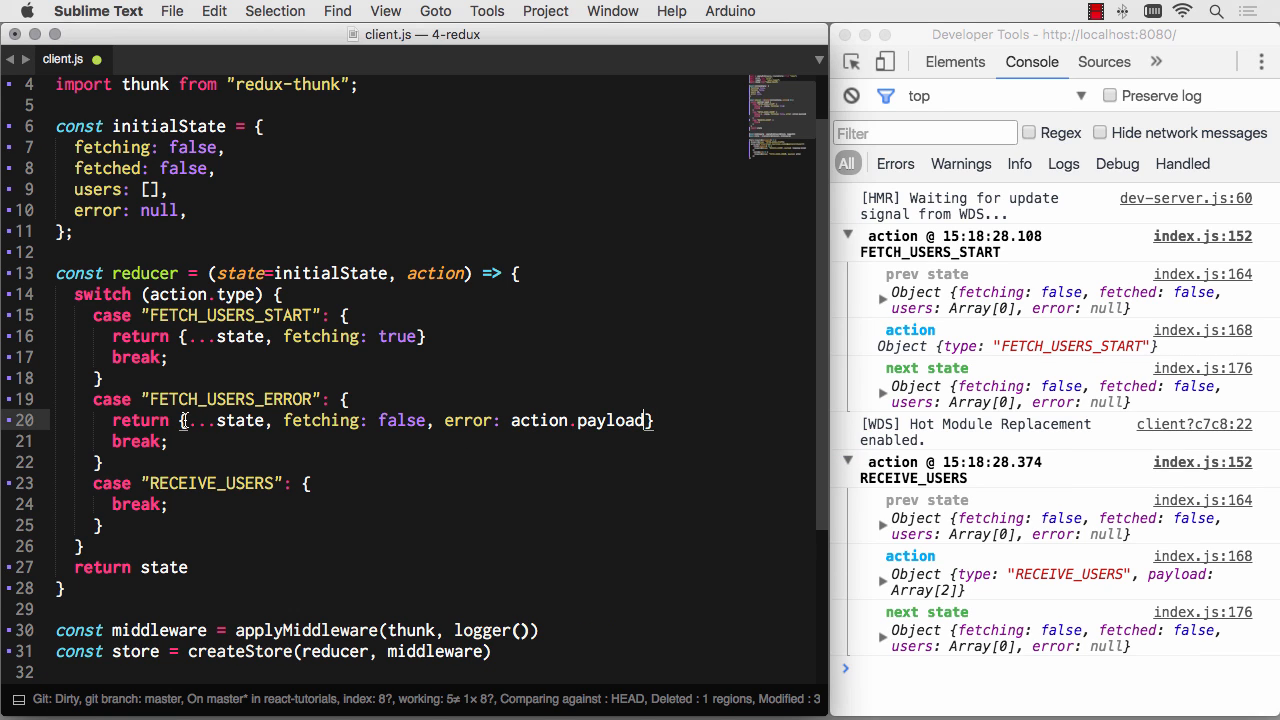
{"action": "double_click", "coordinate": [224, 420]}
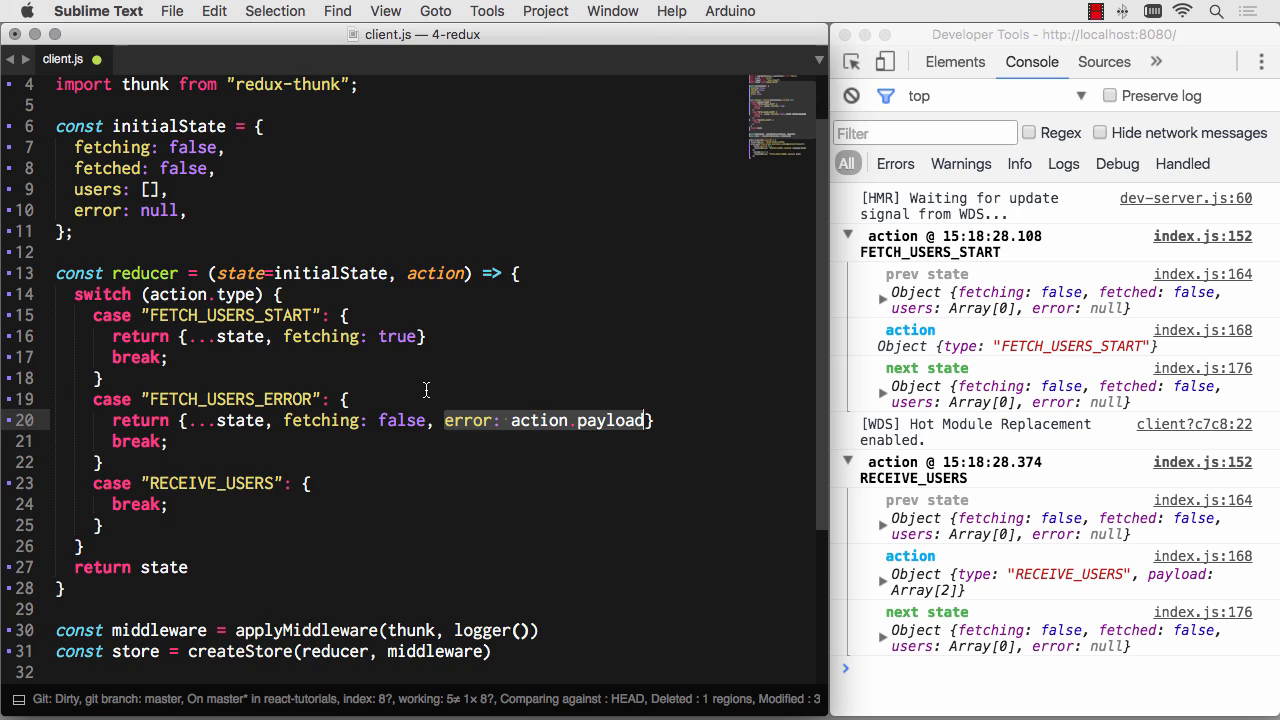
{"action": "scroll", "scroll_direction": "down", "scroll_amount": 3}
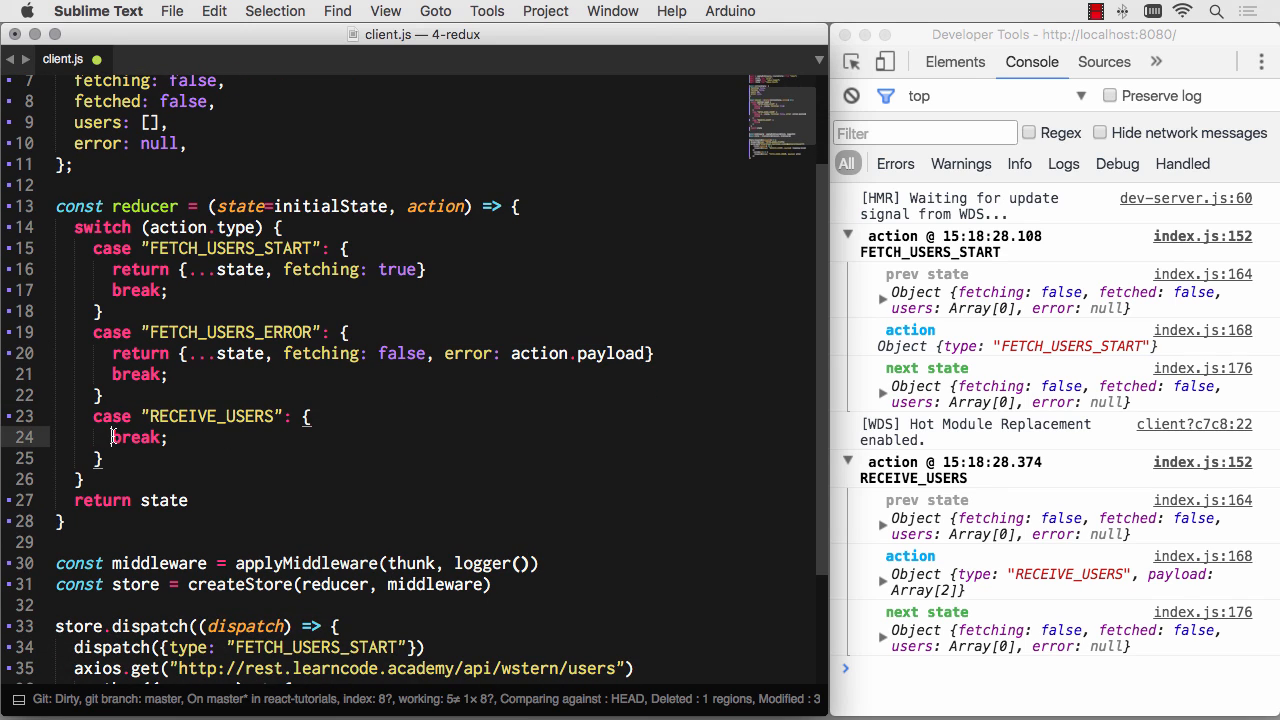
- Return {...state, fetching: false, fetched: true, users: action.payload} in RECEIVE_USERS, split across lines
{"action": "type", "text": "return {...state, fetching: true}"}
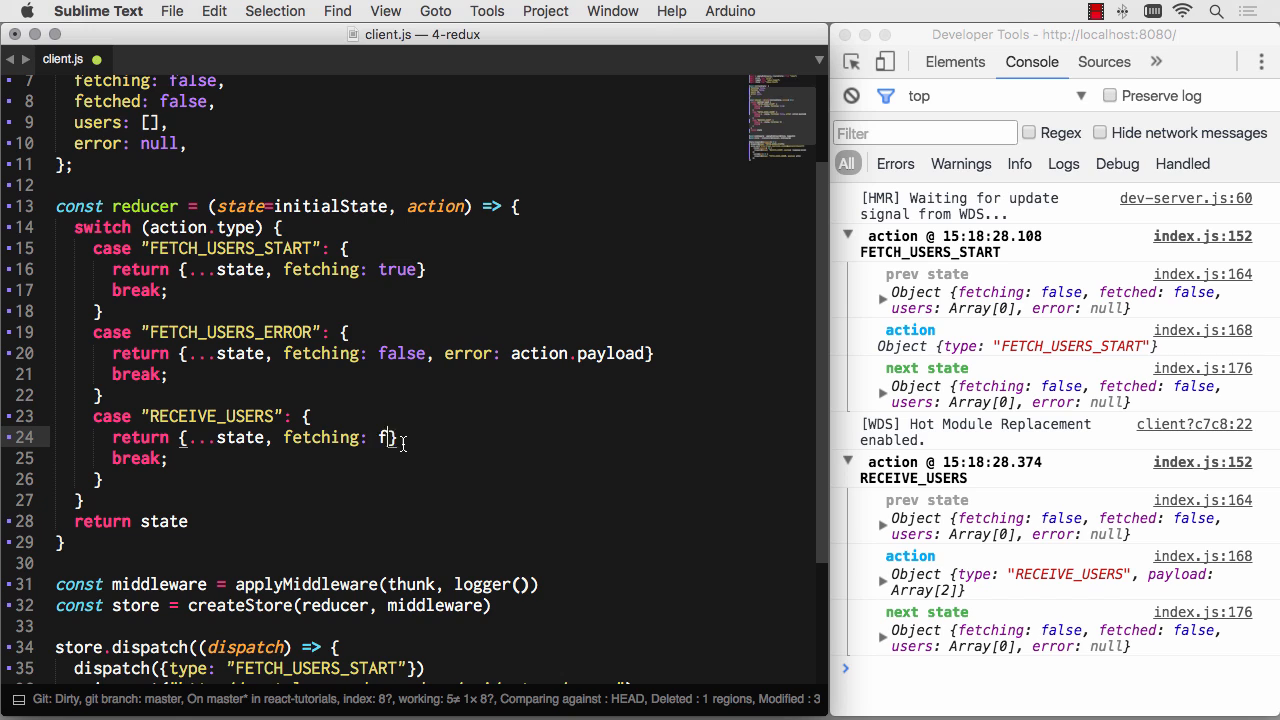
{"action": "type", "text": "et"}
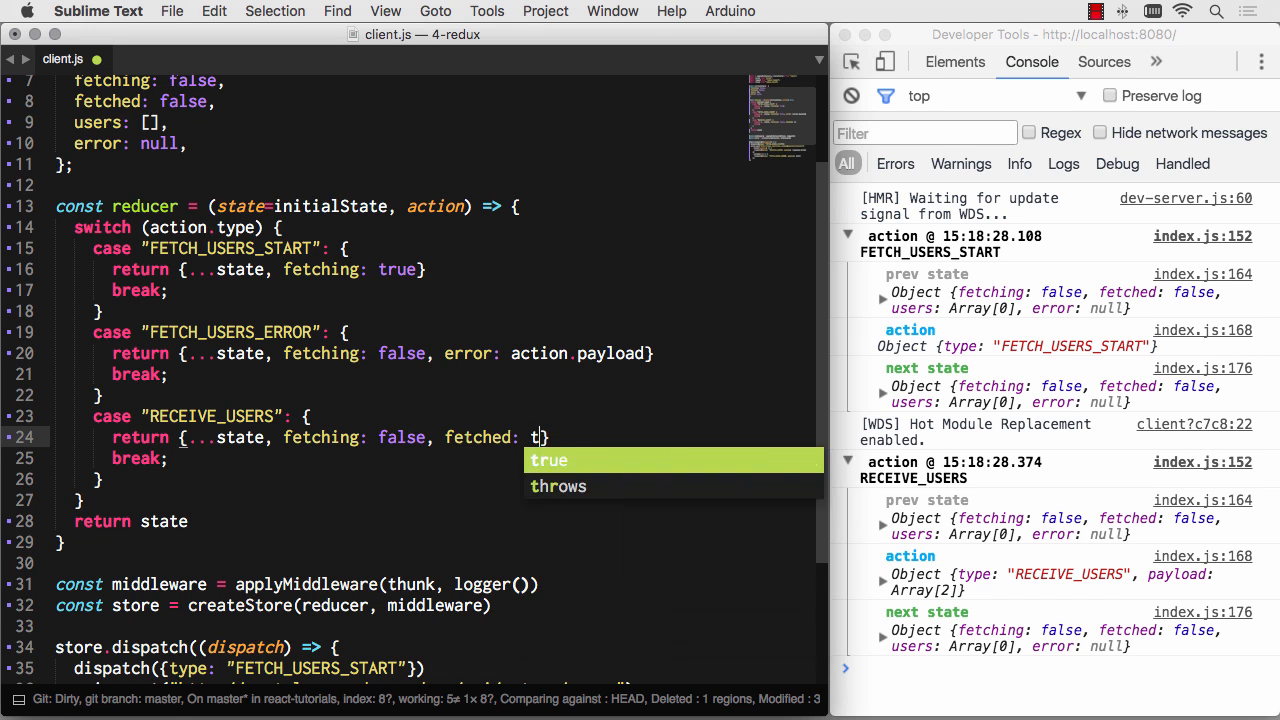
{"action": "type", "text": "rue, users"}
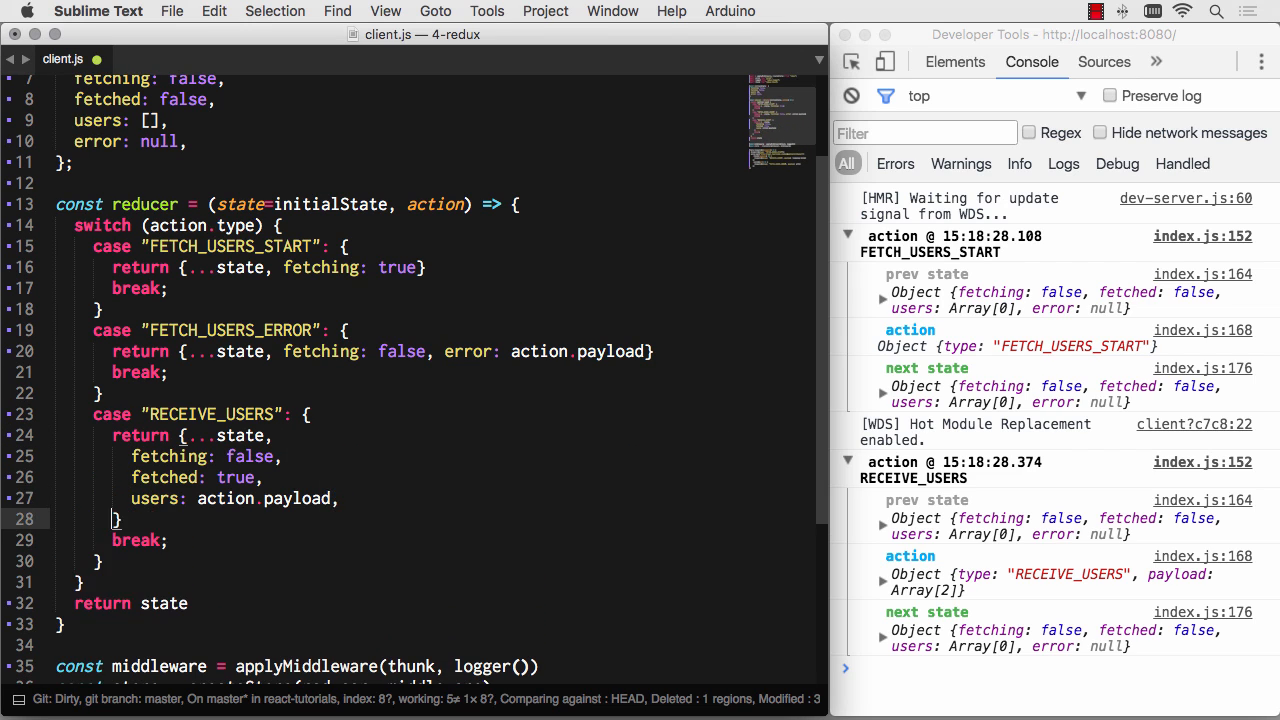
{"action": "left_click", "coordinate": [188, 436]}
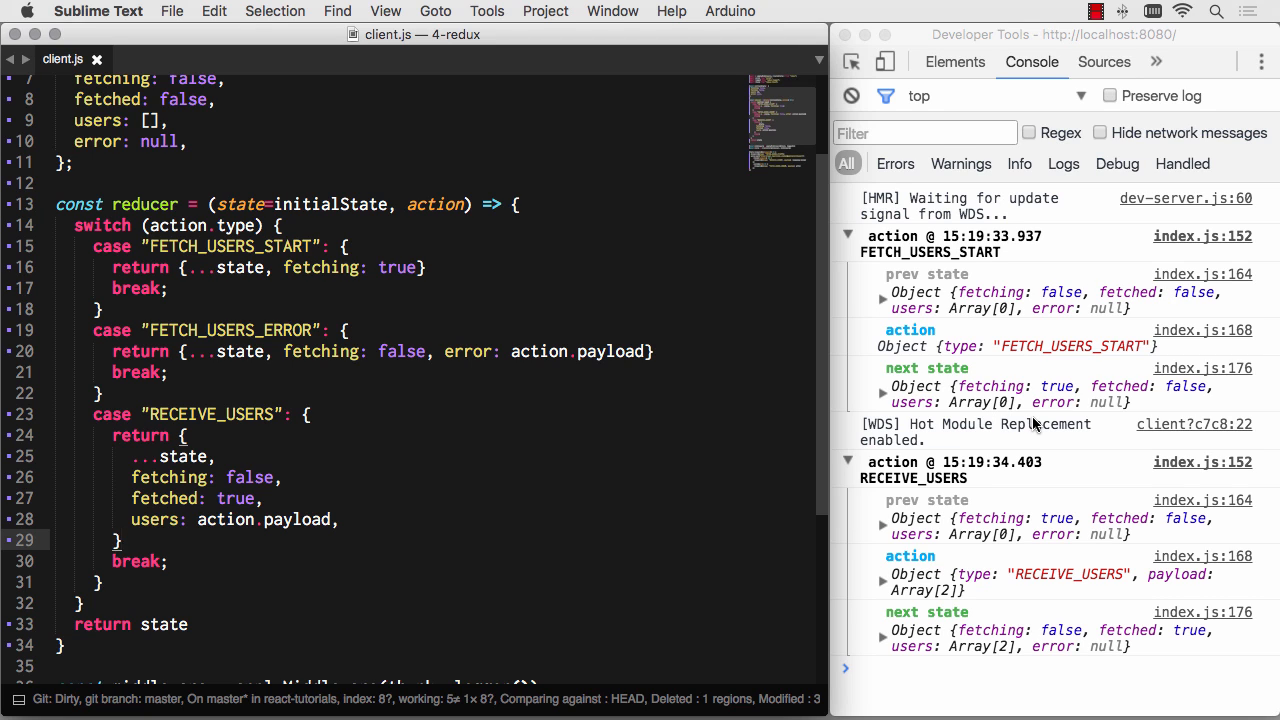
{"action": "mouse_move", "coordinate": [928, 392]}
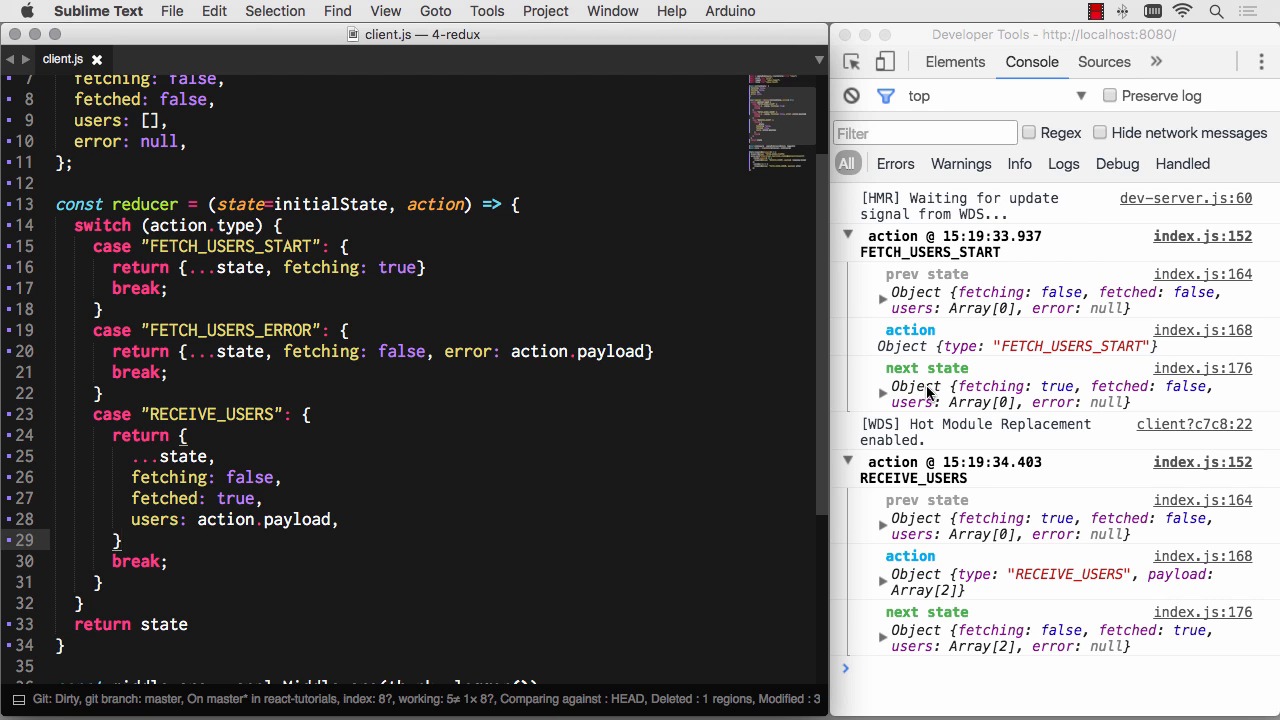
{"action": "mouse_move", "coordinate": [1048, 390]}
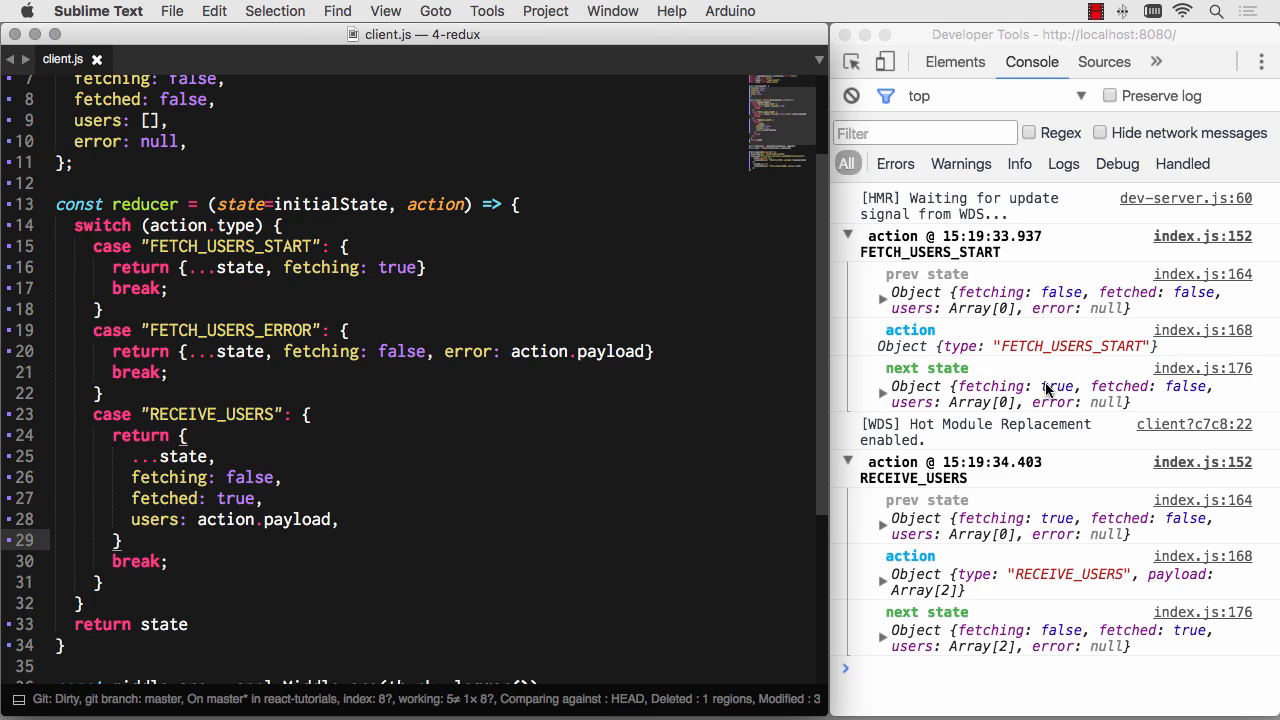
{"action": "mouse_move", "coordinate": [1012, 428]}
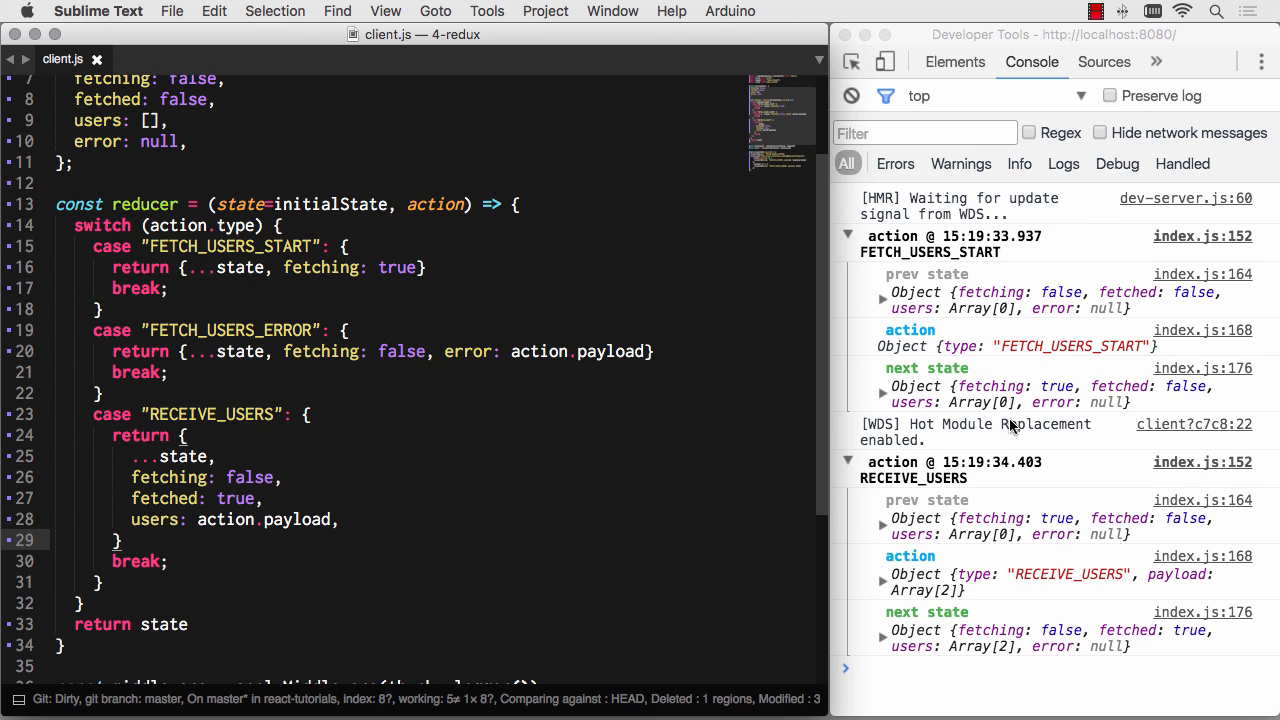
{"action": "mouse_move", "coordinate": [1008, 556]}
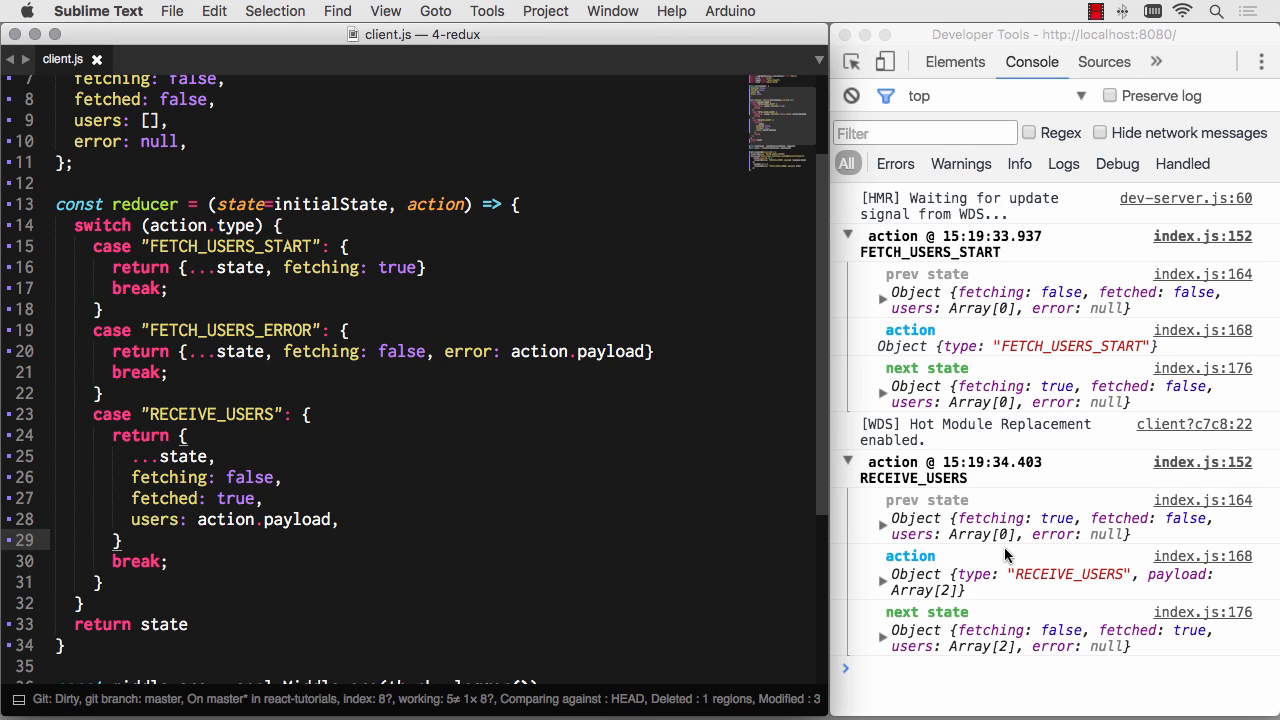
{"action": "mouse_move", "coordinate": [1036, 632]}
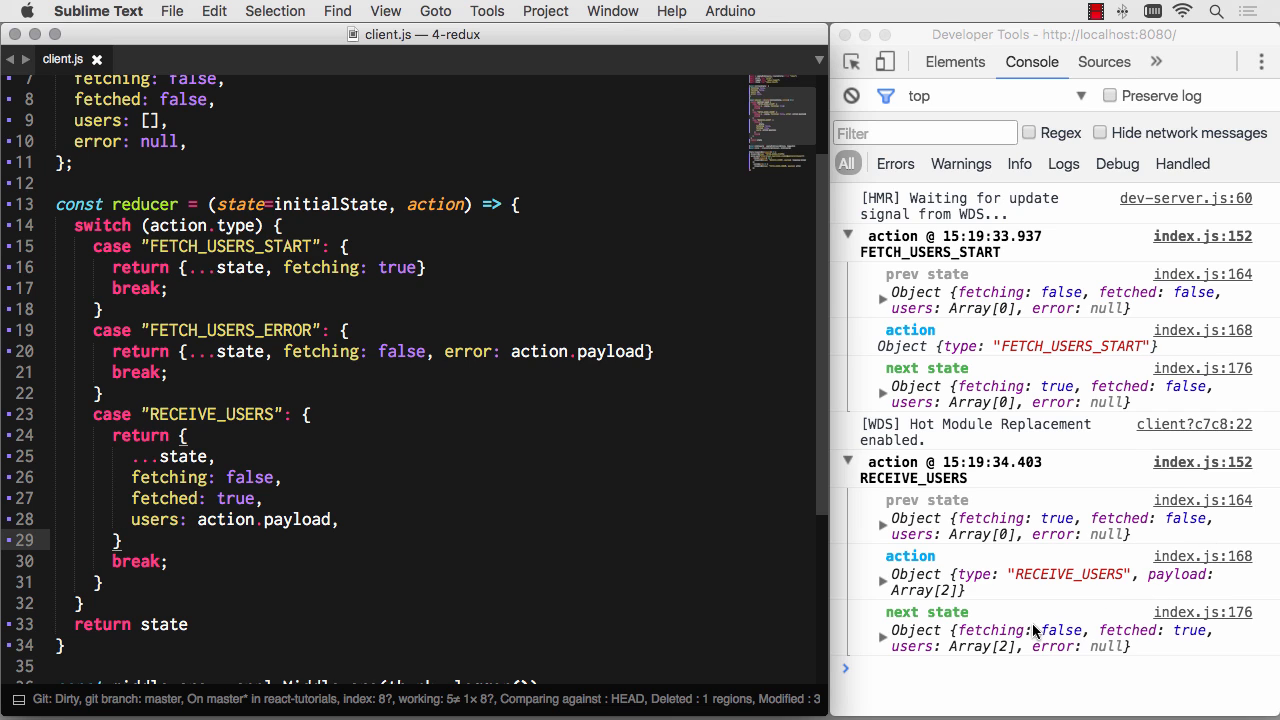
{"action": "mouse_move", "coordinate": [924, 648]}
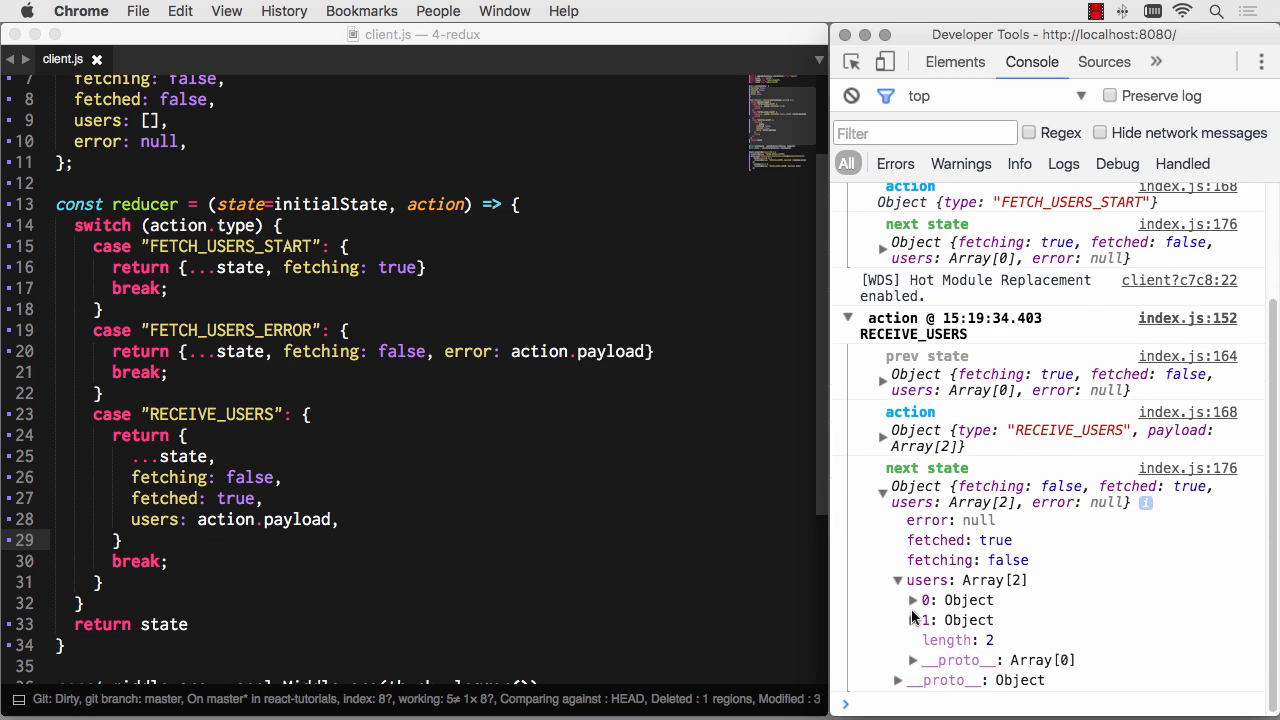
- Expand the logged RECEIVE_USERS next state to show fetched true and users Will and Laura
{"action": "left_click", "coordinate": [912, 600]}
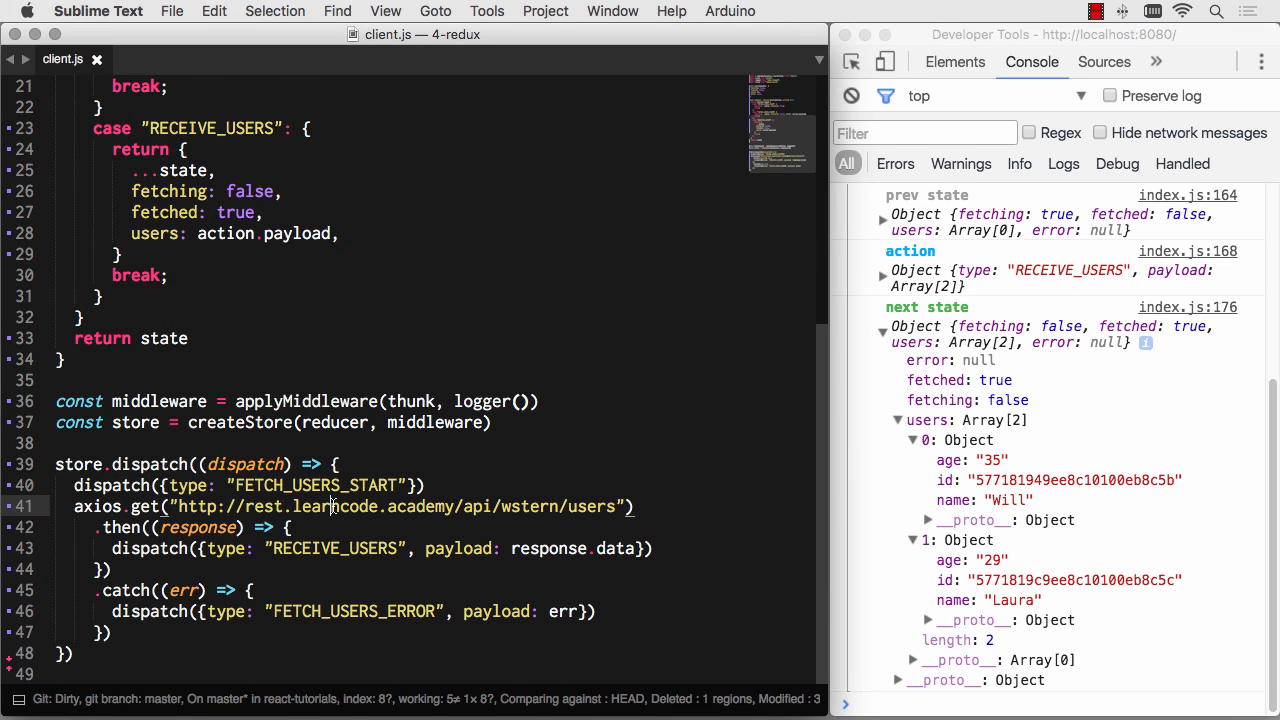
{"action": "type", "text": "aksdjfklasdf"}
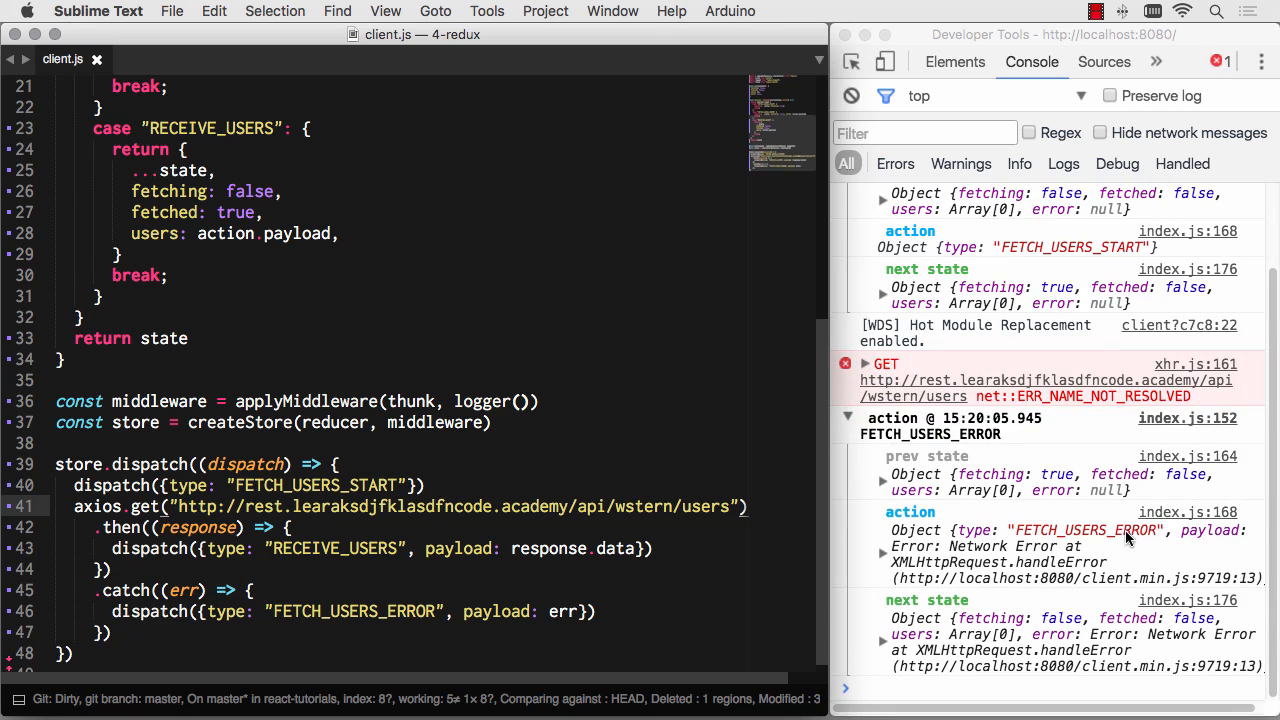
{"action": "scroll", "scroll_direction": "down", "scroll_amount": 3}
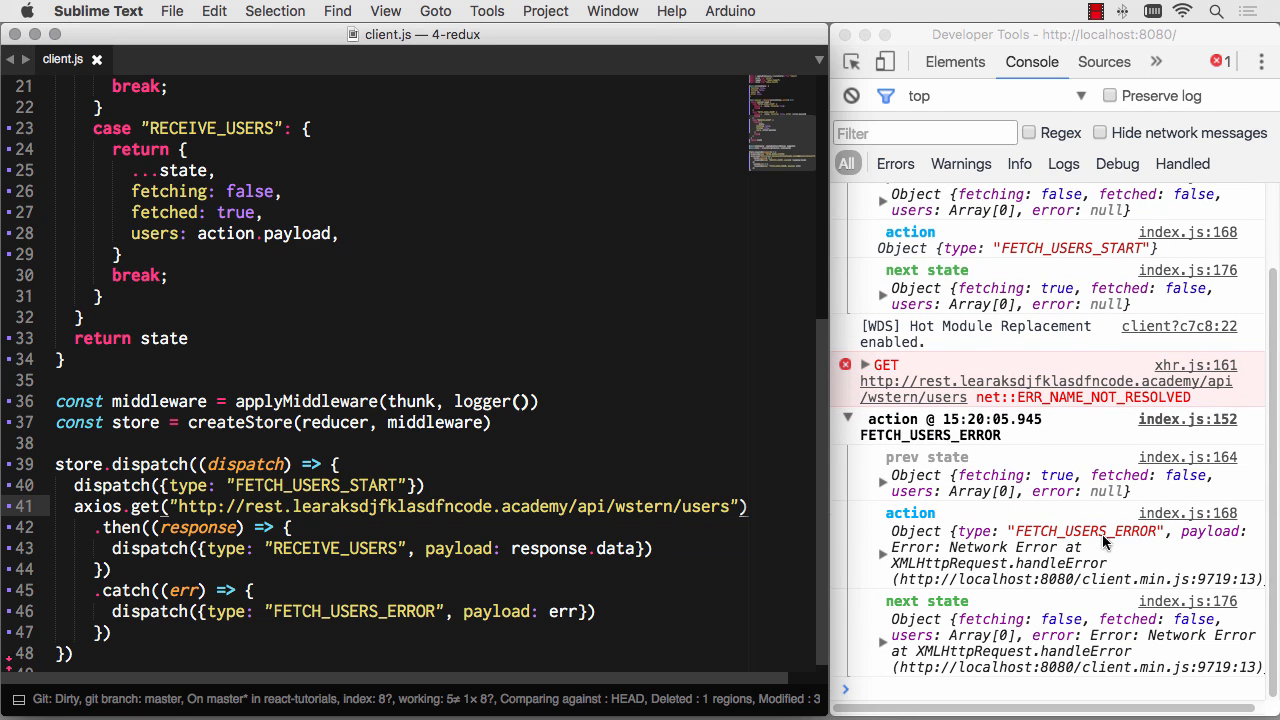
{"action": "mouse_move", "coordinate": [892, 648]}
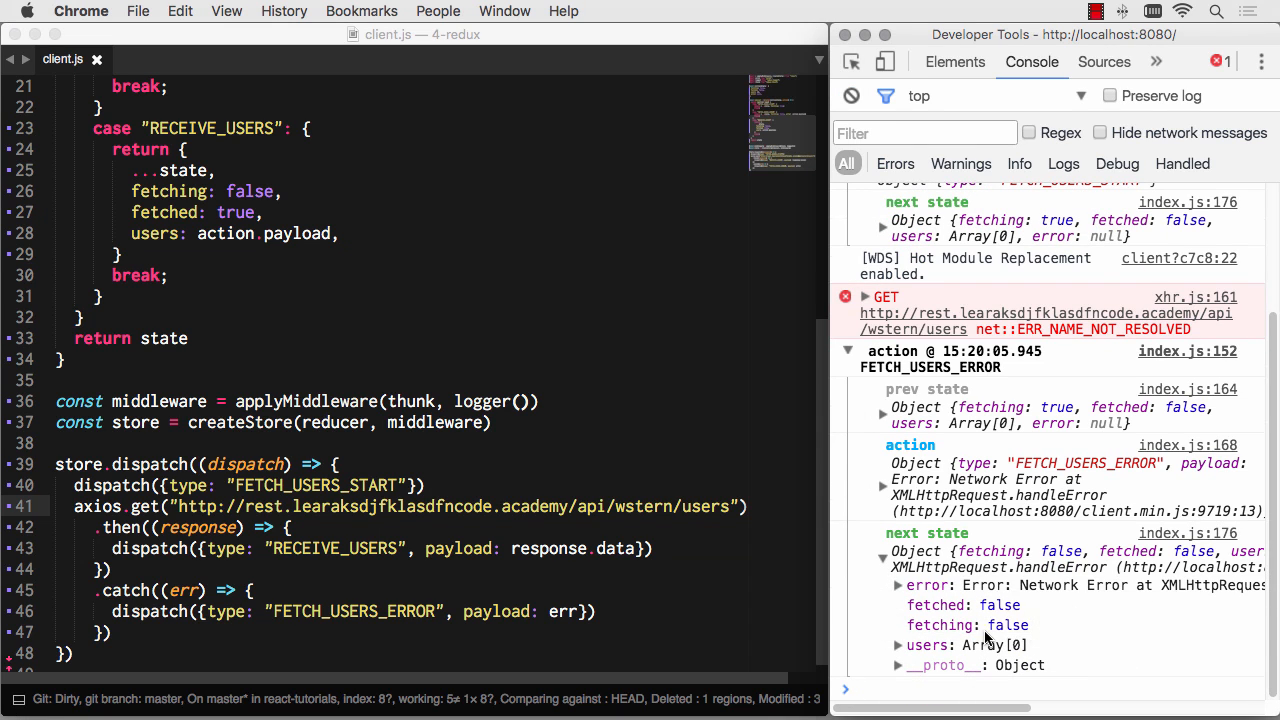
{"action": "left_click", "coordinate": [444, 506]}
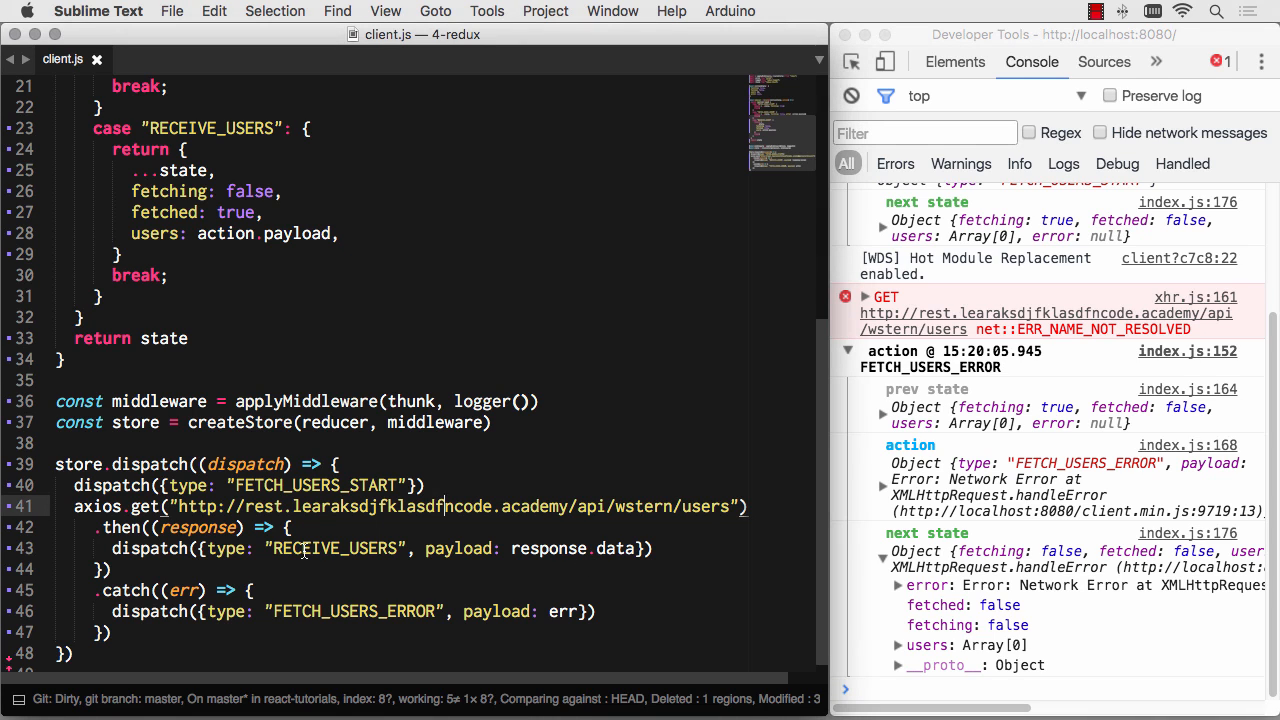
{"action": "mouse_move", "coordinate": [216, 472]}
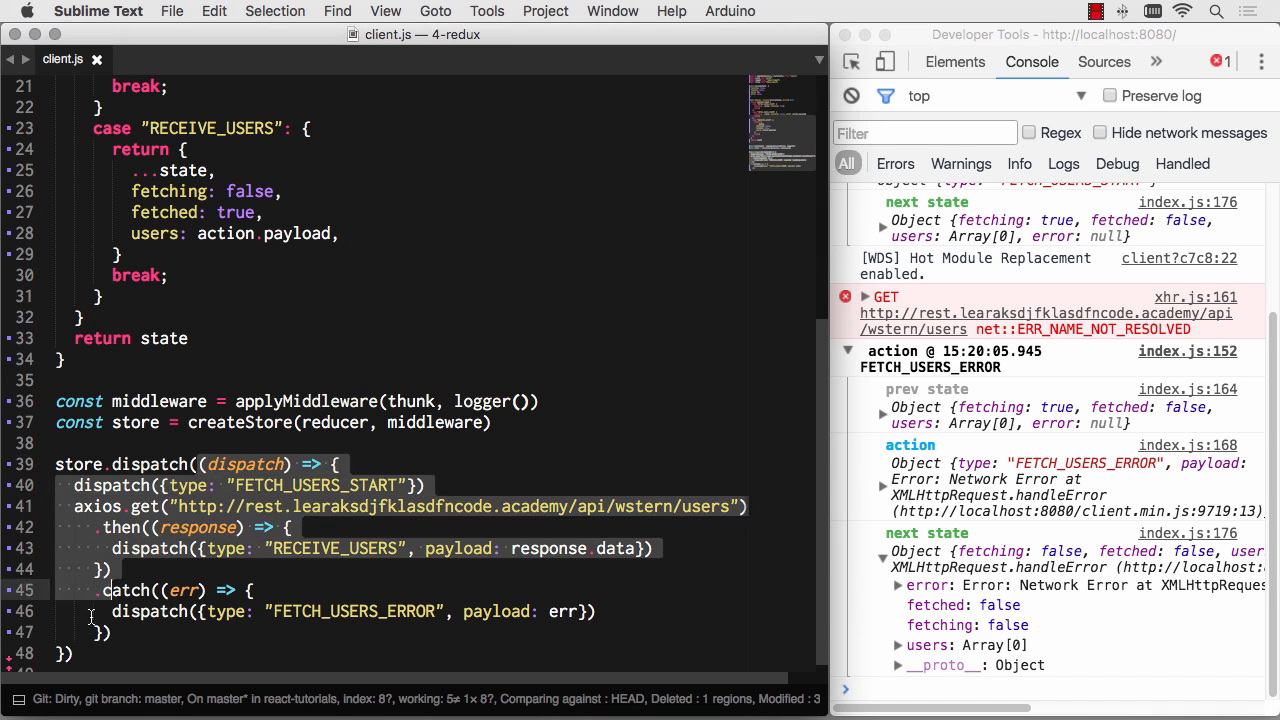
{"action": "left_click", "coordinate": [90, 620]}
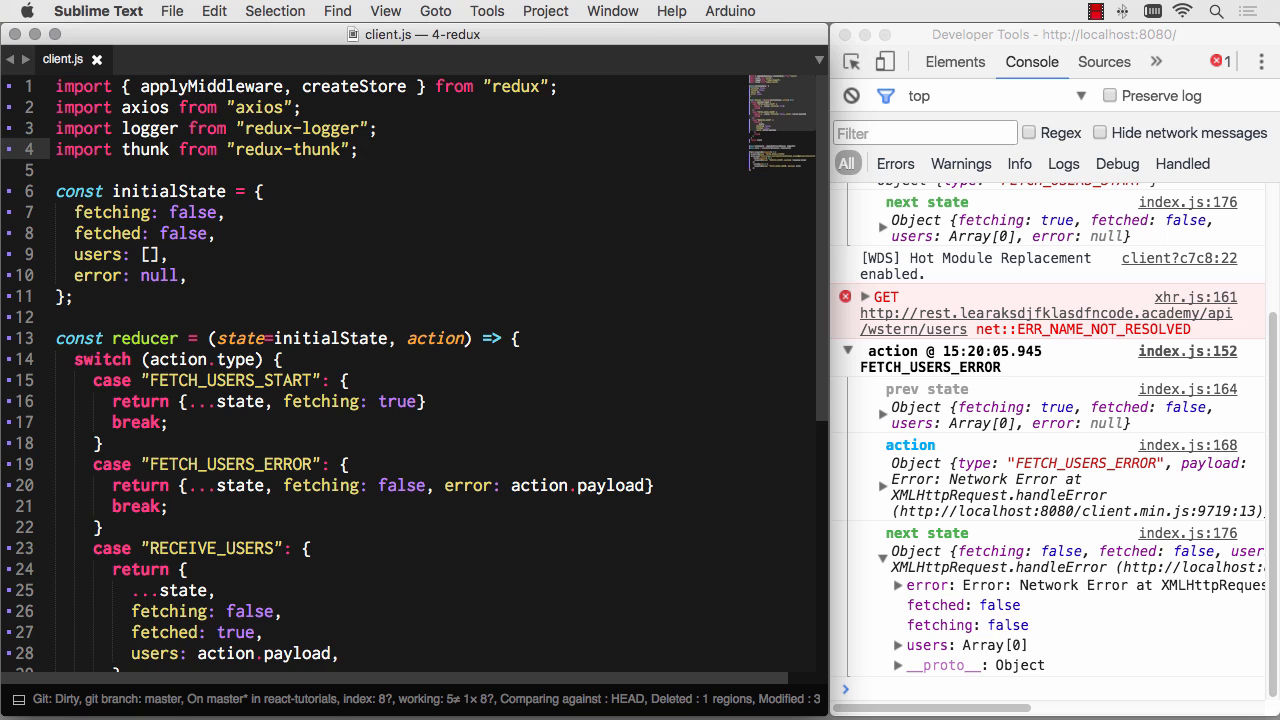
- Import promise from "redux-promise-middleware" and pass promise() first to applyMiddleware
{"action": "type", "text": "pro"}
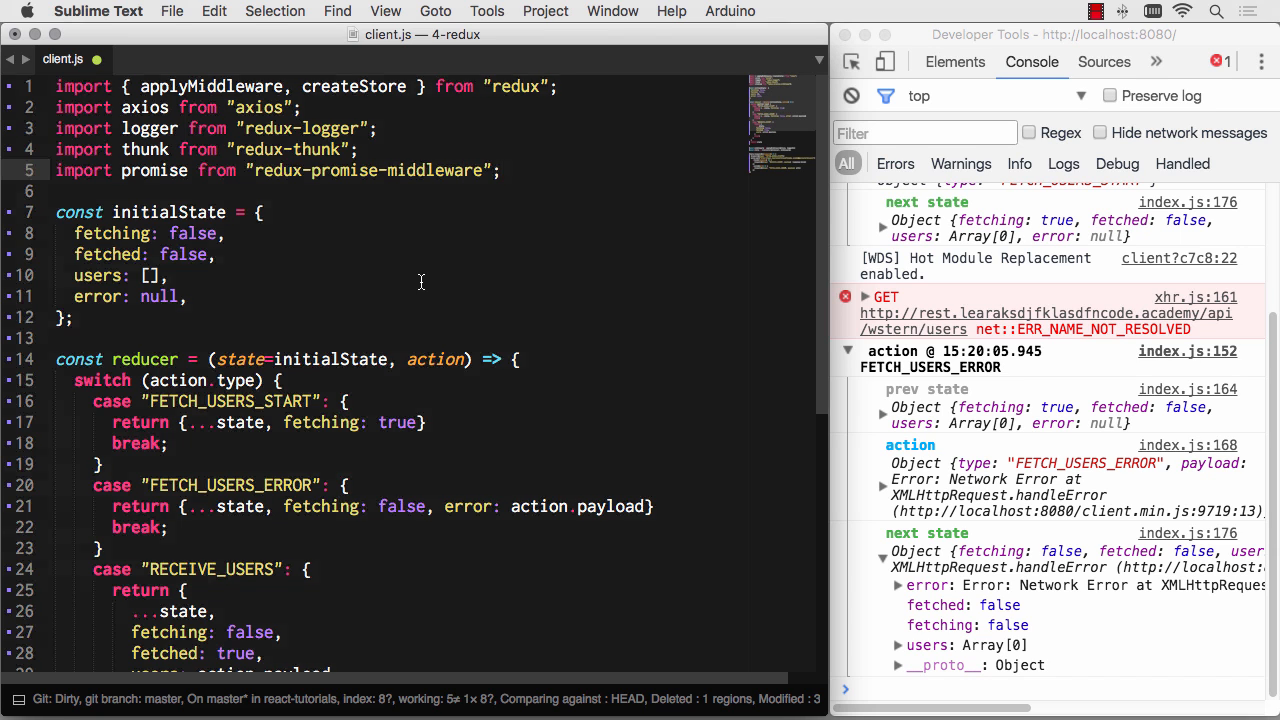
{"action": "scroll", "scroll_direction": "down", "scroll_amount": 3}
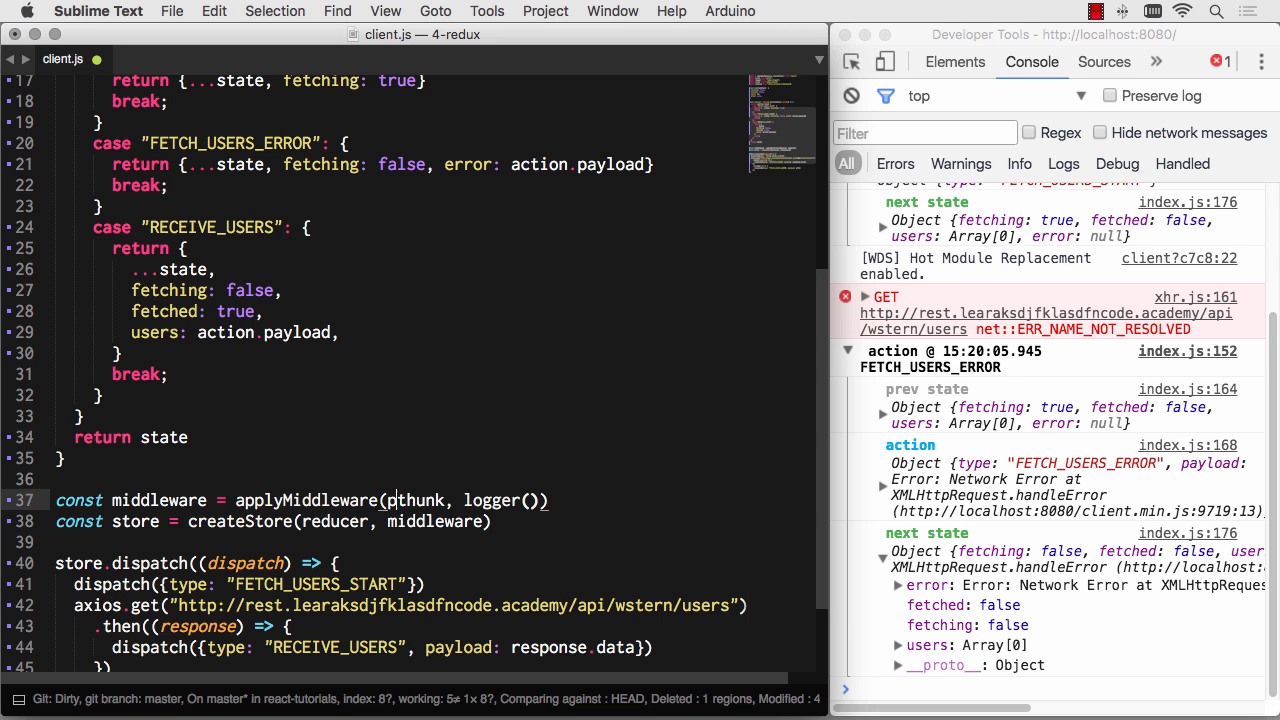
{"action": "type", "text": "promise(),"}
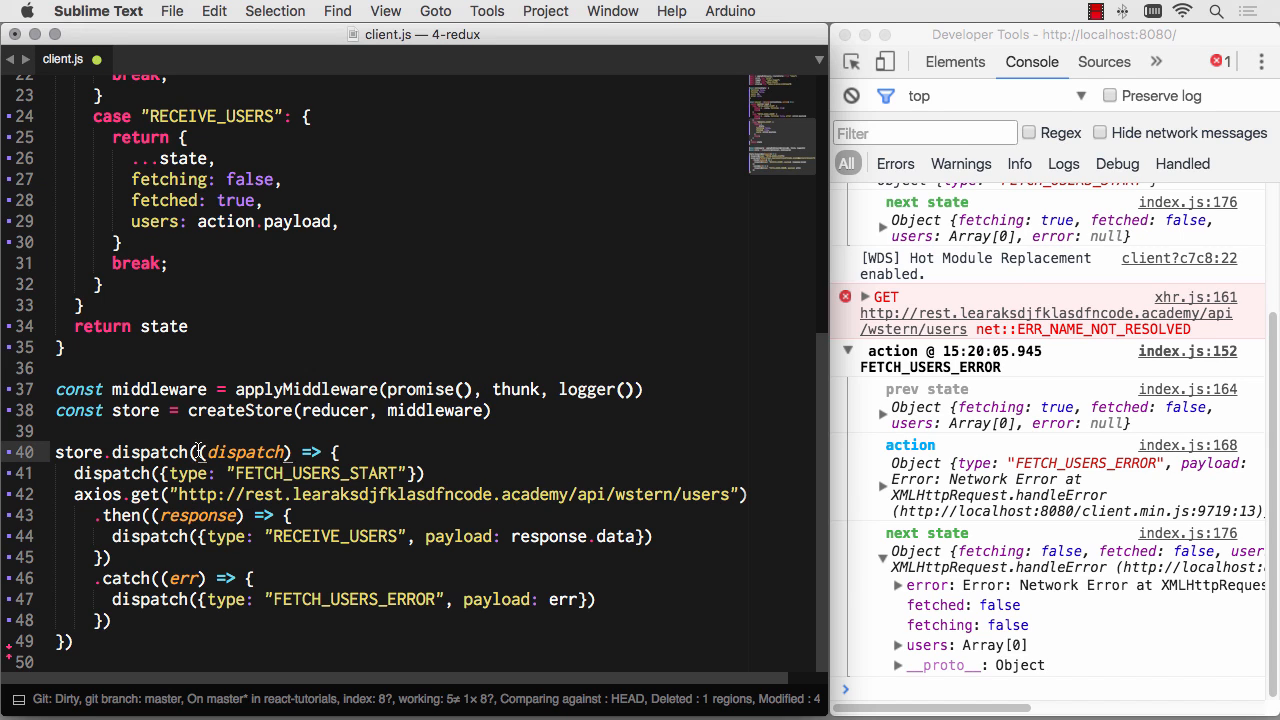
{"action": "mouse_move", "coordinate": [196, 458]}
{"action": "type", "text": "}"}
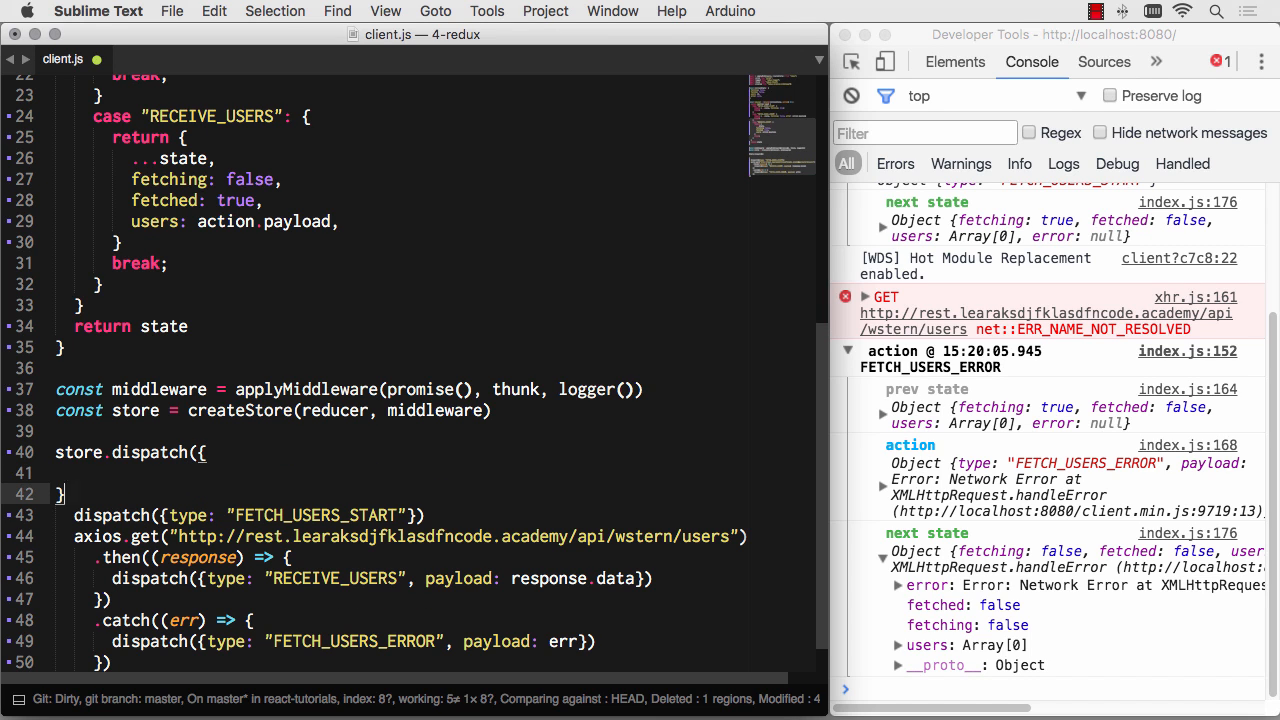
- Dispatch an action with type "FOO" and payload axios.get of the wstern users URL
{"action": "type", "text": "type:"}
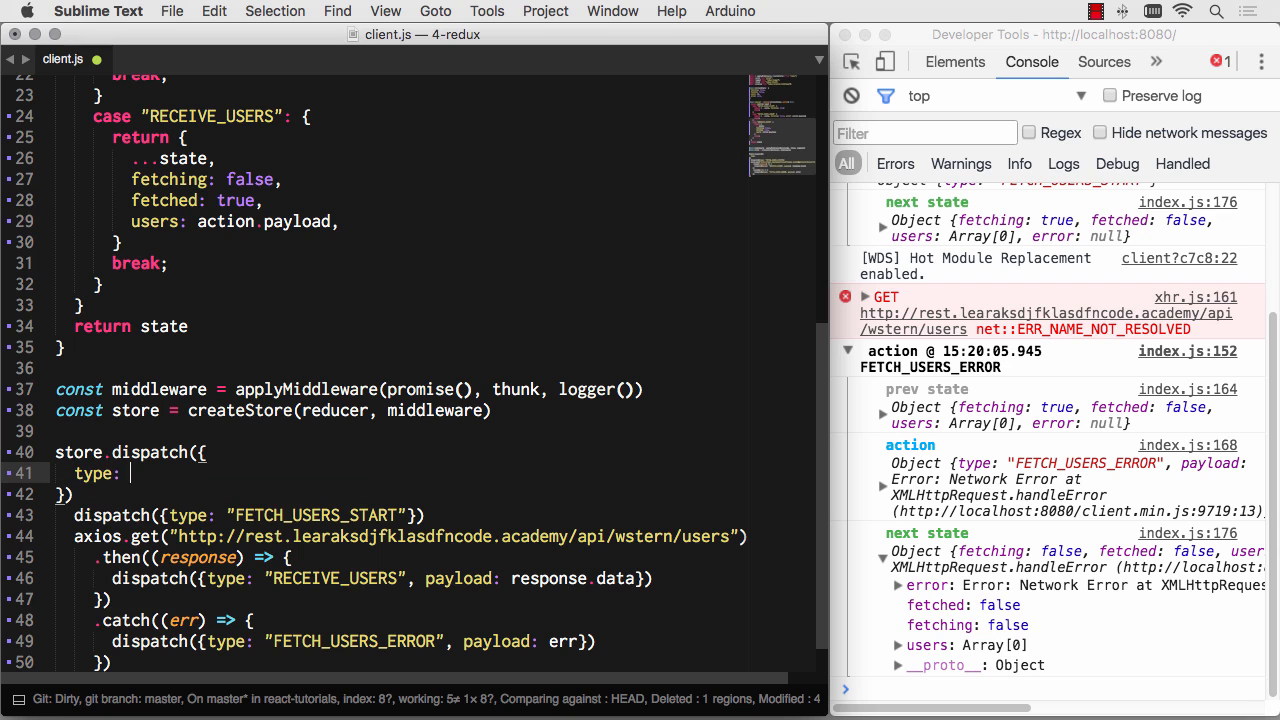
{"action": "type", "text": "\"FOO\","}
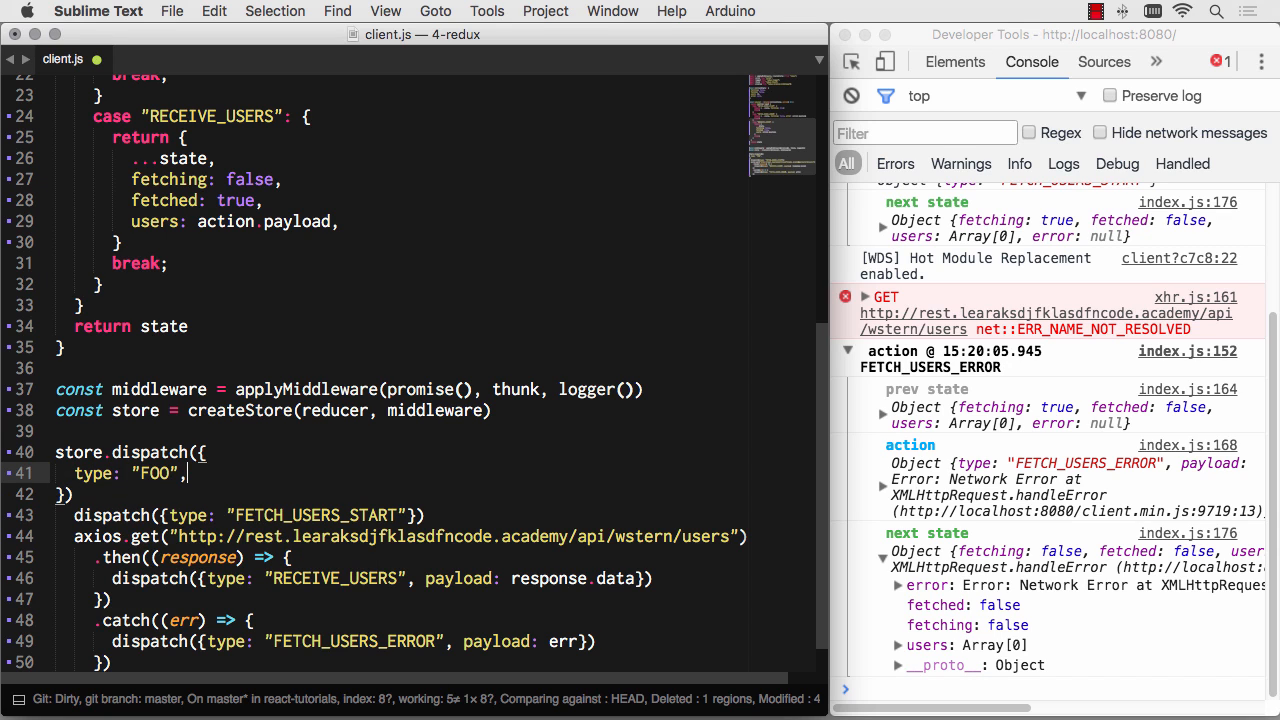
{"action": "key", "text": "enter"}
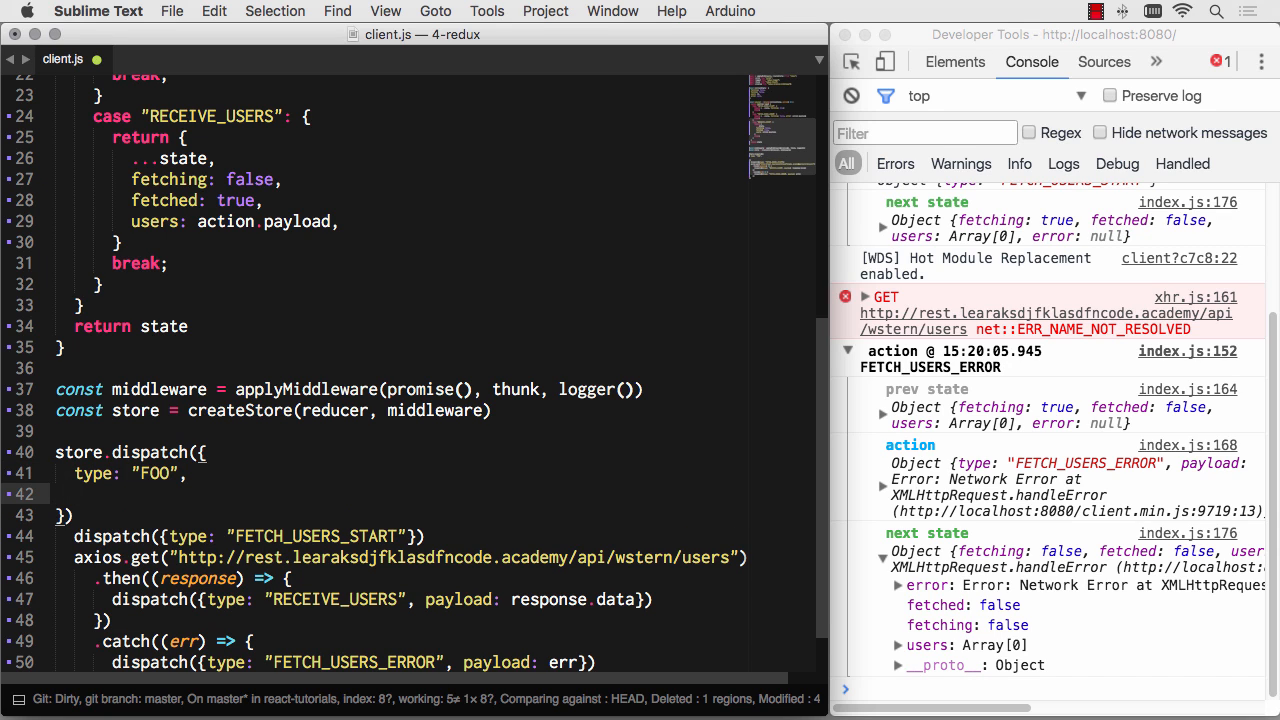
{"action": "scroll", "scroll_direction": "down", "scroll_amount": 3}
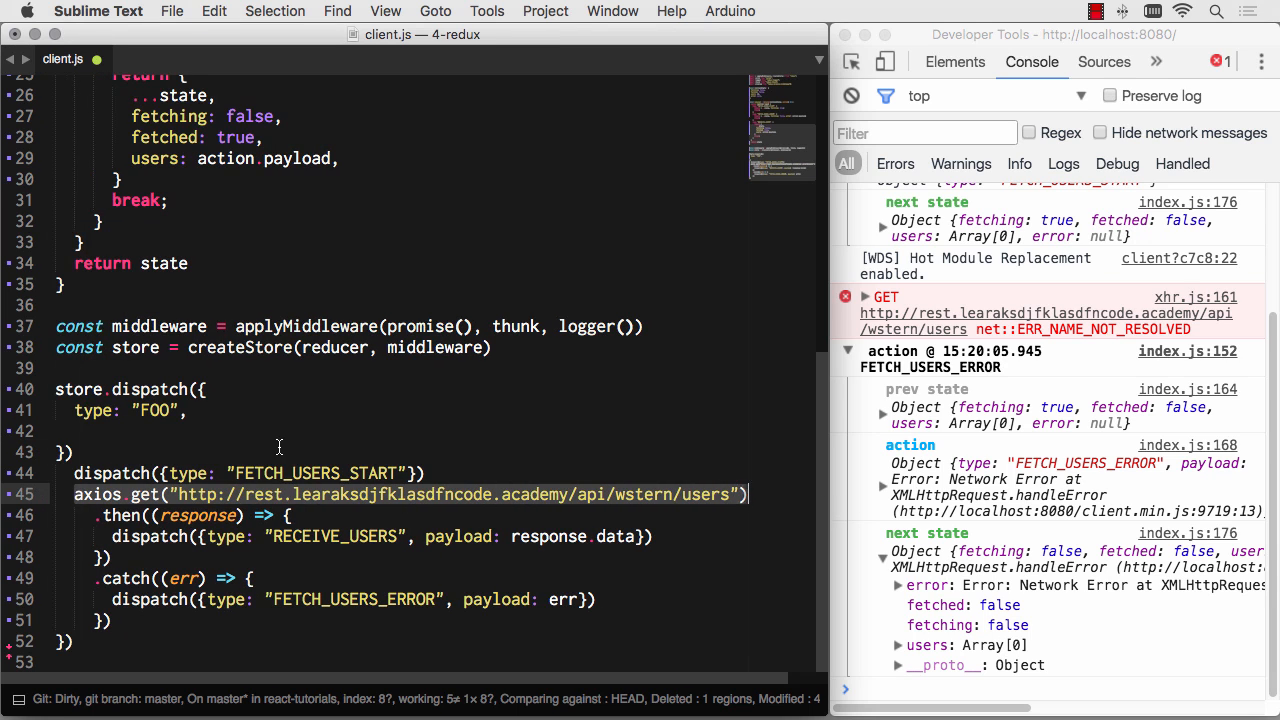
{"action": "type", "text": "payload:"}
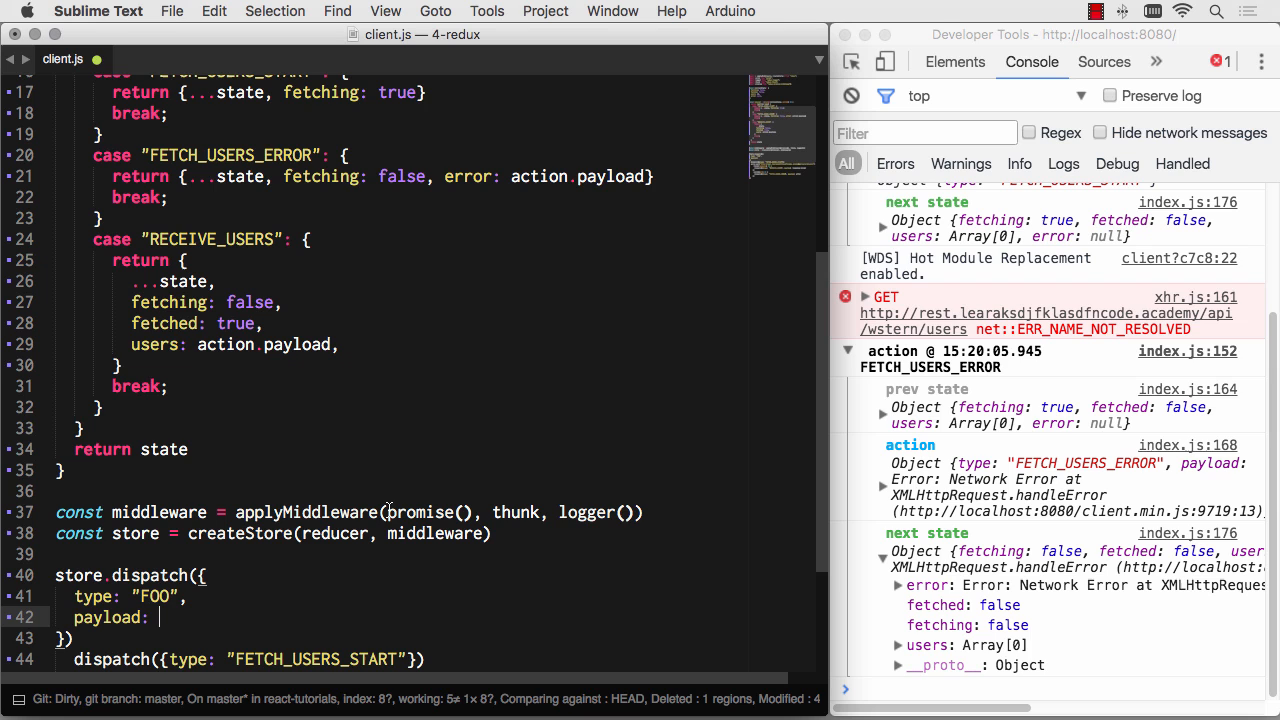
{"action": "scroll", "scroll_direction": "down", "scroll_amount": 3}
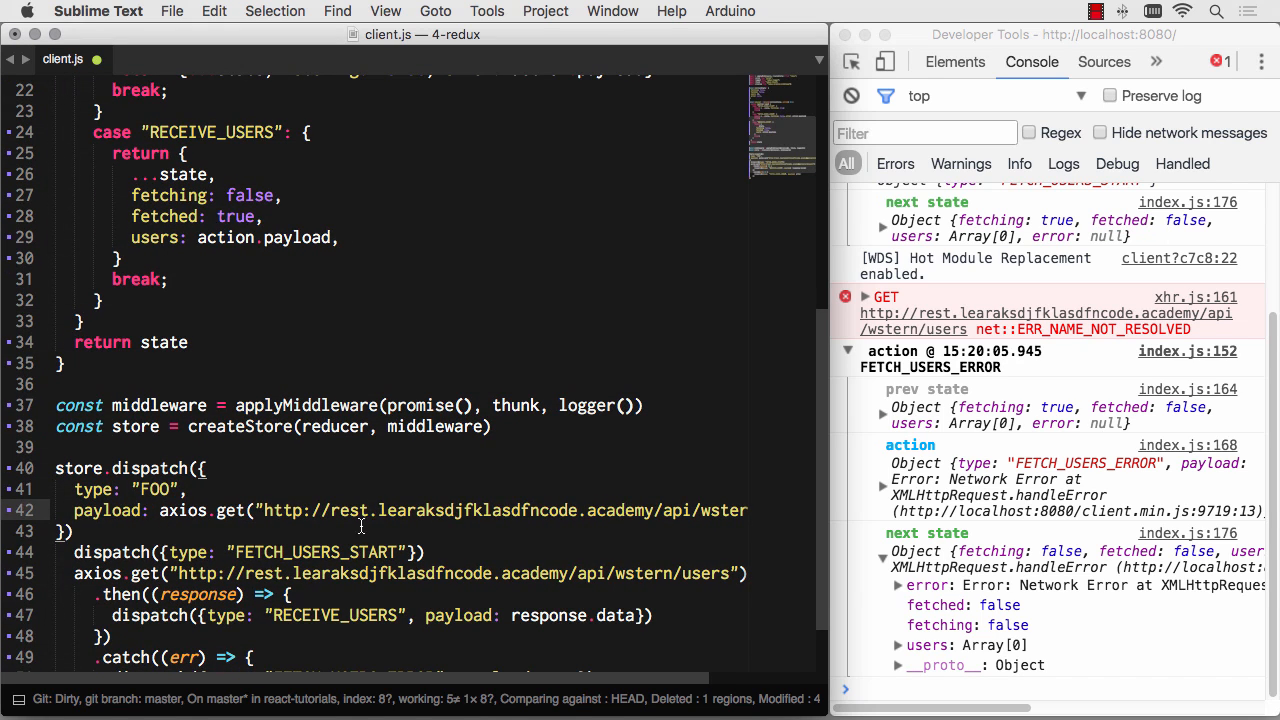
- Fix the garbled hostname in the learncode.academy URL
{"action": "double_click", "coordinate": [450, 510]}
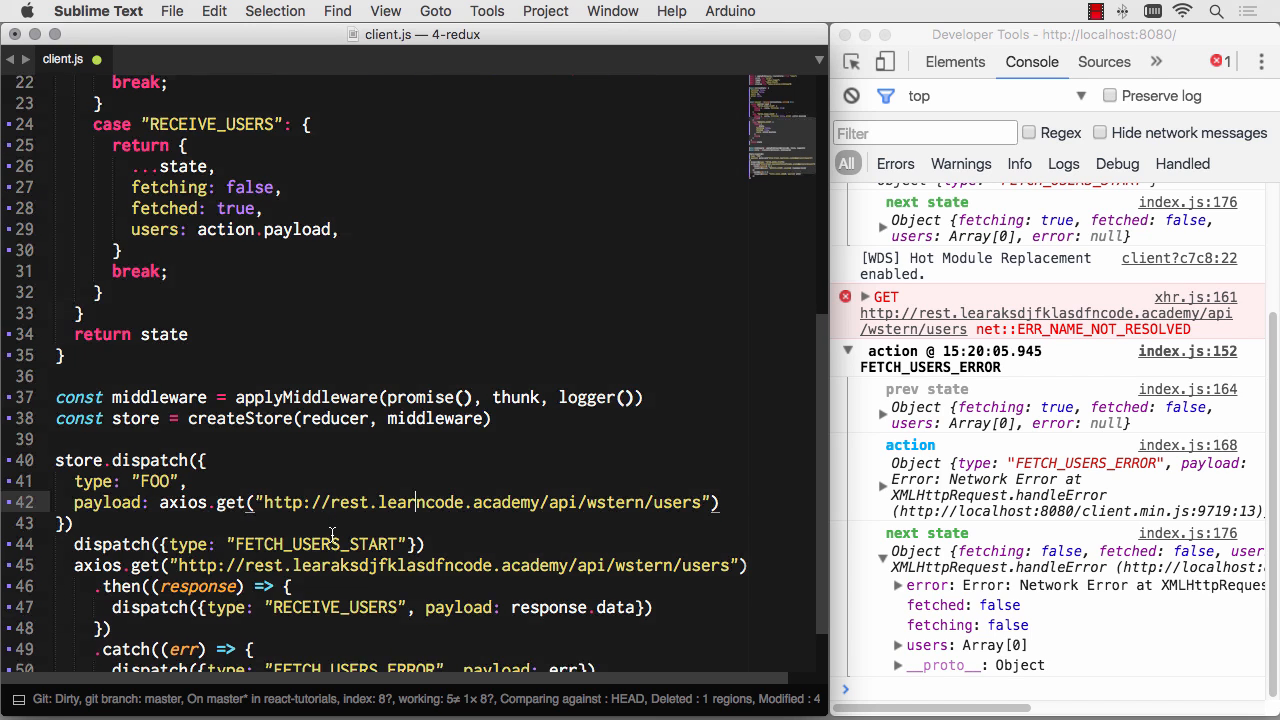
{"action": "scroll", "scroll_direction": "down", "scroll_amount": 3}
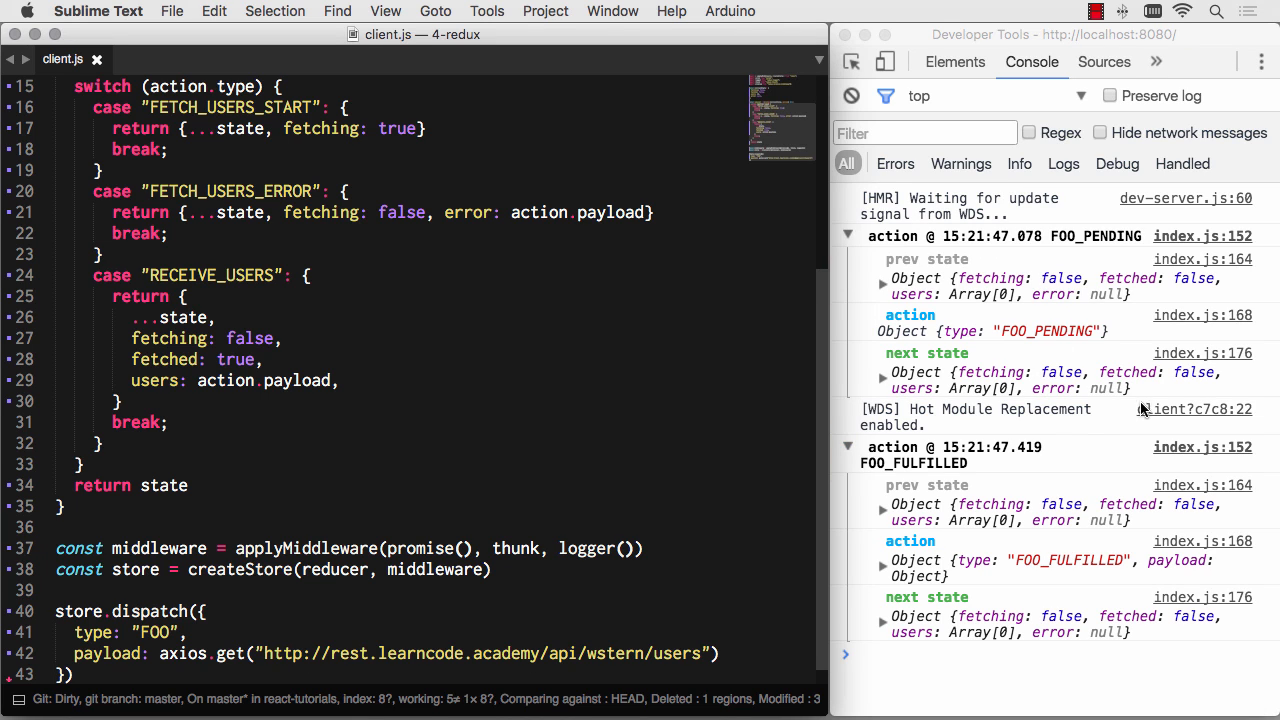
{"action": "mouse_move", "coordinate": [1058, 338]}
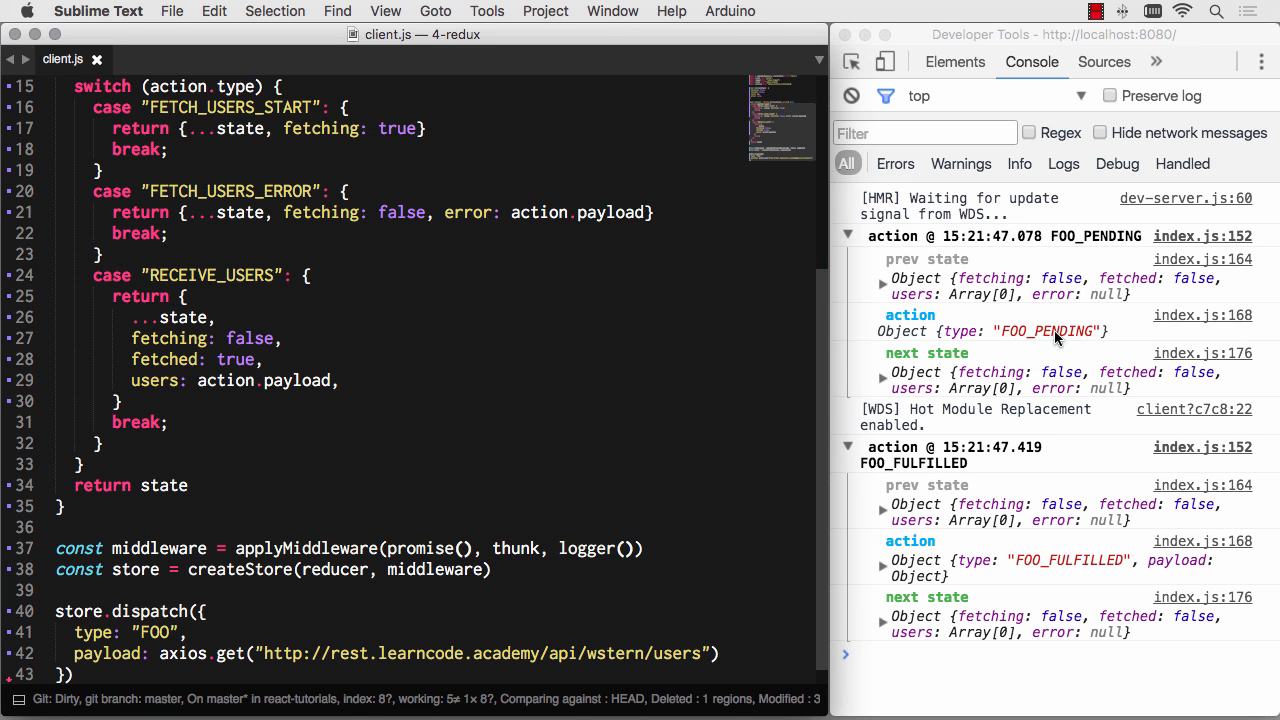
{"action": "mouse_move", "coordinate": [1092, 340]}
{"action": "type", "text": "ETCH_USERS"}
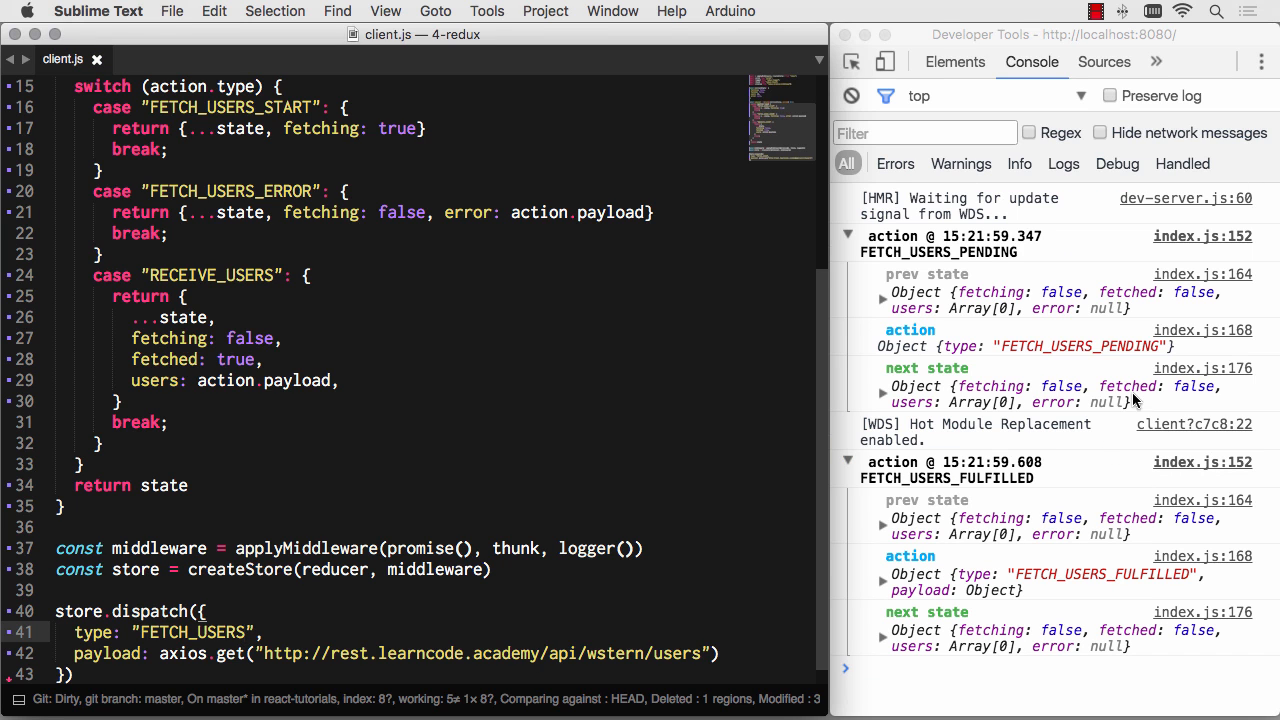
{"action": "mouse_move", "coordinate": [1048, 544]}
{"action": "type", "text": "asdf"}
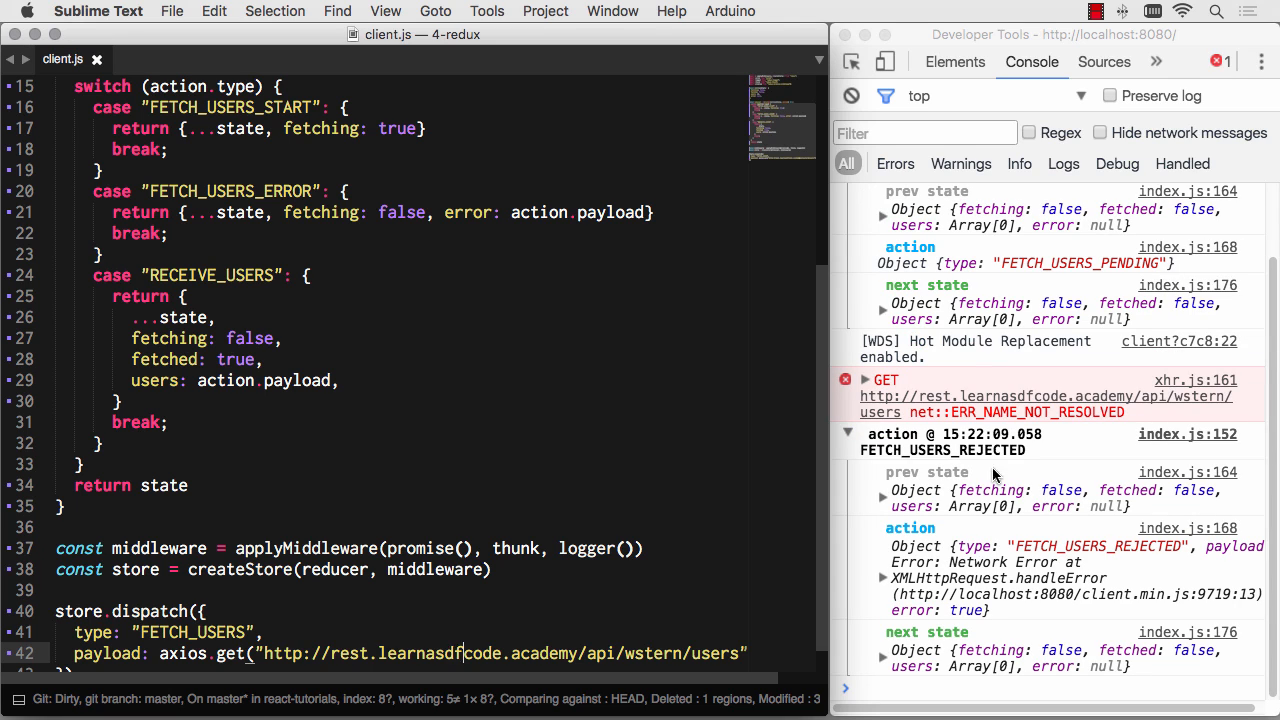
{"action": "mouse_move", "coordinate": [1100, 564]}
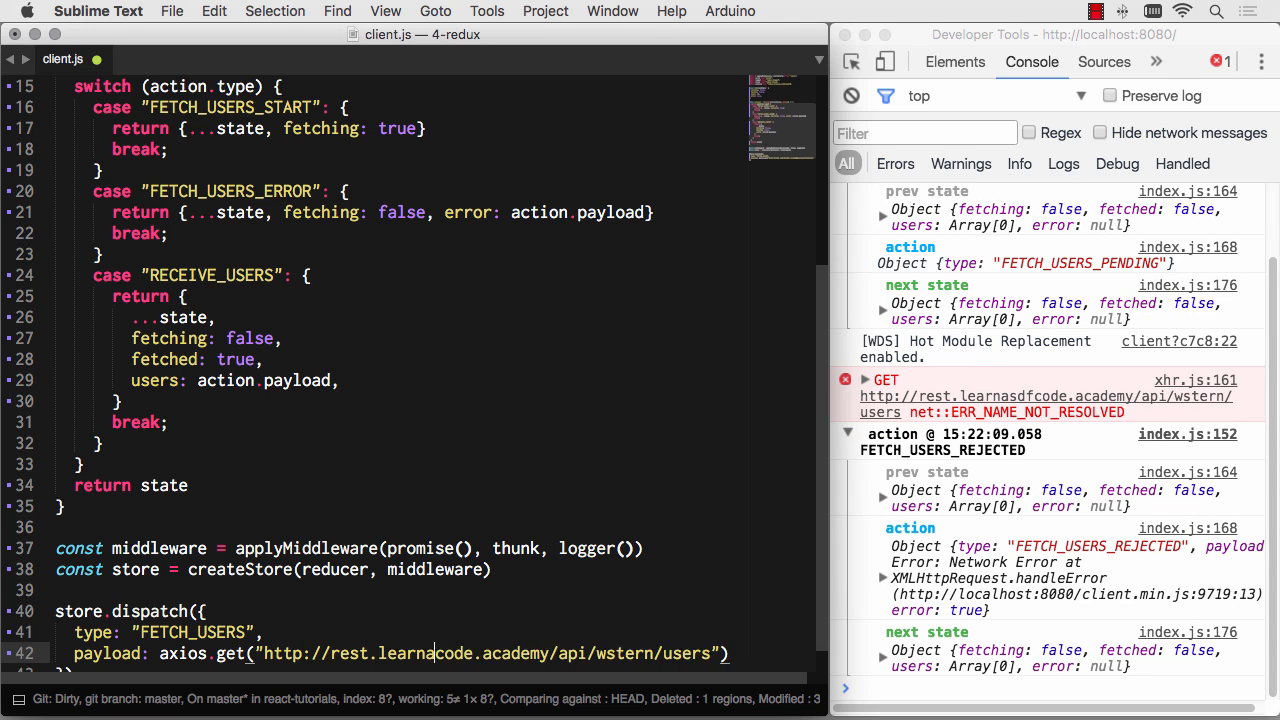
- Rename the dispatched action FETCH_USERS and garble the URL so FETCH_USERS_REJECTED is logged
{"action": "scroll", "scroll_direction": "down", "scroll_amount": 3}
{"action": "type", "text": "PENDING"}
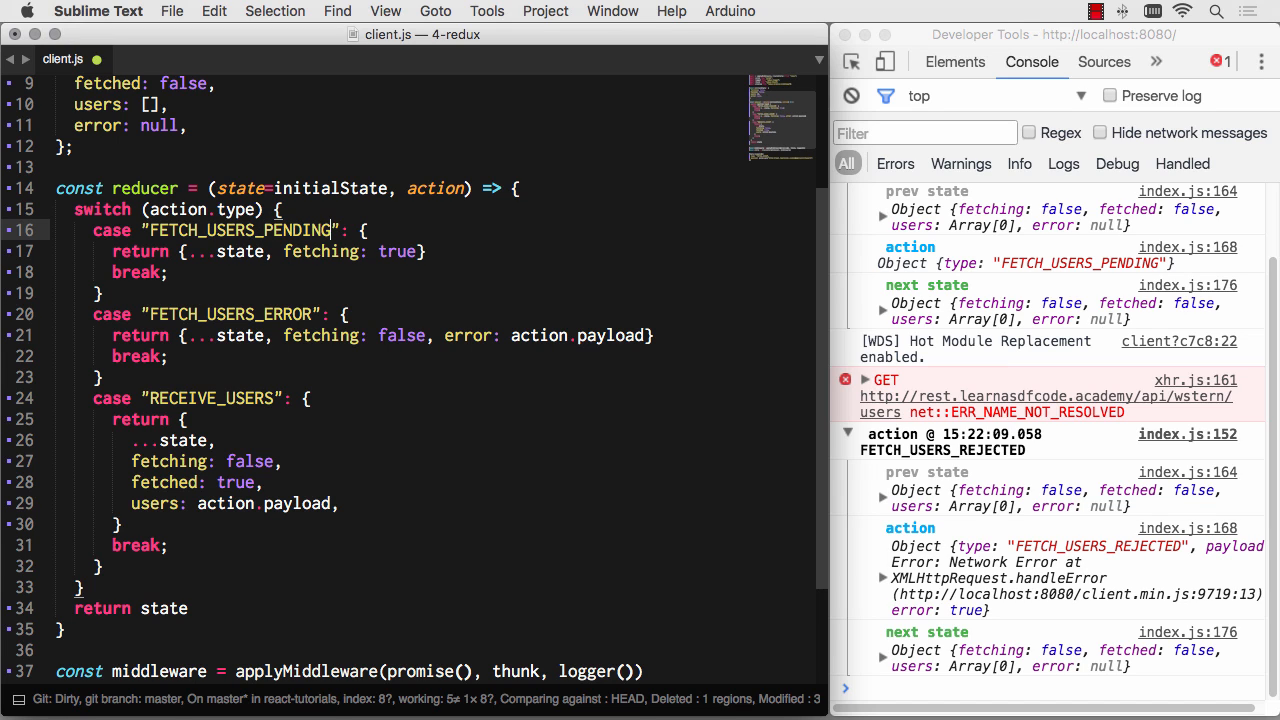
- Replace the RECEIVE_USERS case name with FETCH_USERS_FULFILLED via autocomplete
{"action": "double_click", "coordinate": [288, 314]}
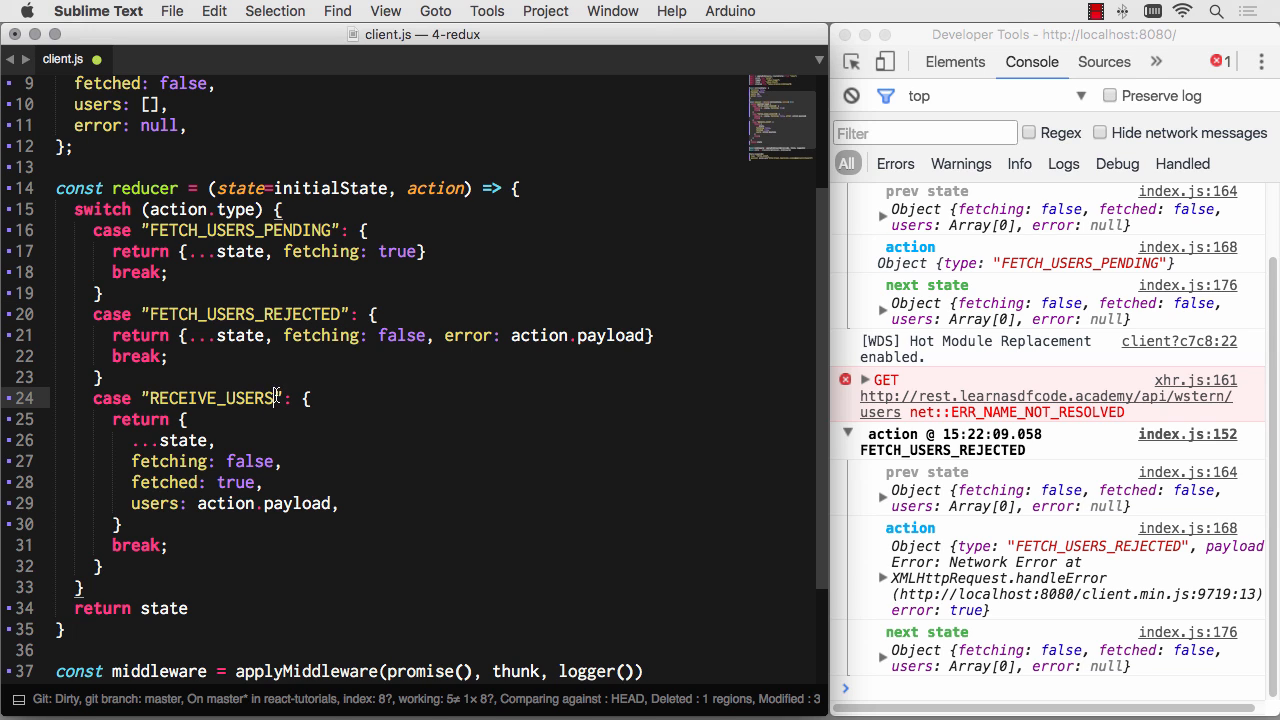
{"action": "type", "text": "FETCH_"}
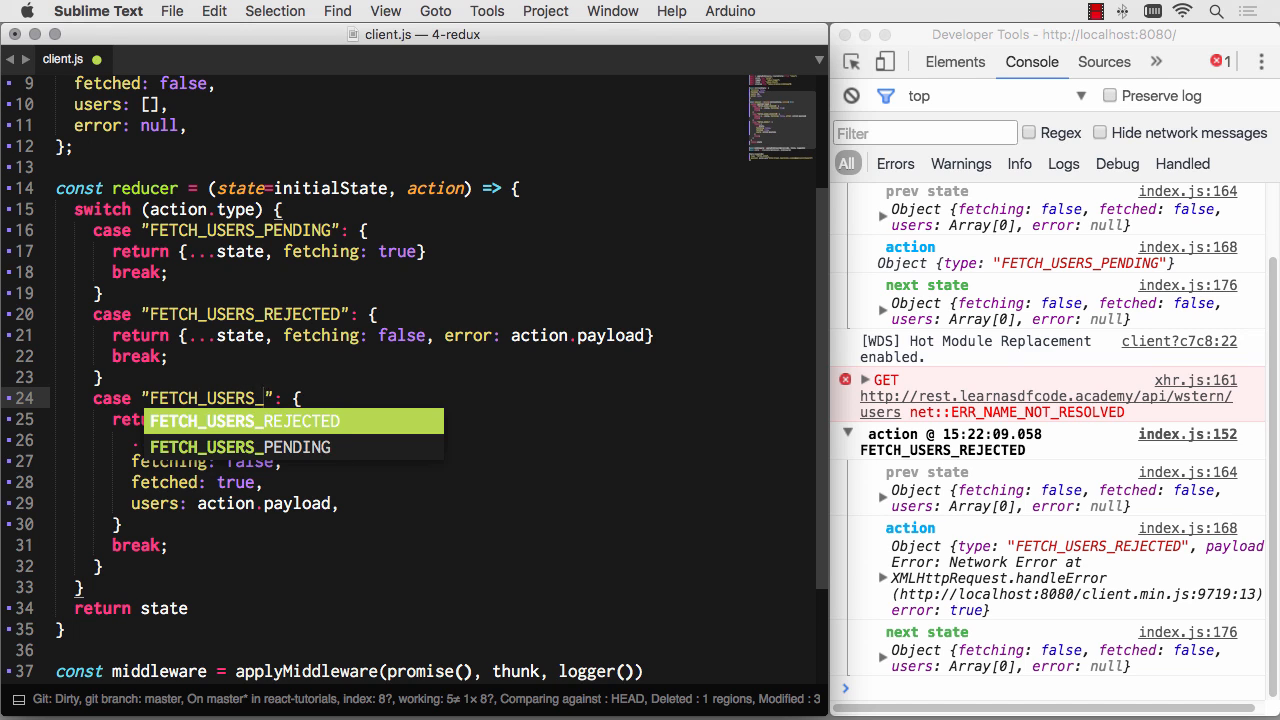
{"action": "type", "text": "FULFILL"}
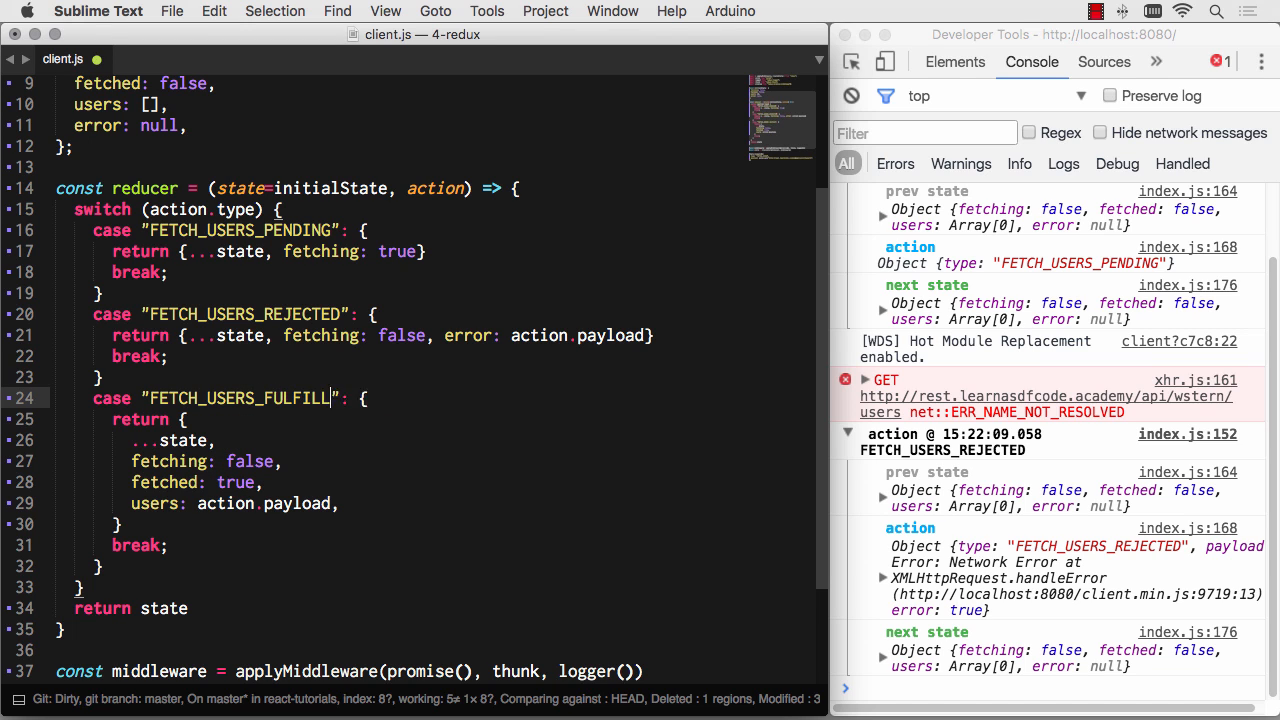